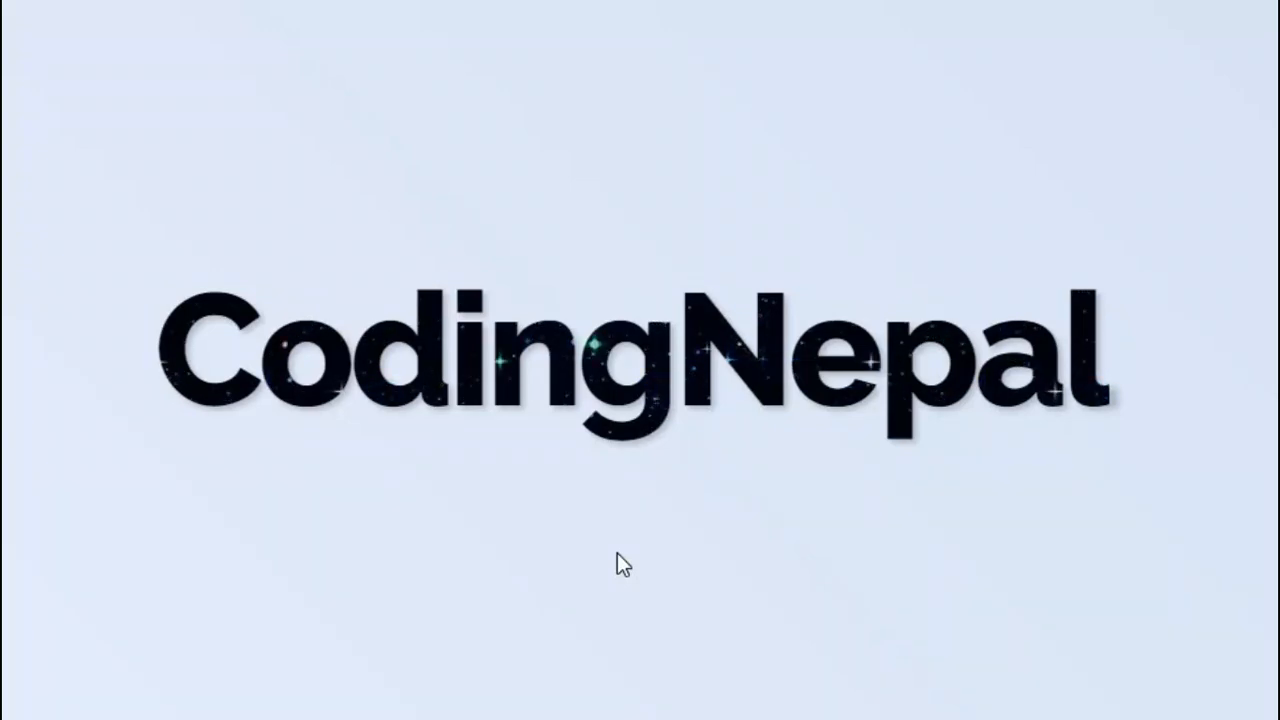
pyautogui.moveTo(519, 573)
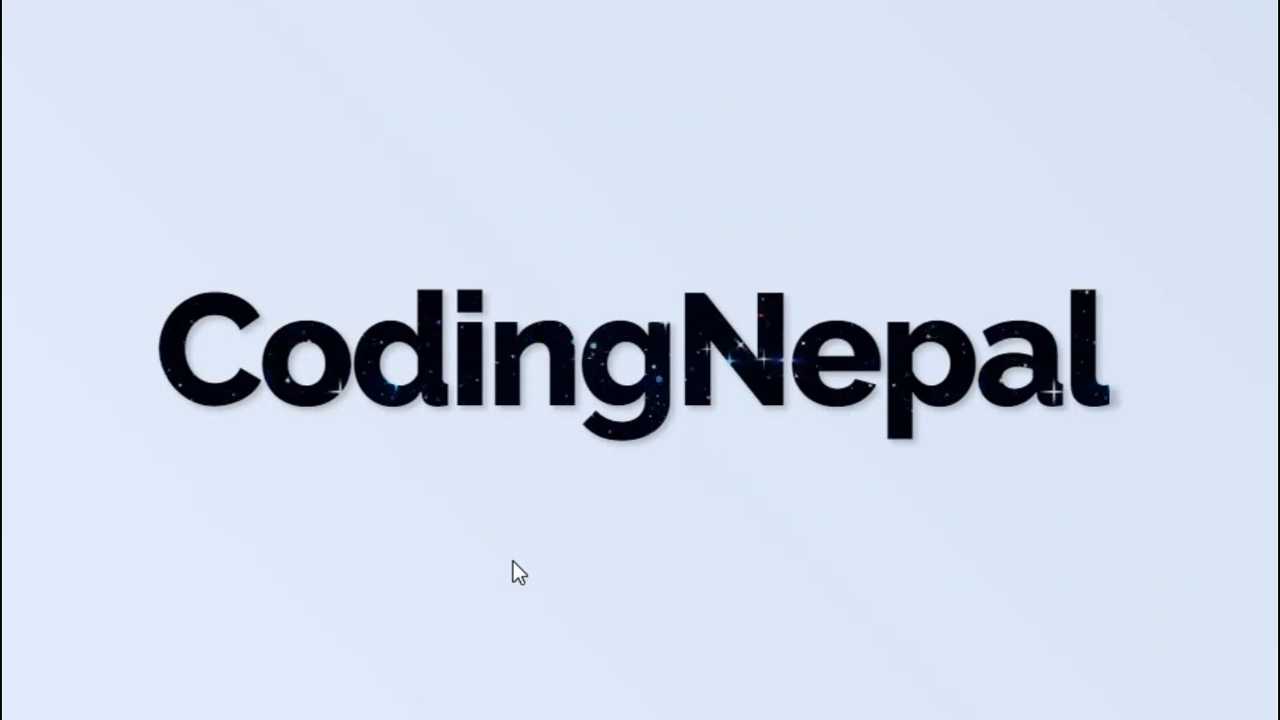
pyautogui.moveTo(750, 535)
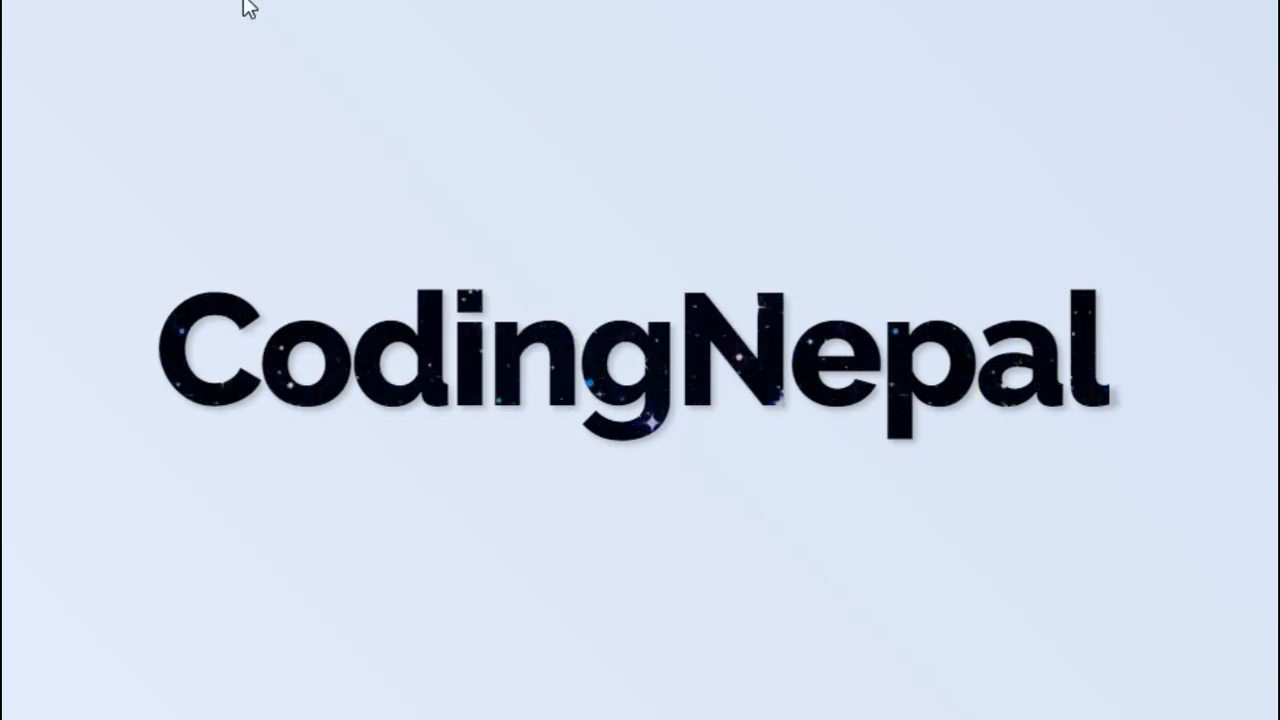
pyautogui.moveTo(1088, 573)
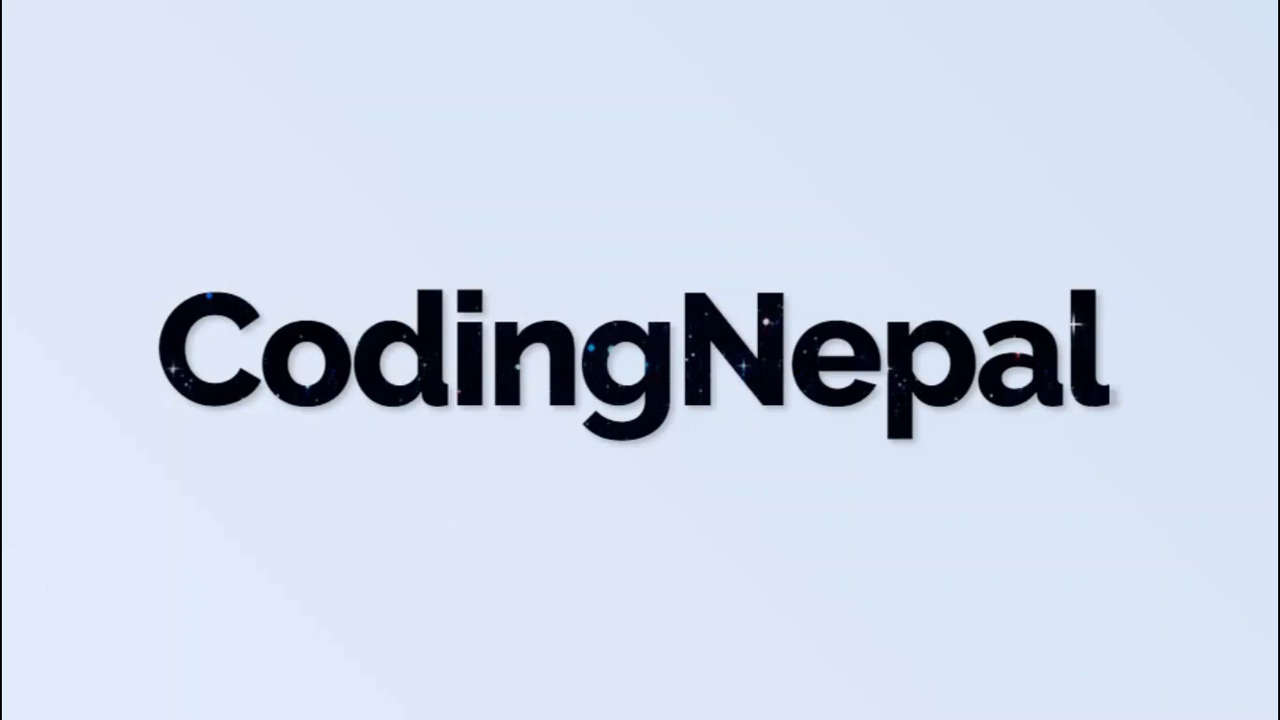
pyautogui.moveTo(775, 528)
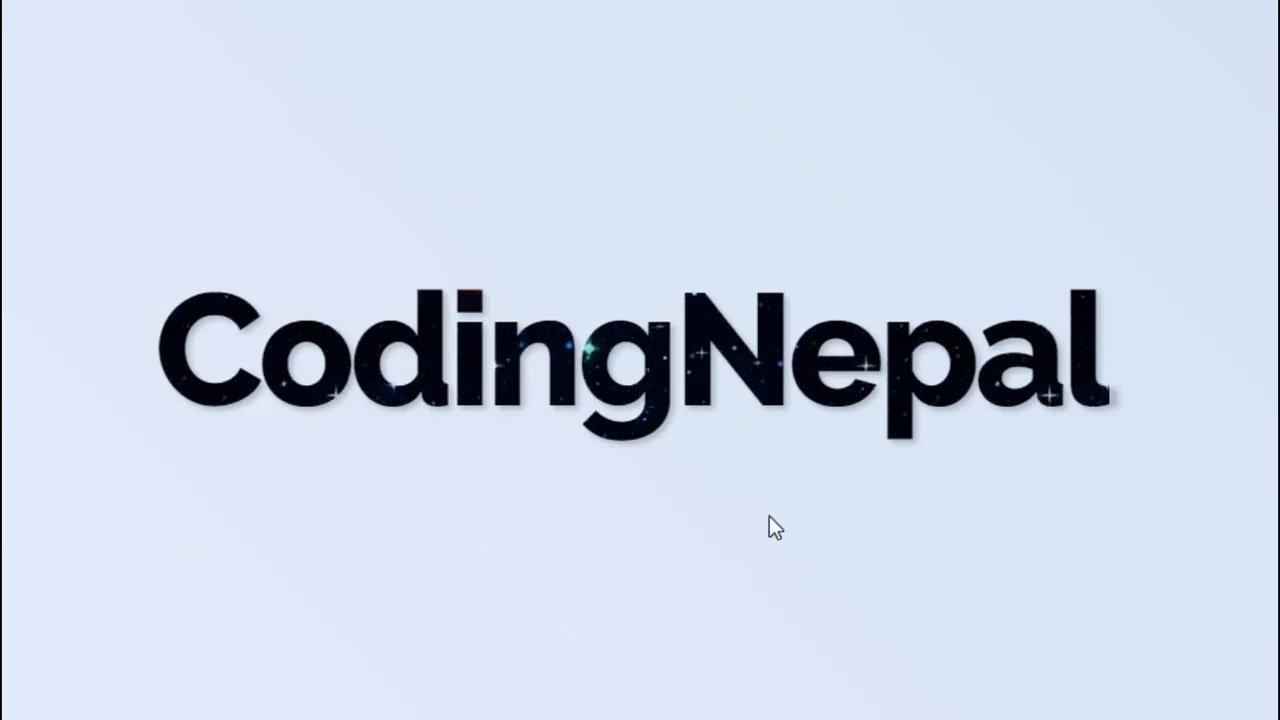
pyautogui.moveTo(575, 530)
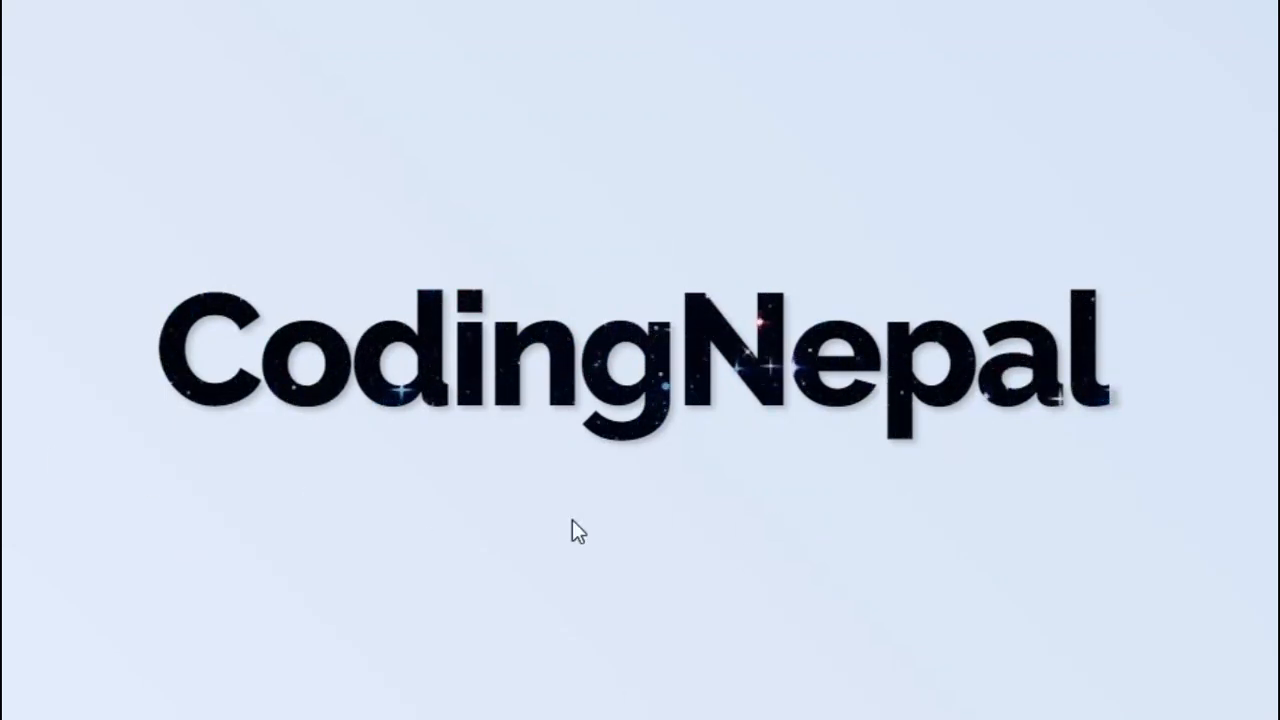
pyautogui.moveTo(692, 591)
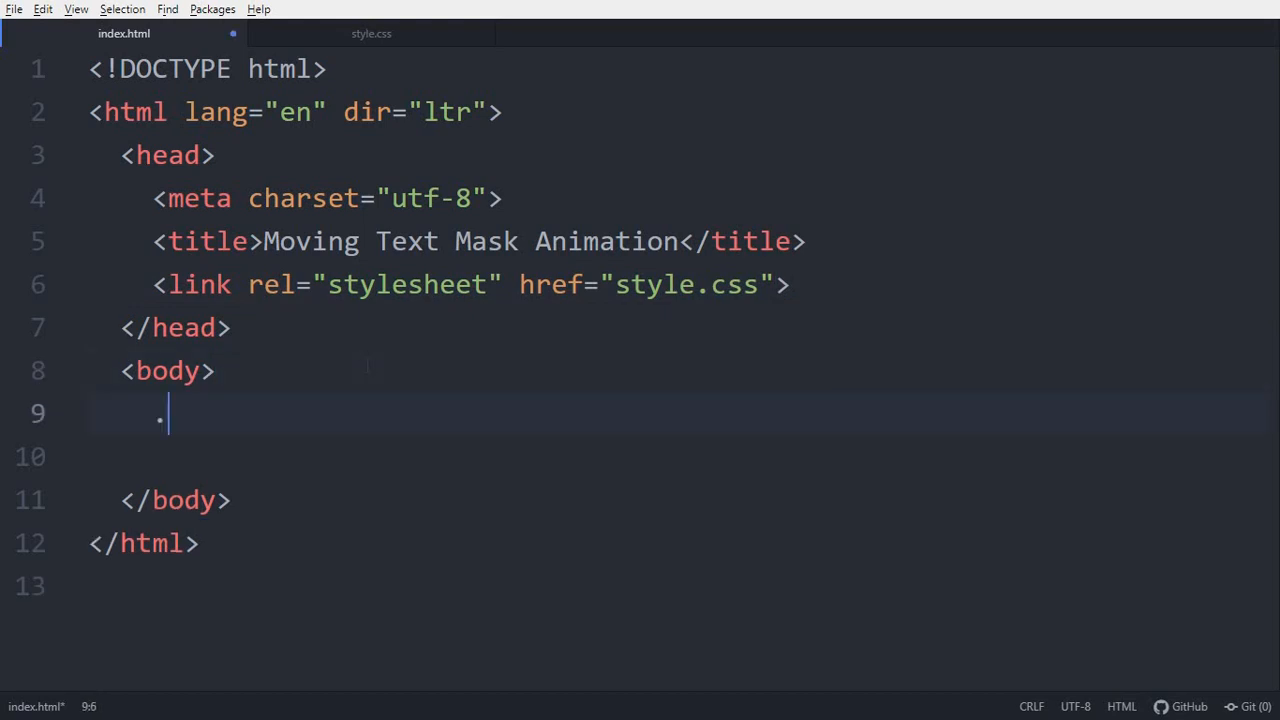
# Step: Wrap CodingNepal in a 'text' div and add a zero-padding * reset and body centering
pyautogui.write('<div class="text">CodingNepal</div>')
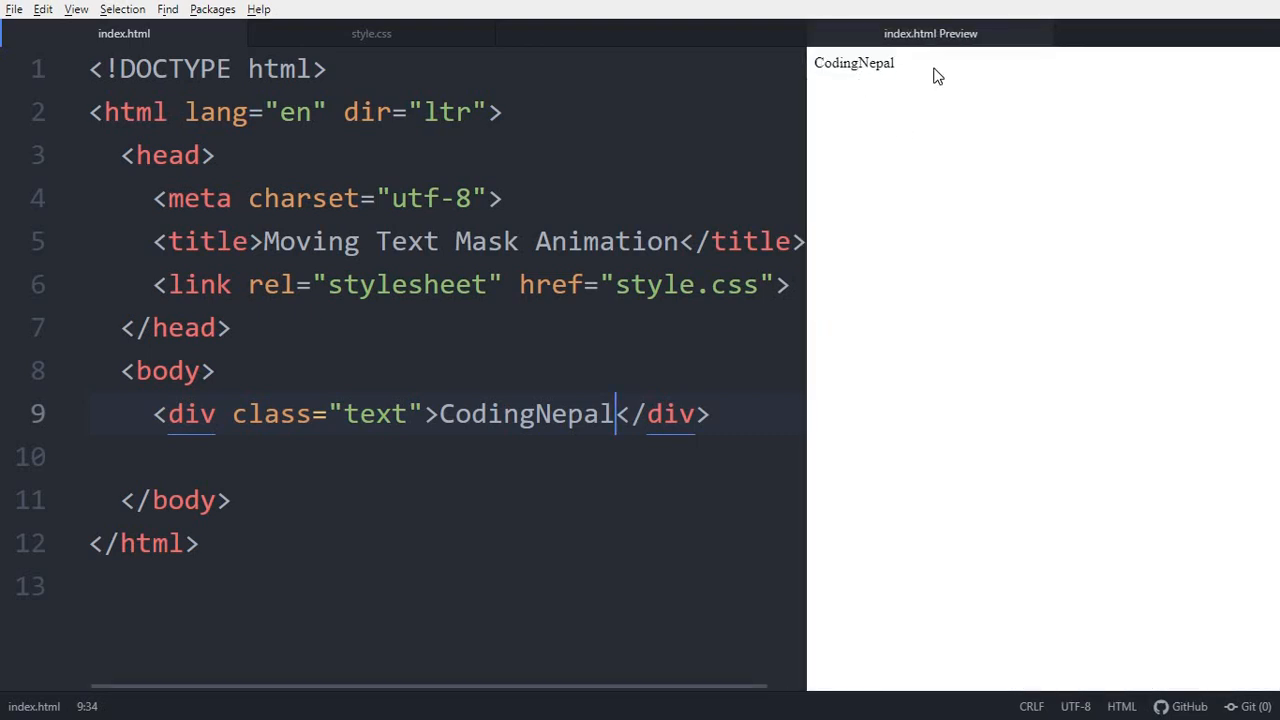
pyautogui.click(371, 33)
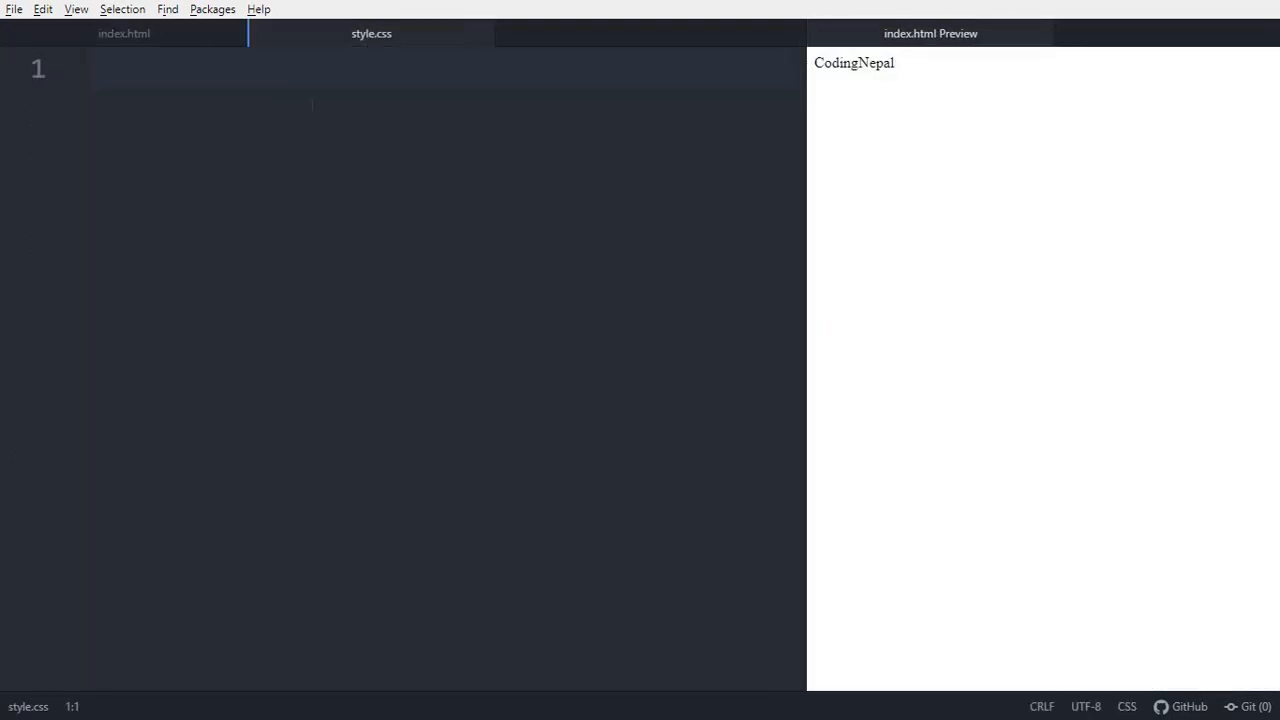
pyautogui.write('*{')
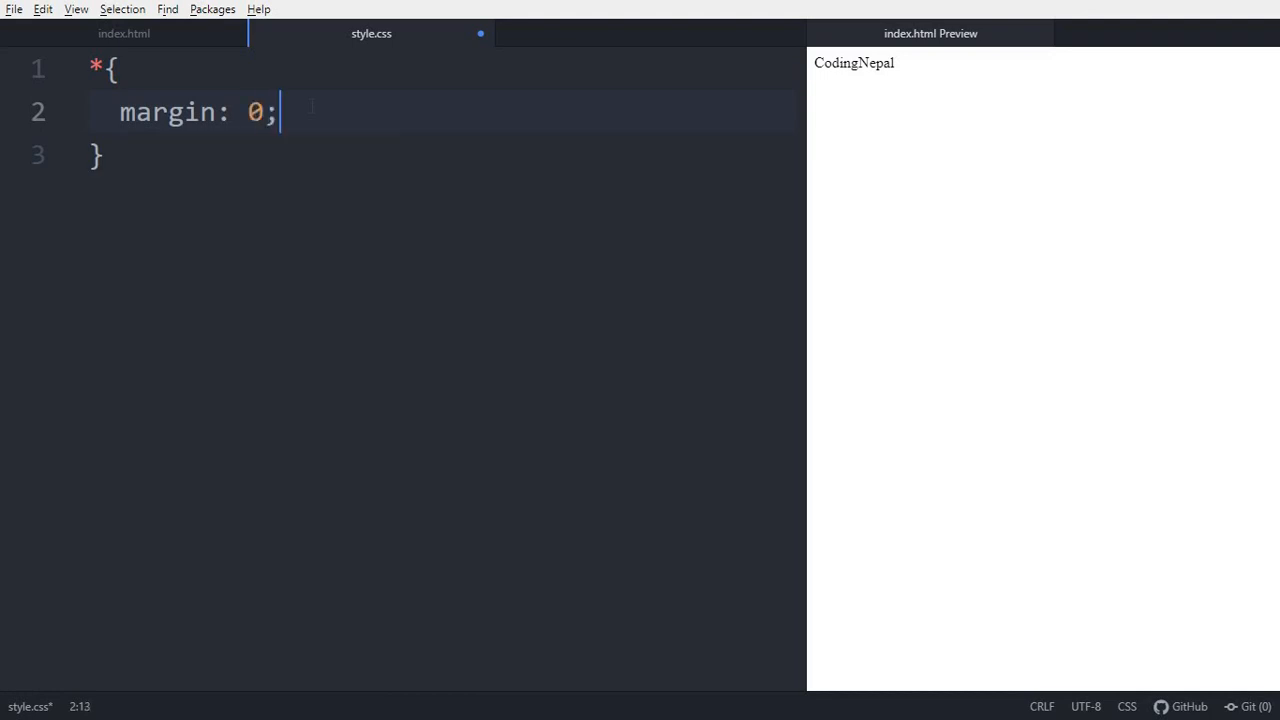
pyautogui.write('padding: 0;')
pyautogui.write('justify-content:')
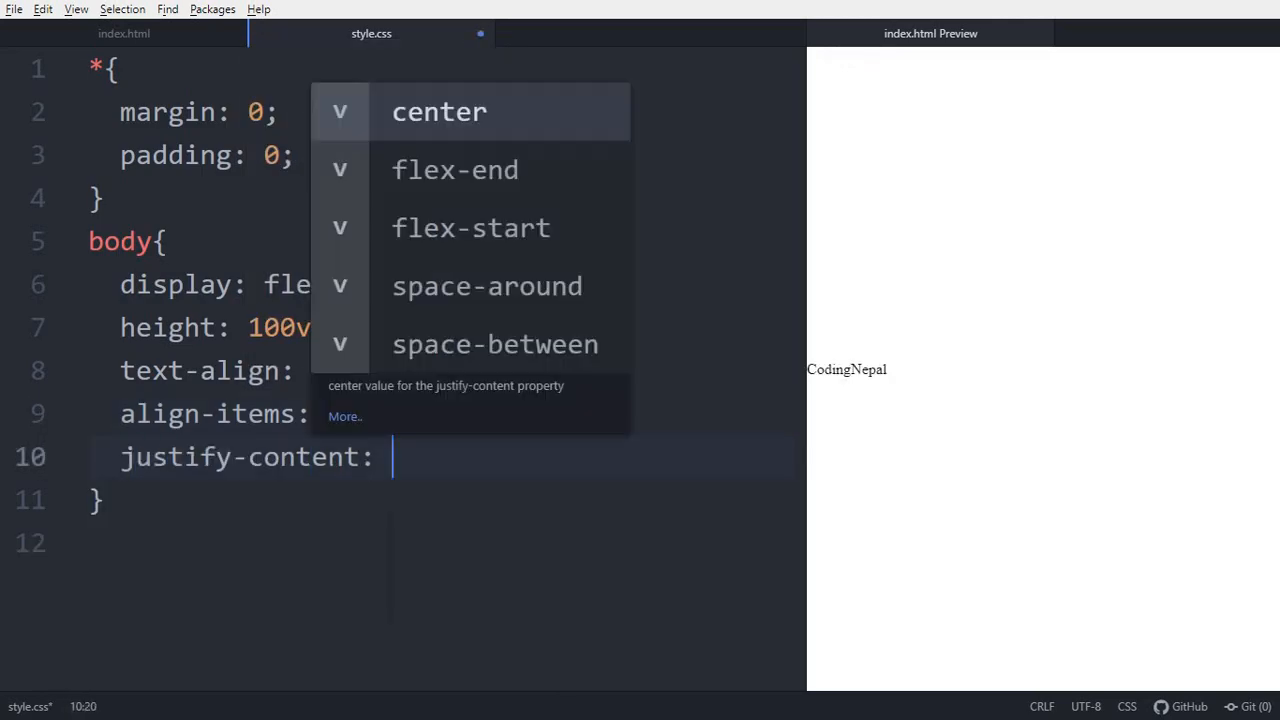
pyautogui.click(439, 111)
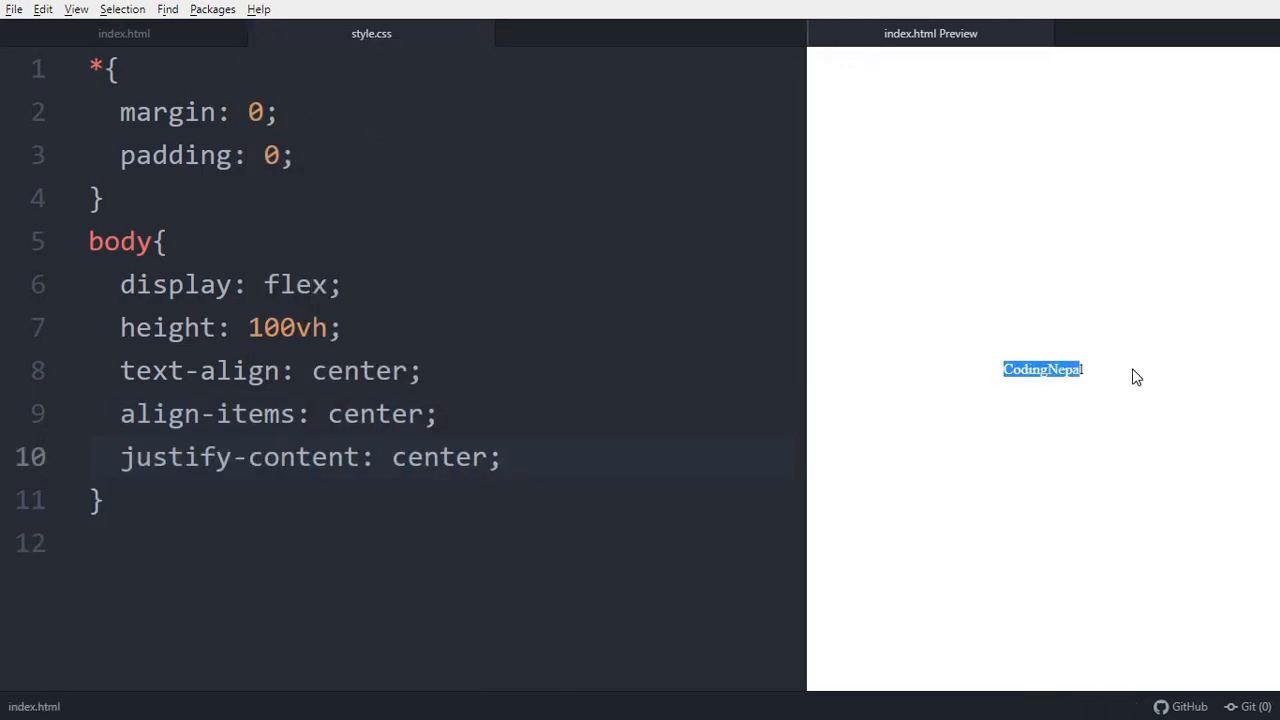
pyautogui.click(123, 33)
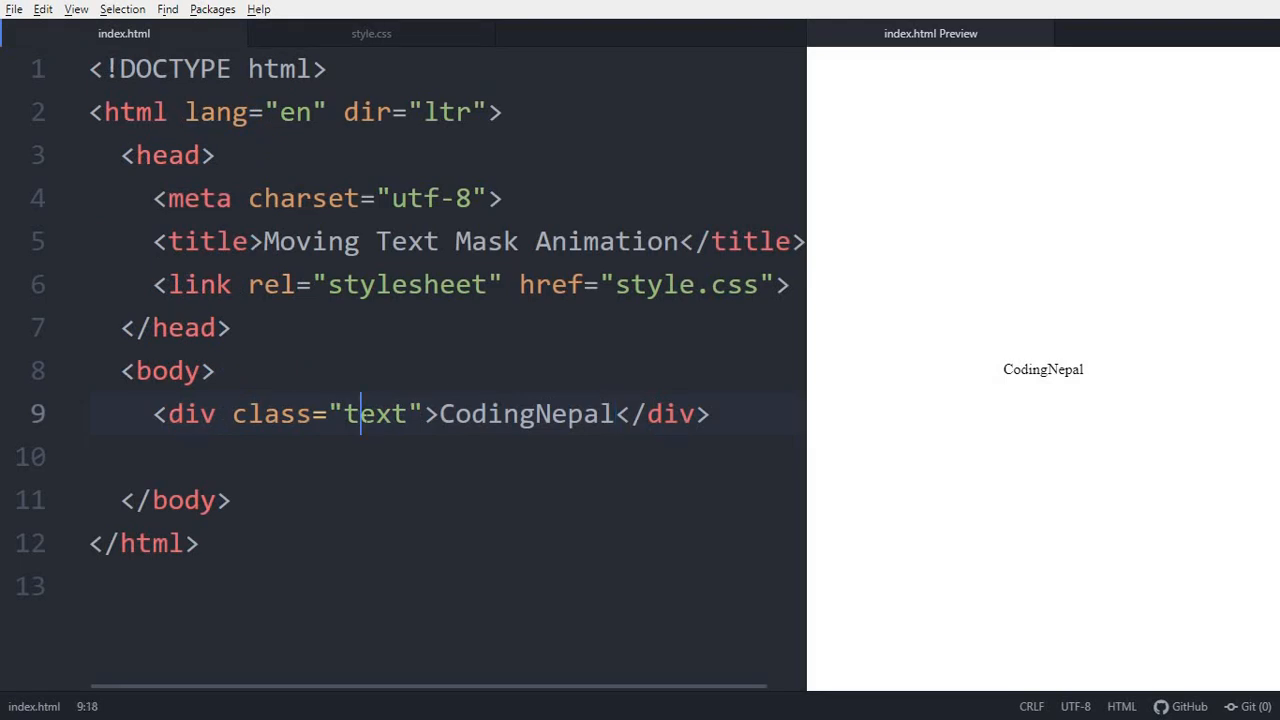
pyautogui.click(371, 33)
pyautogui.write('font-size: 120')
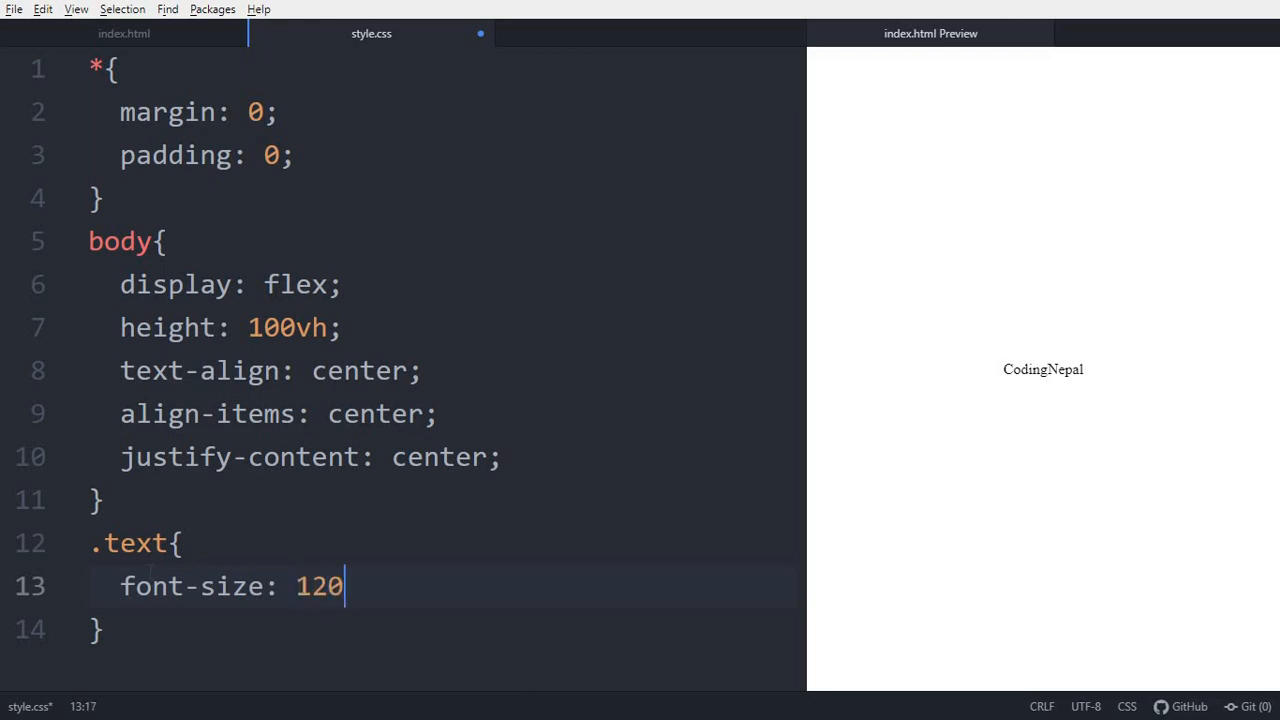
# Step: Set the .text font-size to 120px, begin a background declaration, and copy the starry GIF link
pyautogui.write('px;')
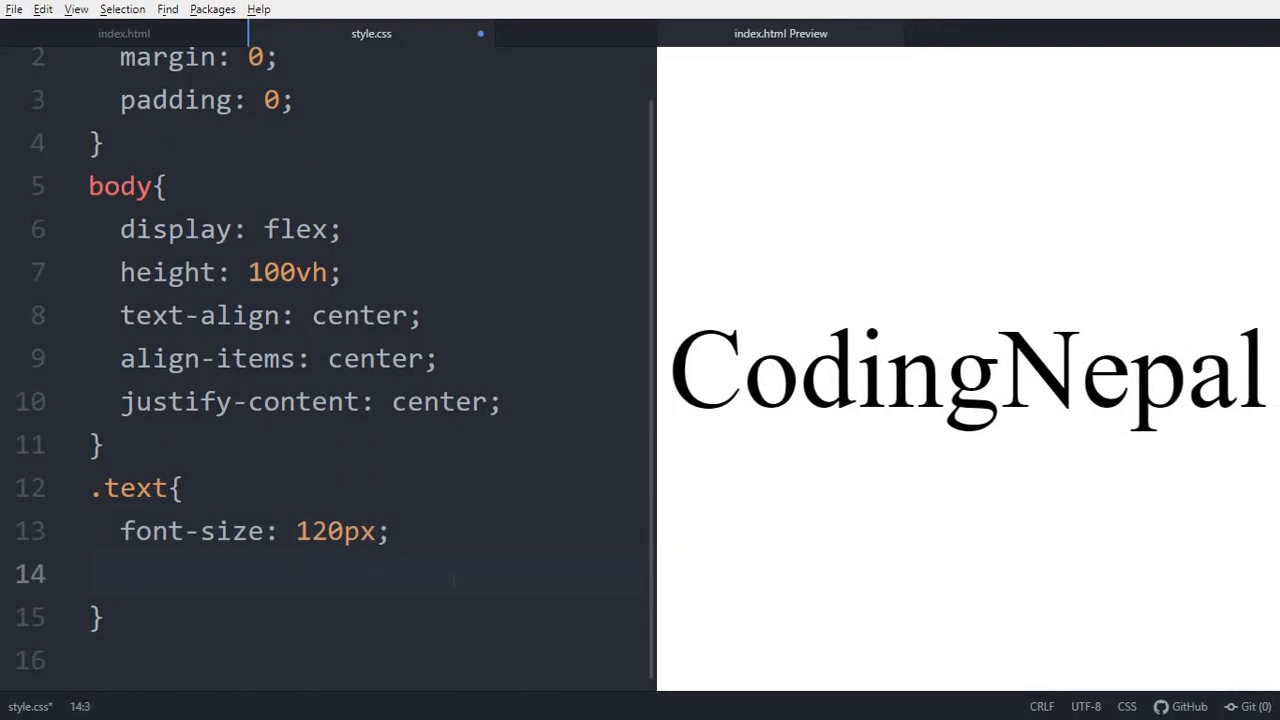
pyautogui.write('background:')
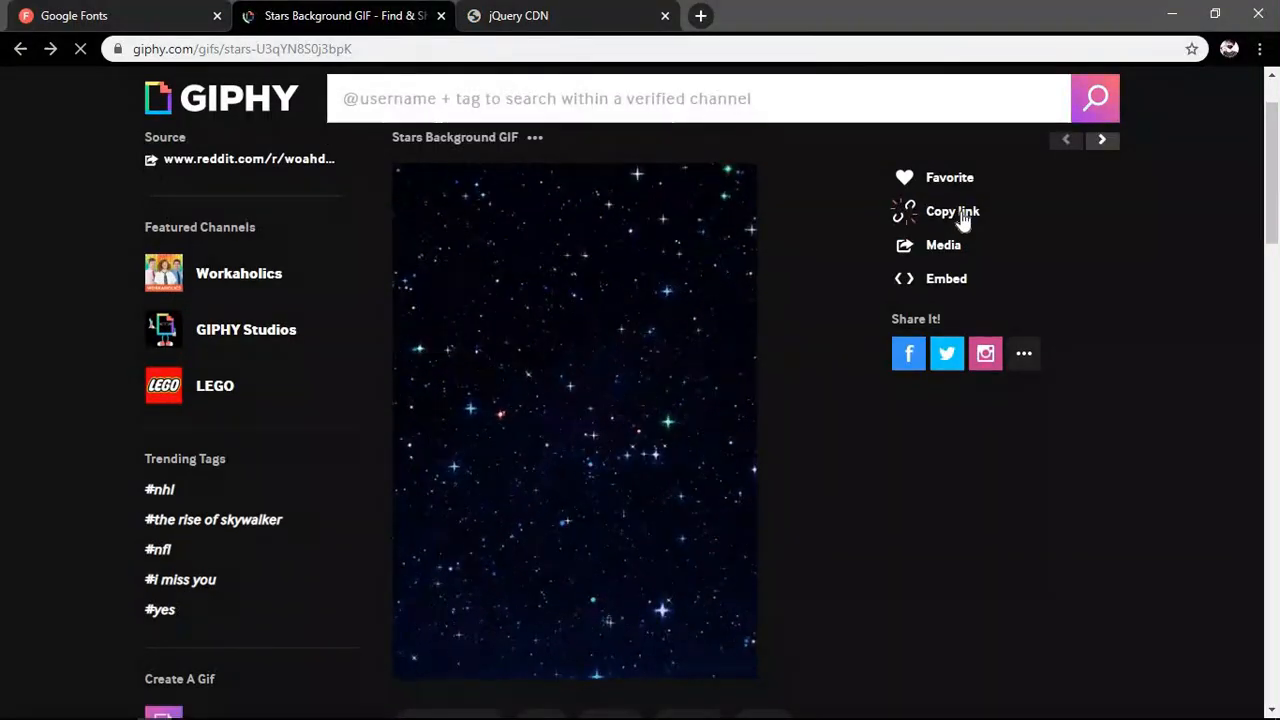
pyautogui.click(952, 211)
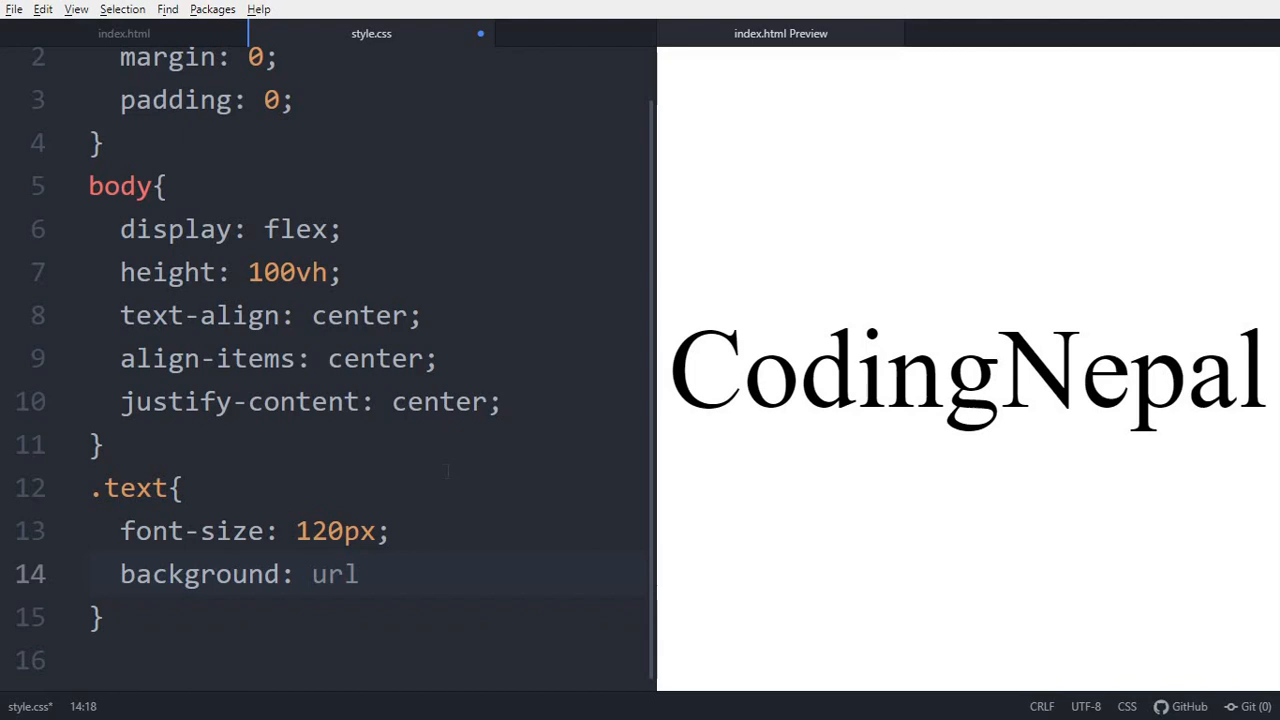
# Step: Set the .text background to the repeating GIPHY starry GIF, positioned at 40% 50%
pyautogui.write('("https://media.giphy.com/media/U3qYN8S0j3bpK/giphy.gif")')
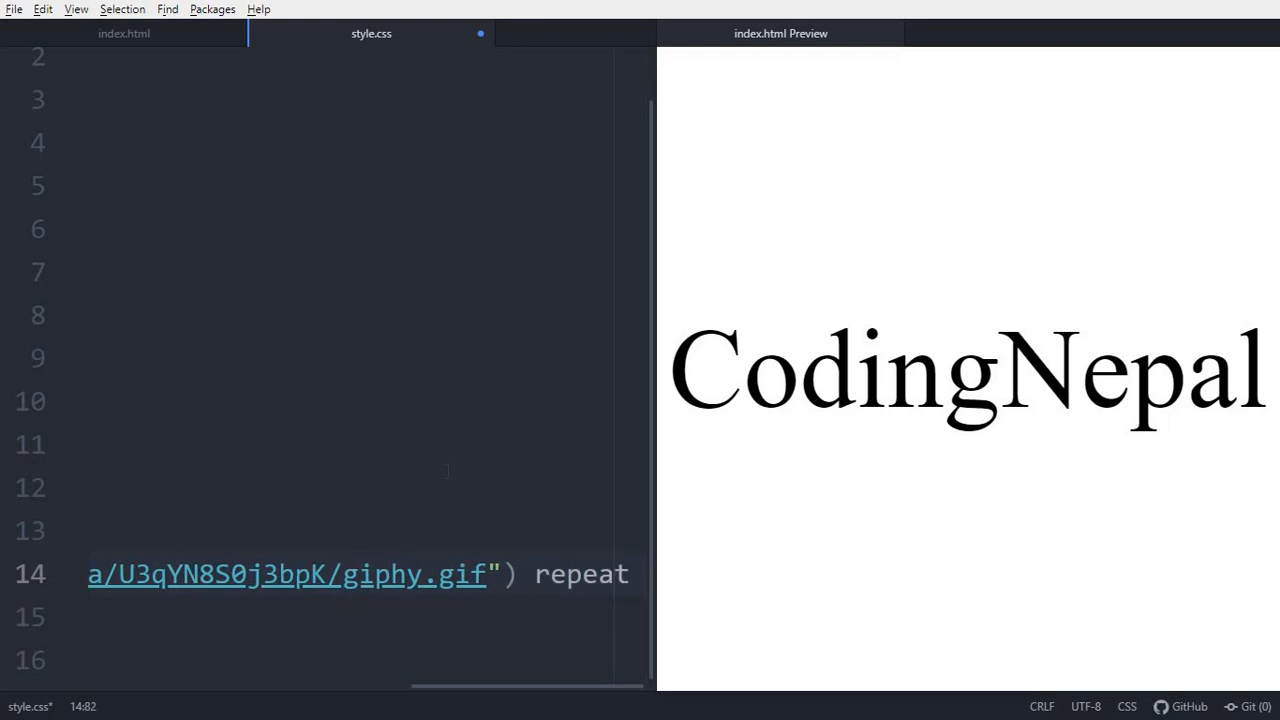
pyautogui.write(';')
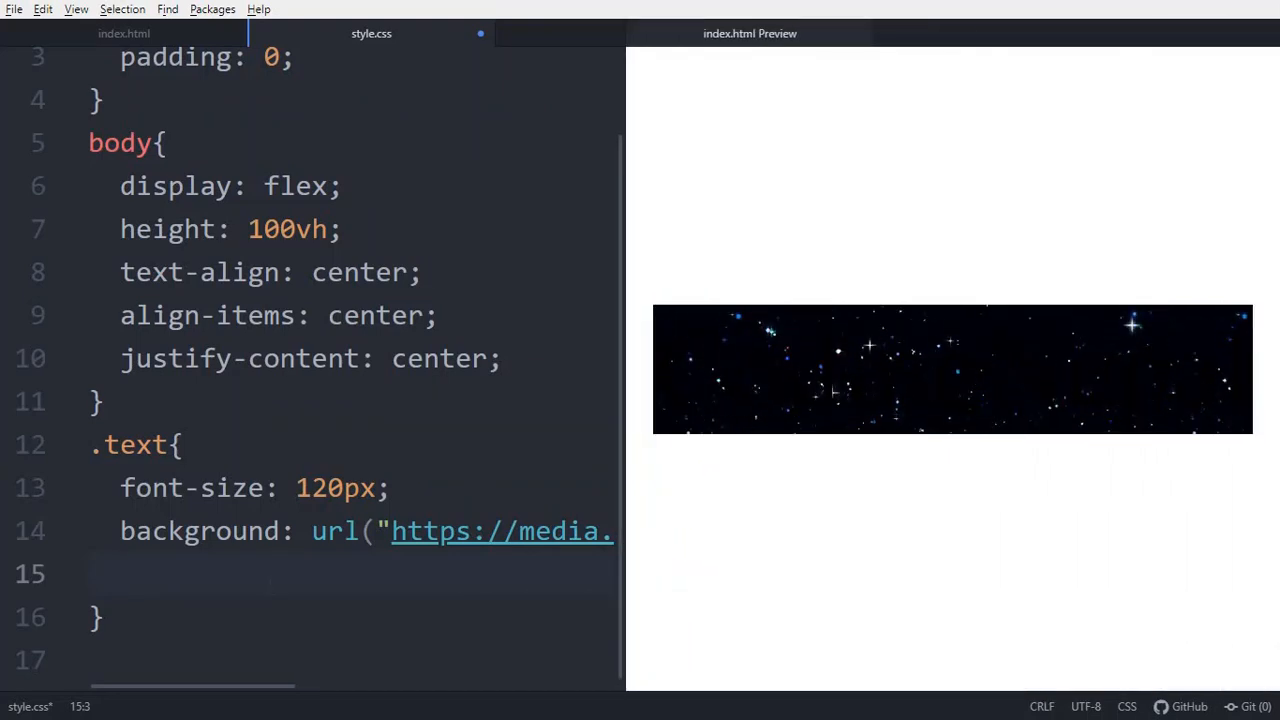
pyautogui.write('backp')
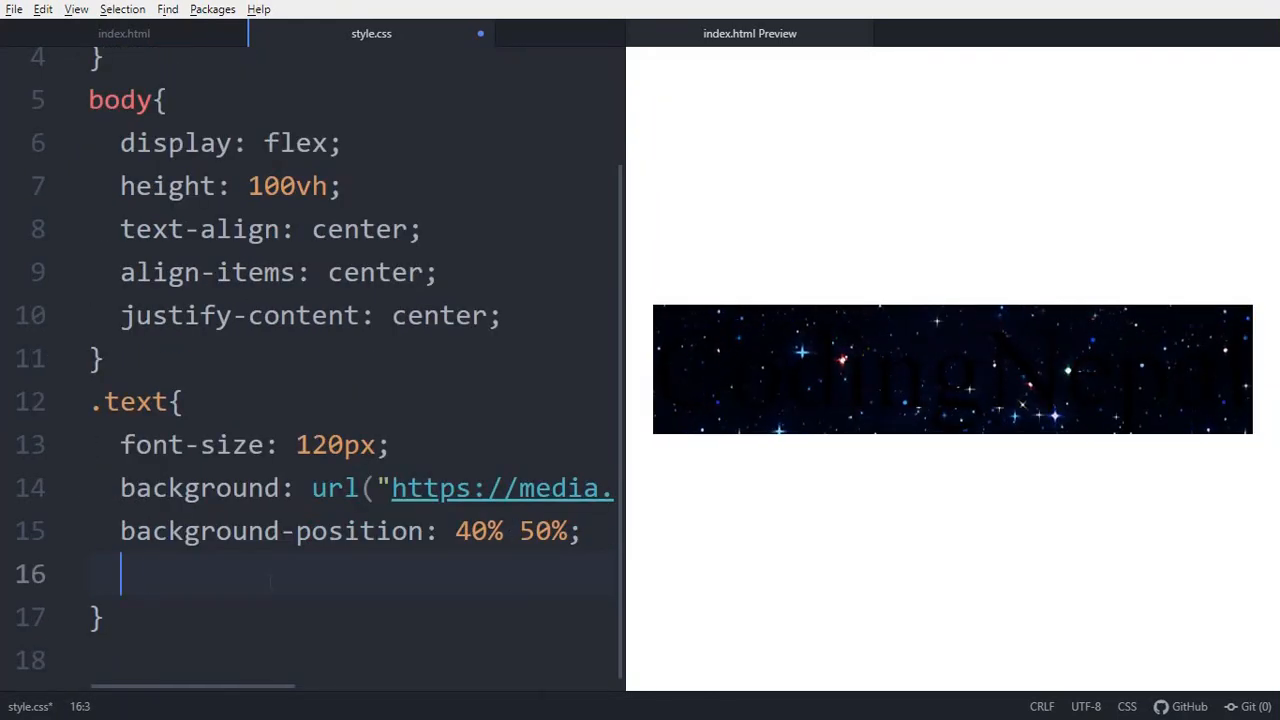
# Step: Add -webkit-background-clip: text and color: transparent to the .text rule
pyautogui.write('-webkit-')
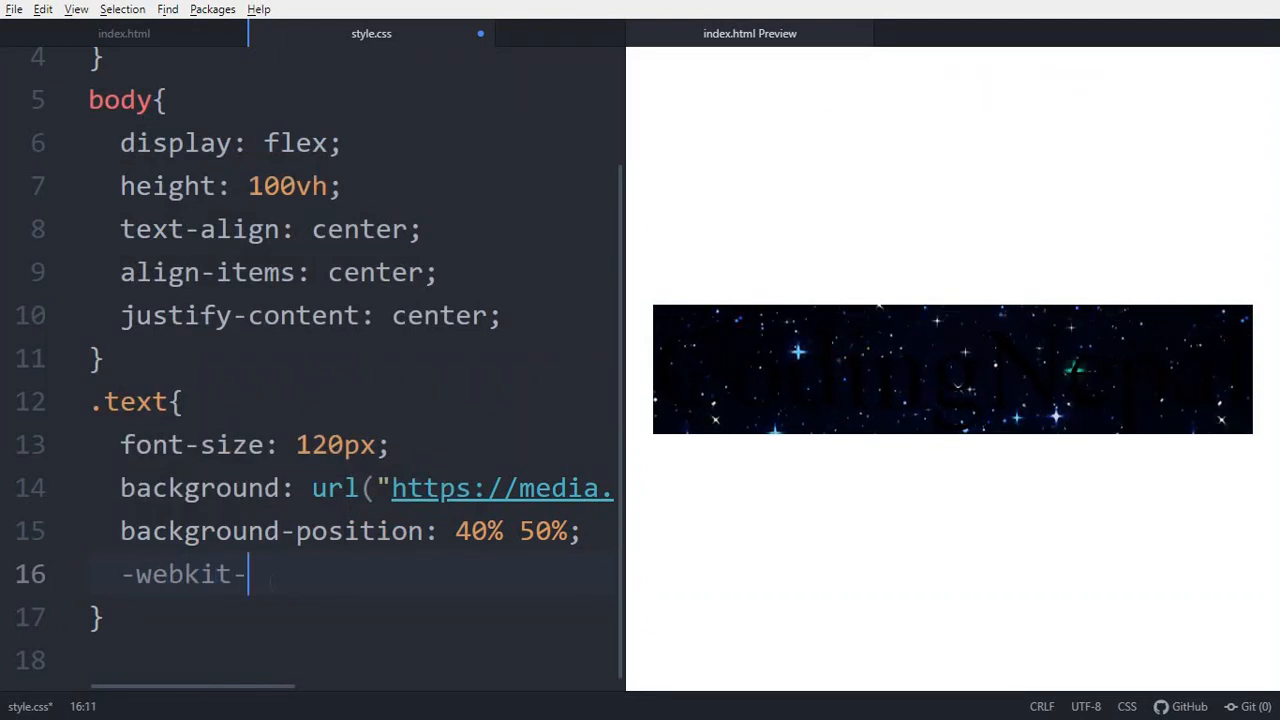
pyautogui.write('background')
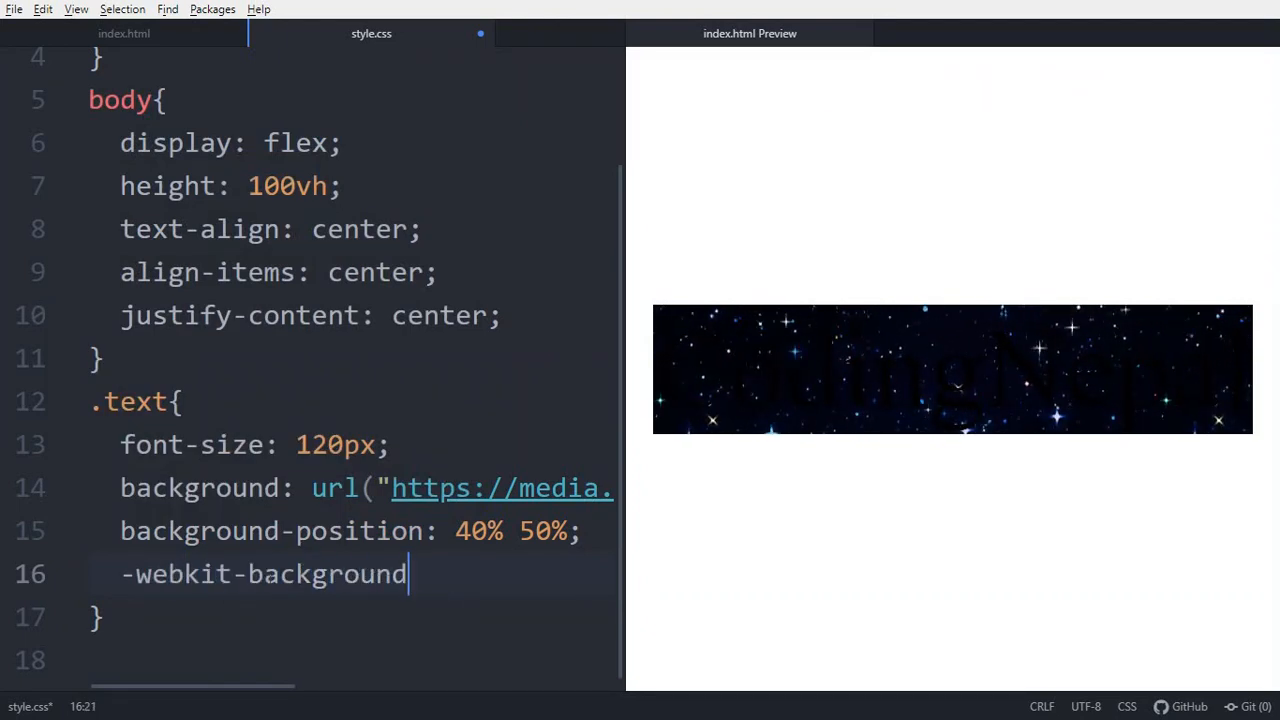
pyautogui.write('-clip: text;')
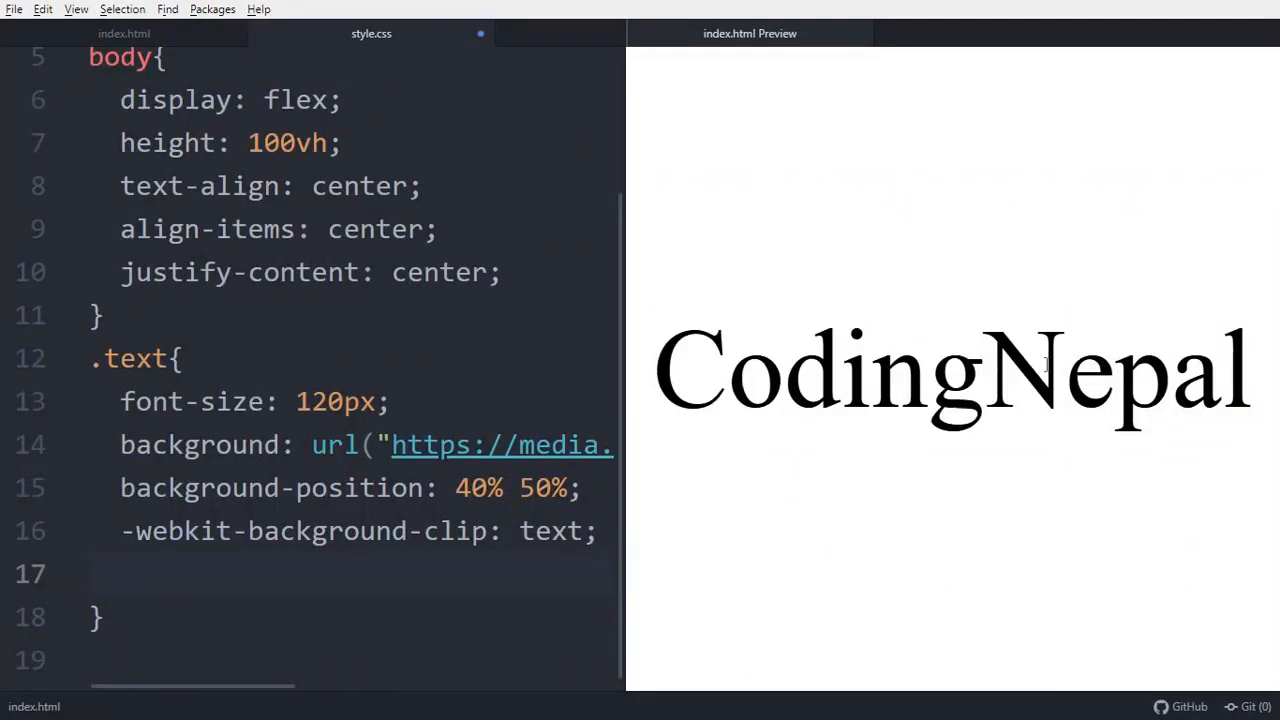
pyautogui.write('color: transp')
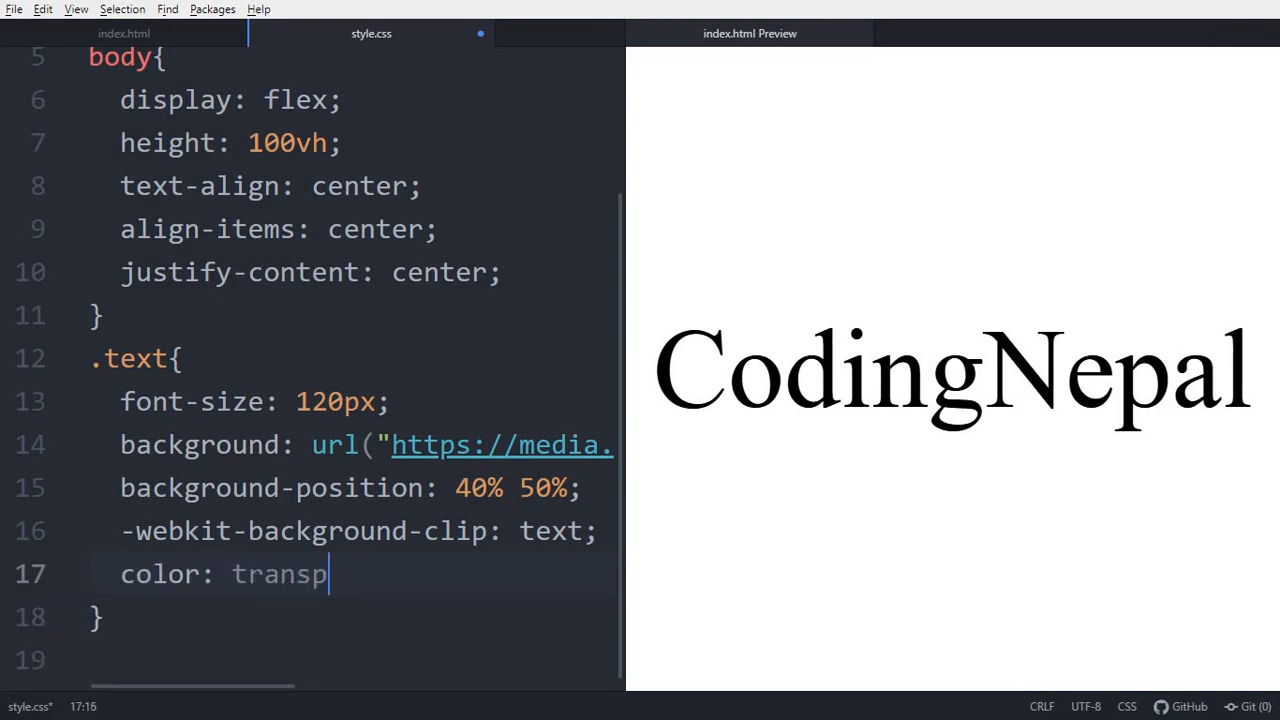
pyautogui.write('arent;')
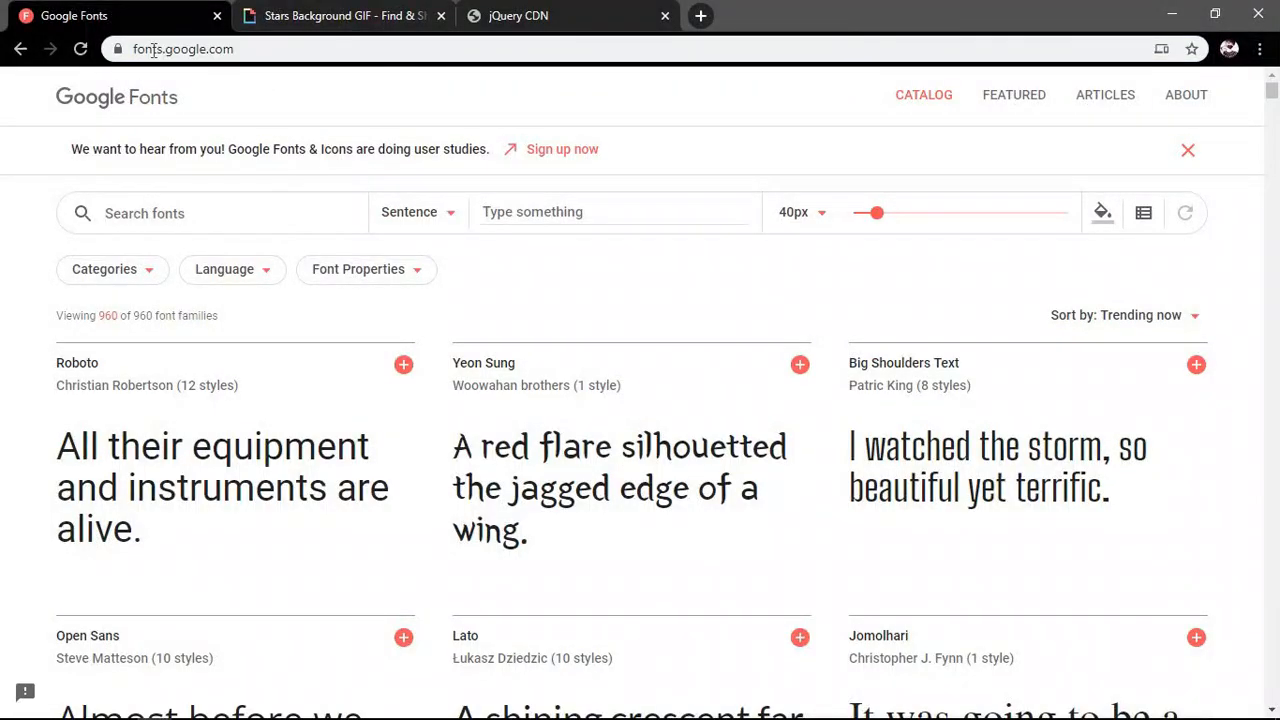
# Step: Search for Raleway, preview 'CodingNepal', and add Raleway Extra-Bold 800 to the selection
pyautogui.write('rale')
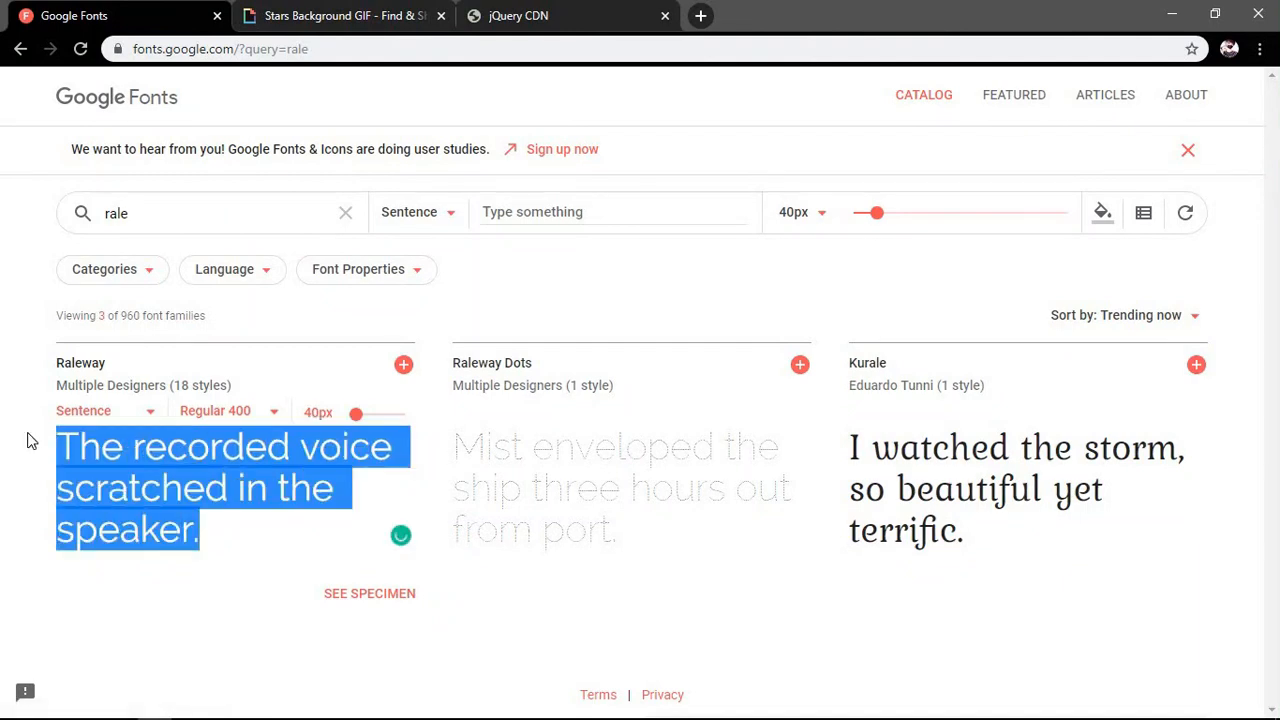
pyautogui.write('CodingNepal')
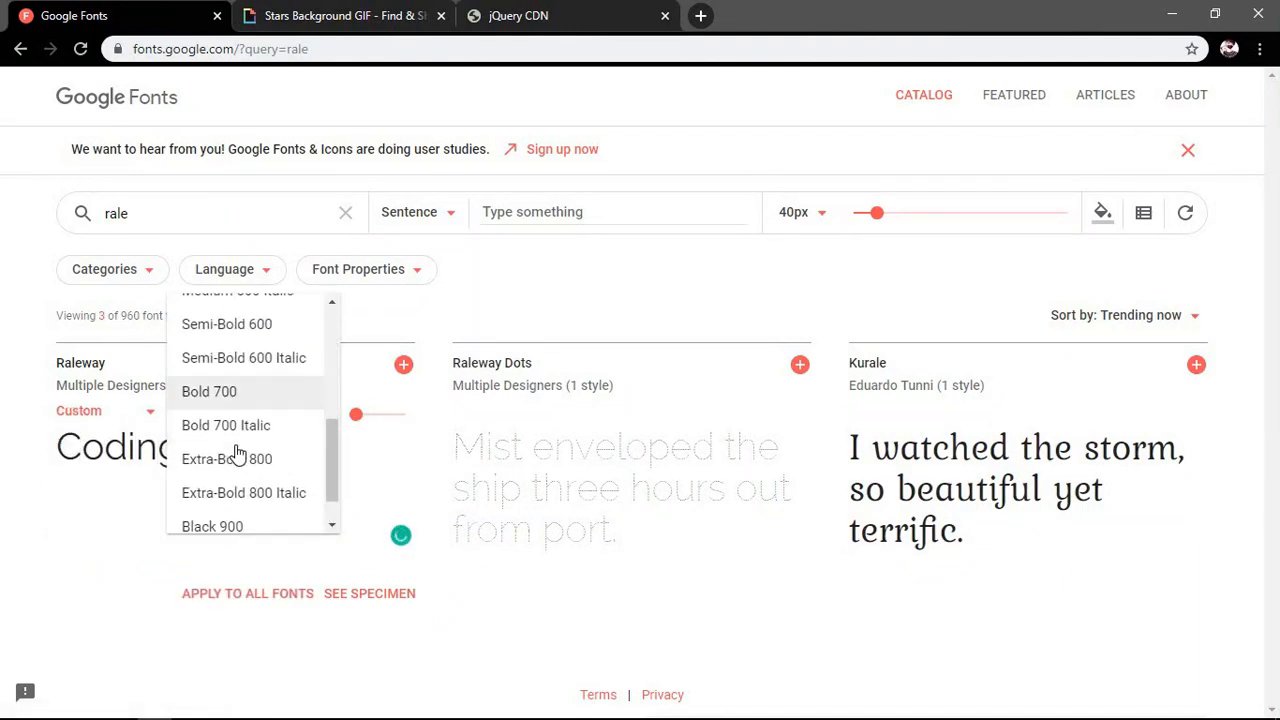
pyautogui.click(226, 458)
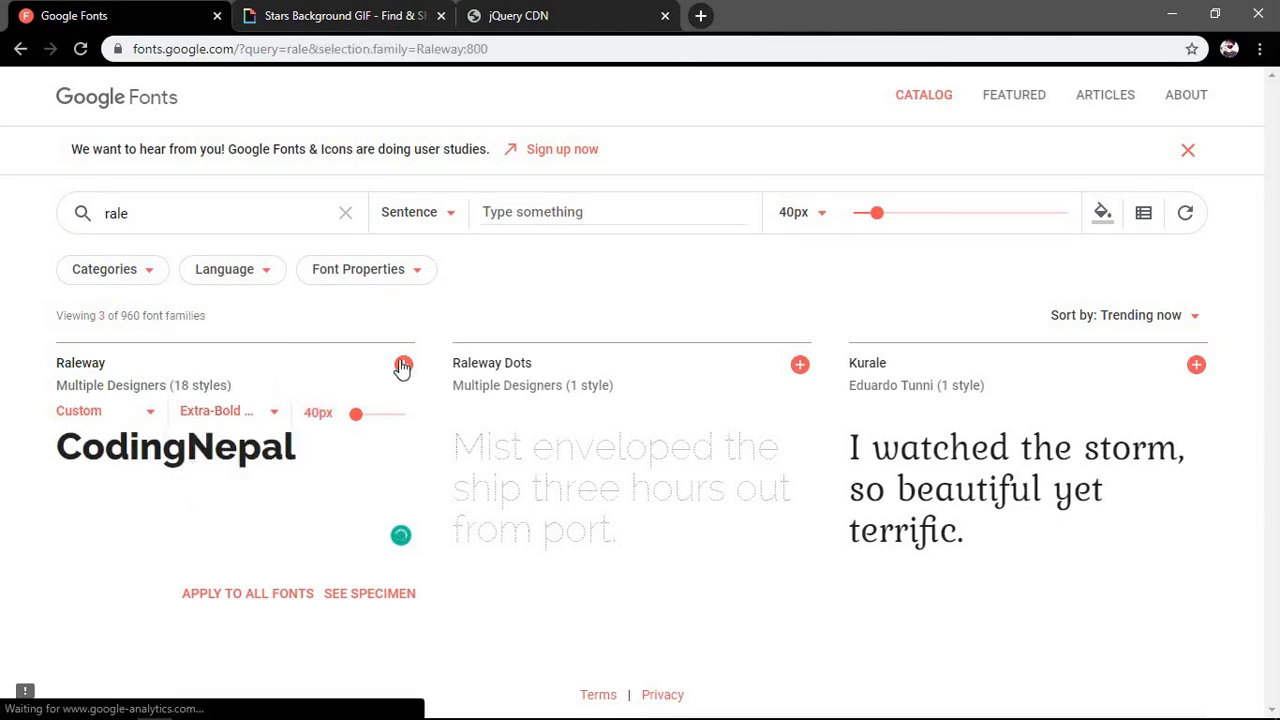
pyautogui.click(403, 365)
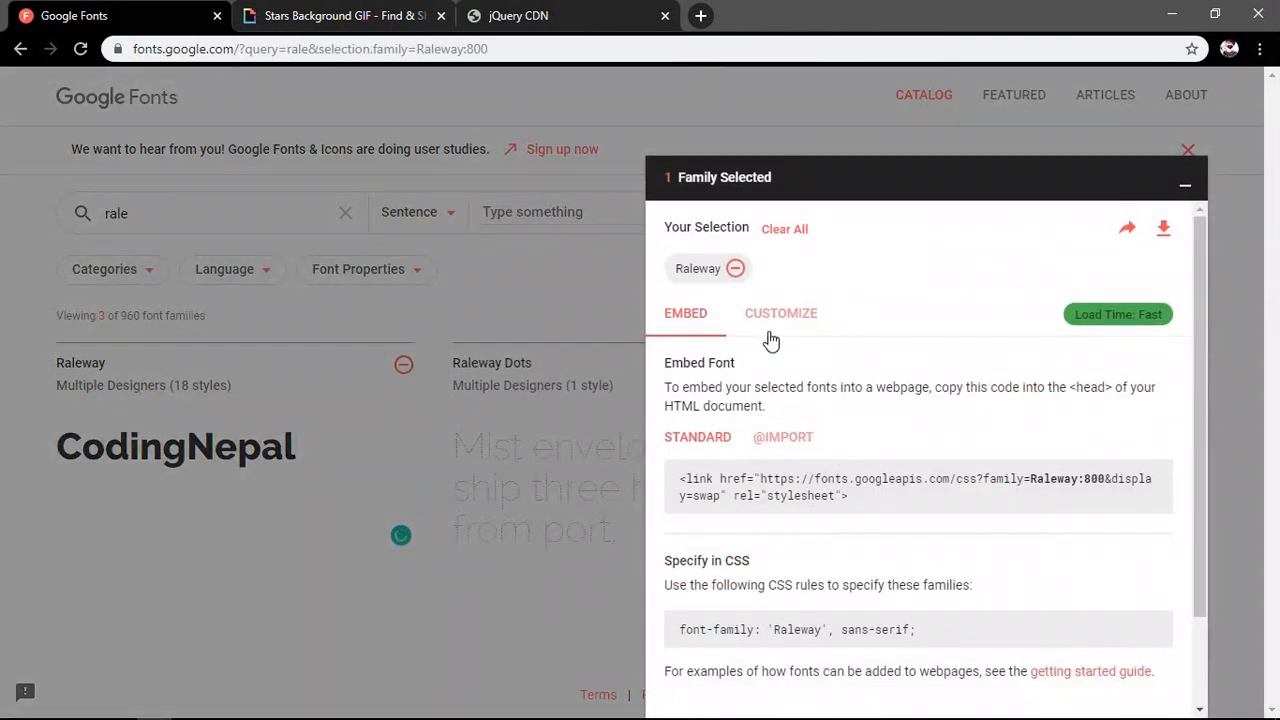
pyautogui.click(780, 312)
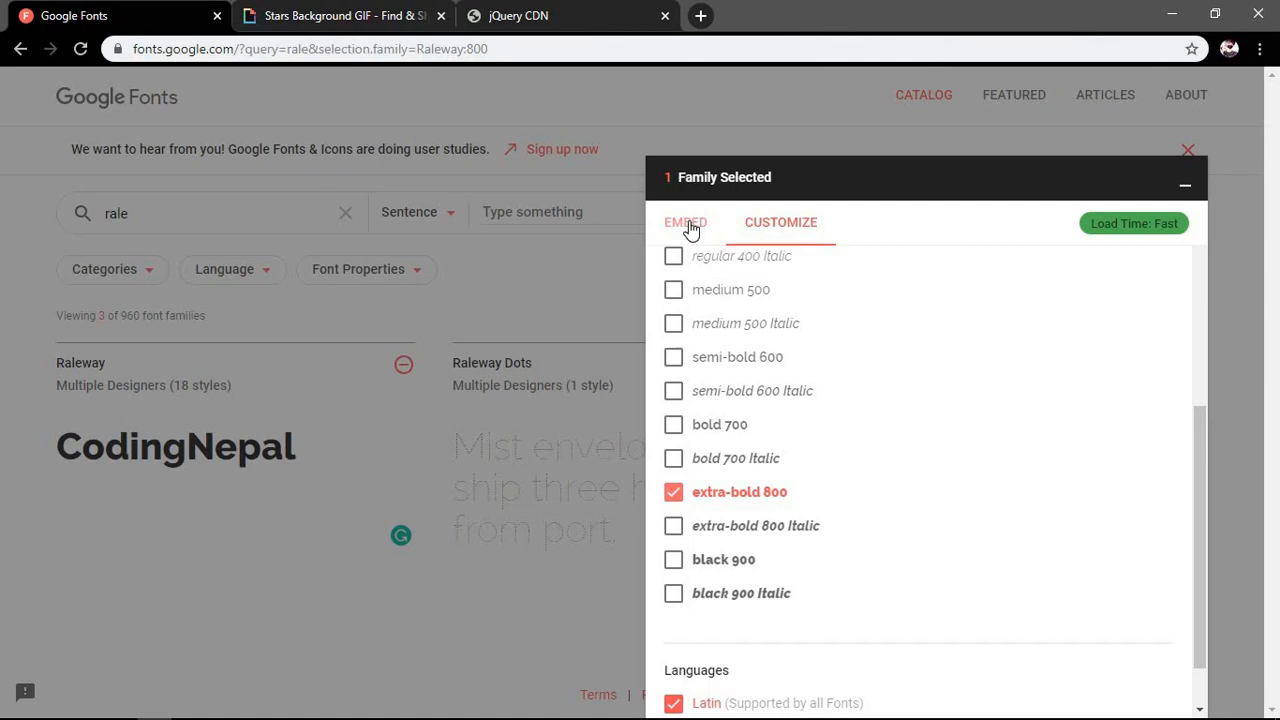
pyautogui.click(685, 222)
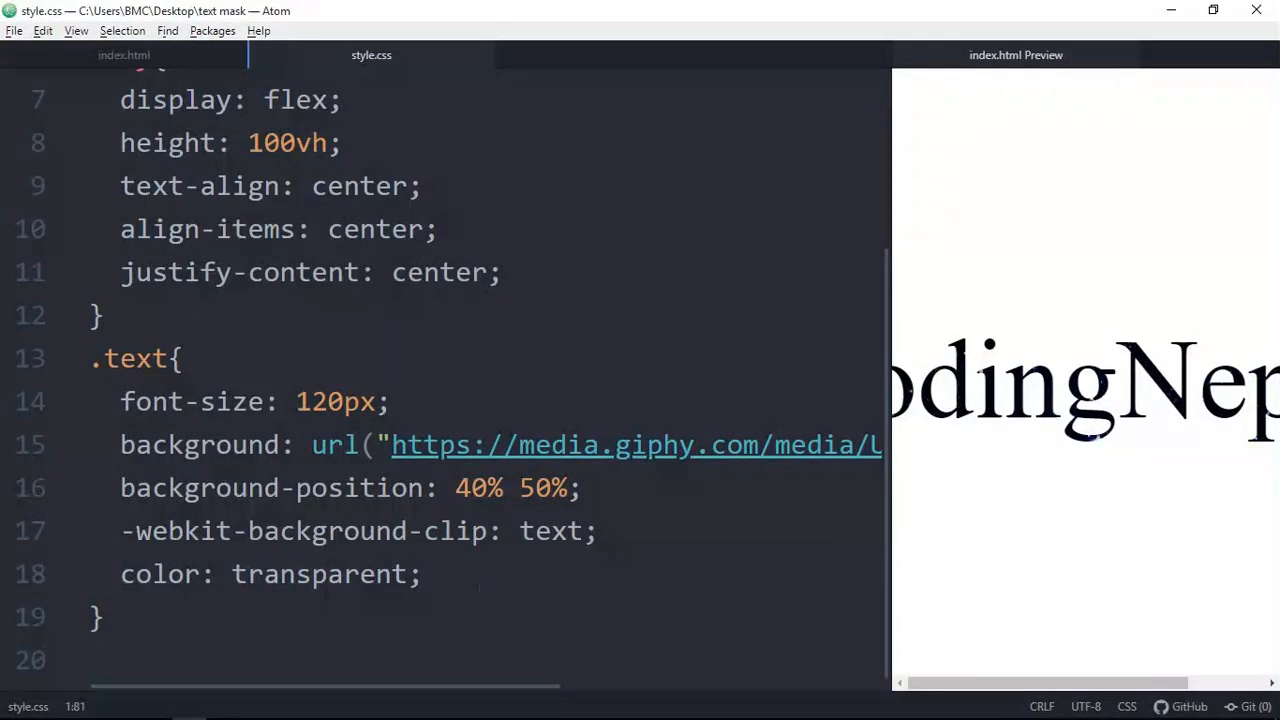
# Step: Give .text the 'Raleway', sans-serif font, -4px letter-spacing and a soft text-shadow
pyautogui.write("font-family: 'Raleway', sans-serif;")
pyautogui.write('te')
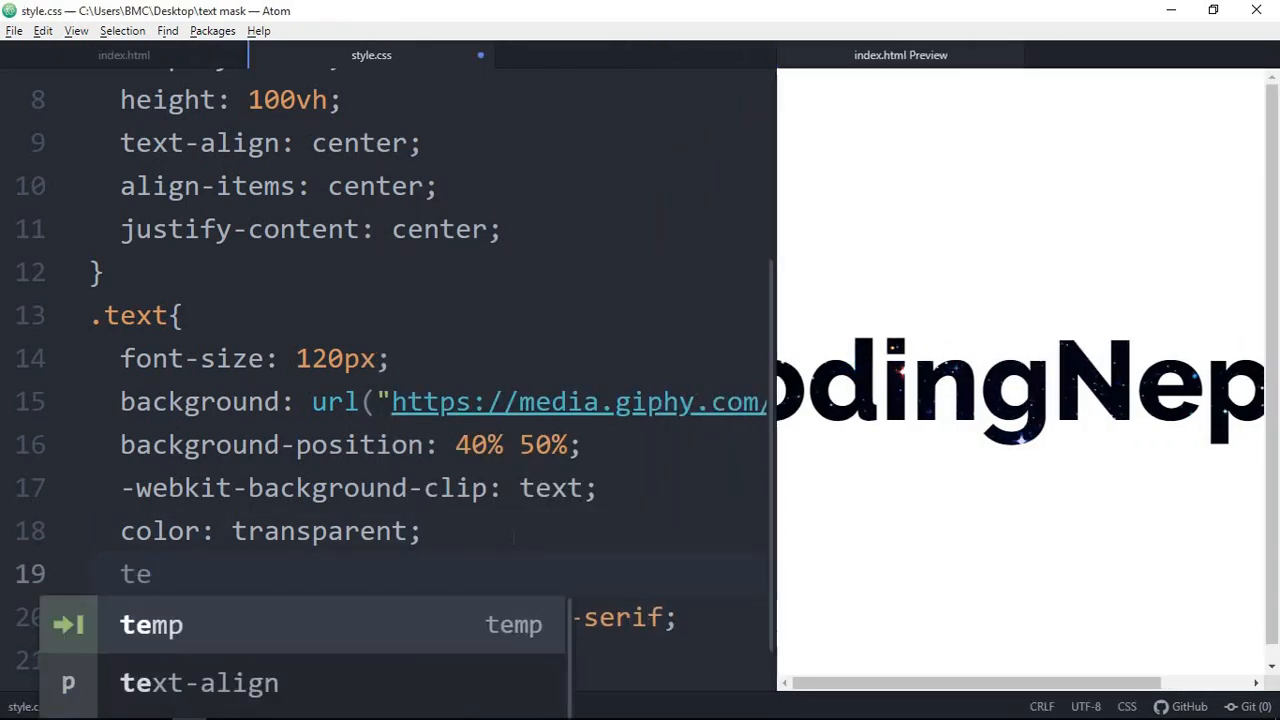
pyautogui.press('backspace')
pyautogui.write('letter-spacing: -4px;')
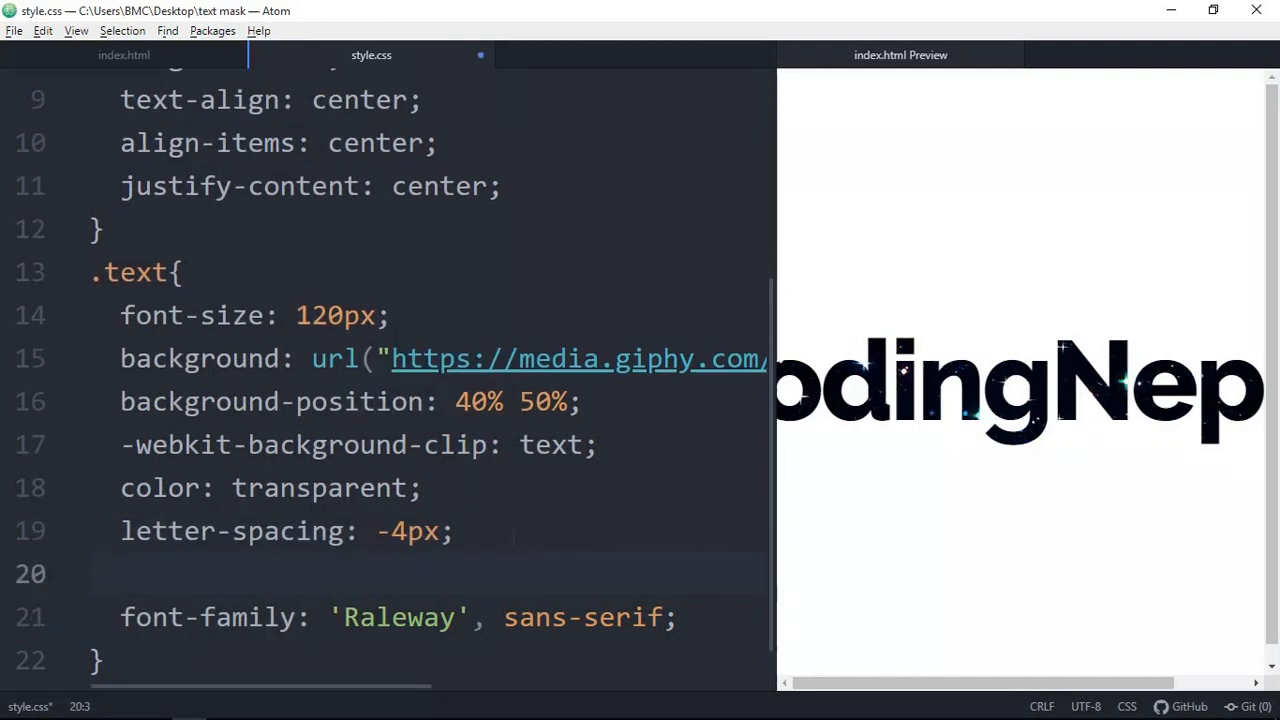
pyautogui.write('tesh')
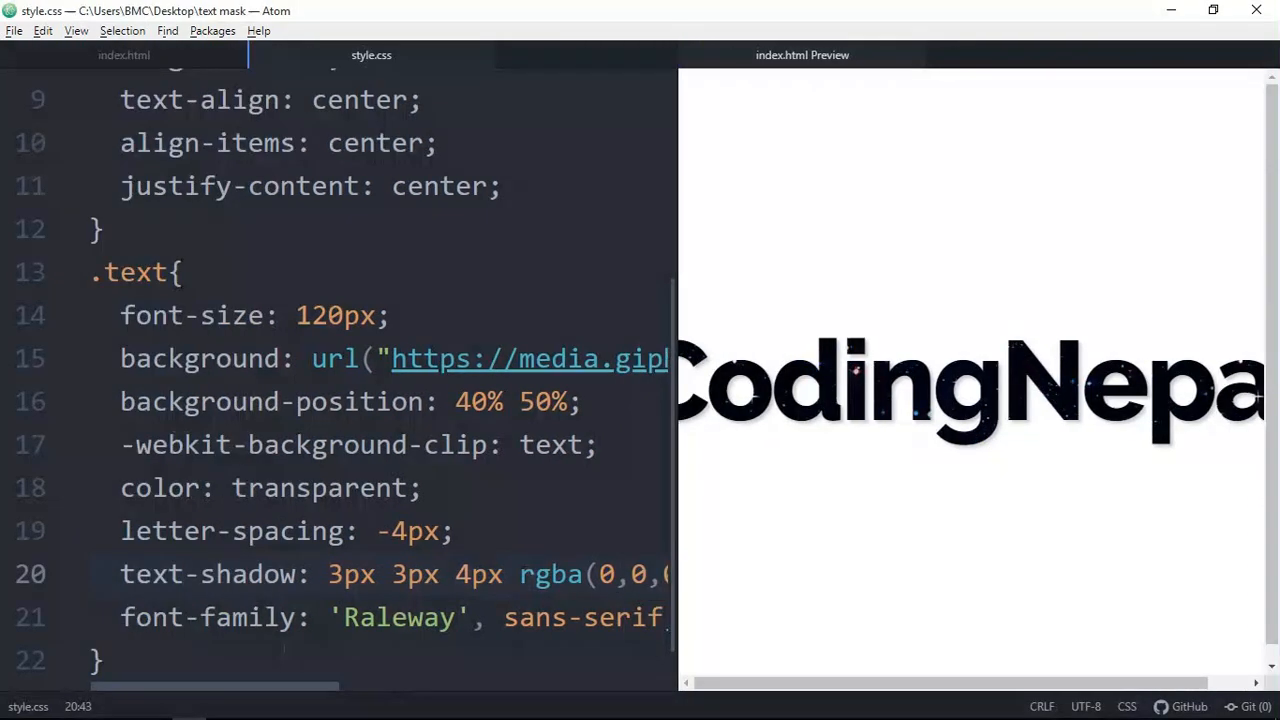
pyautogui.click(124, 55)
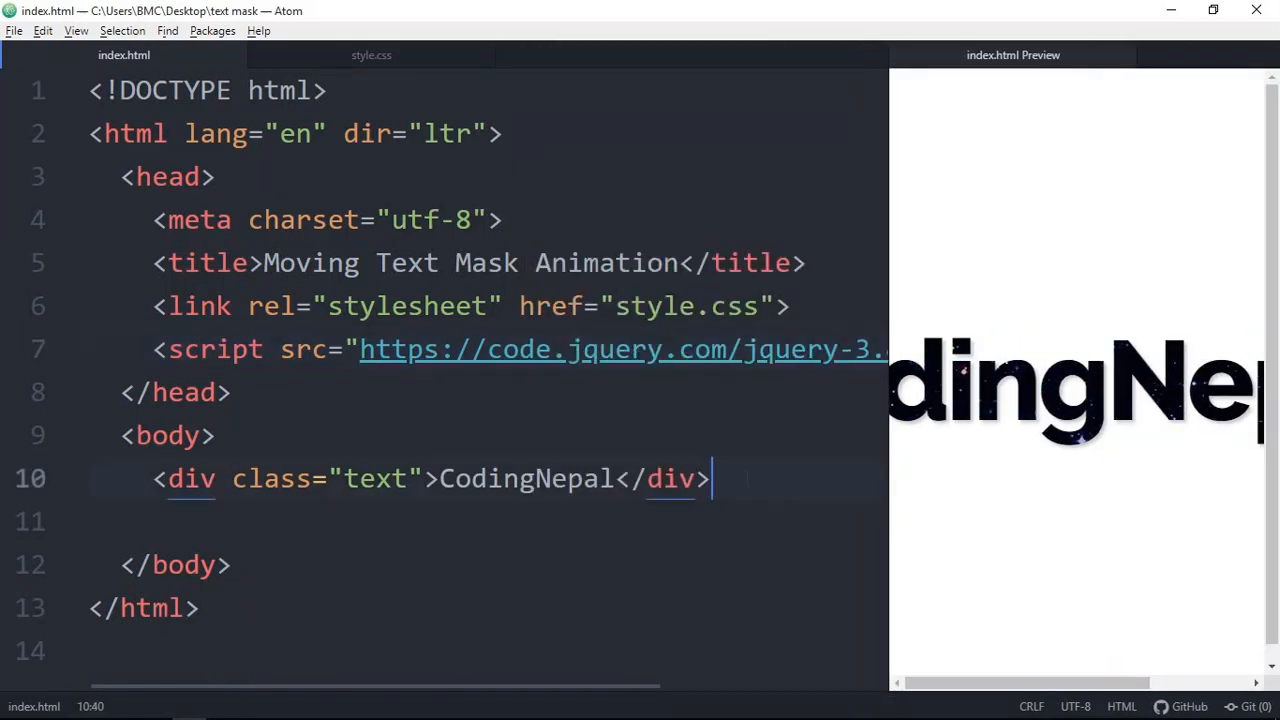
# Step: Add a script block in index.html with a $(document).ready(function()) wrapper
pyautogui.write('<script></script>')
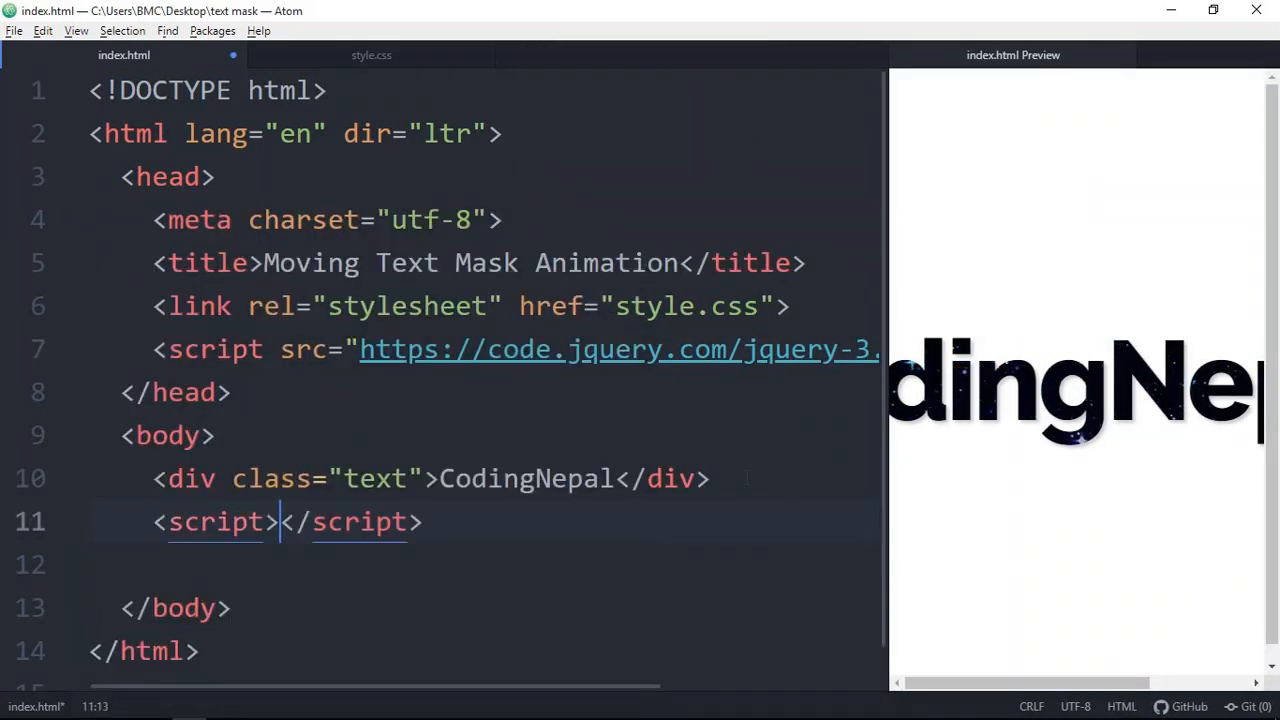
pyautogui.press('enter')
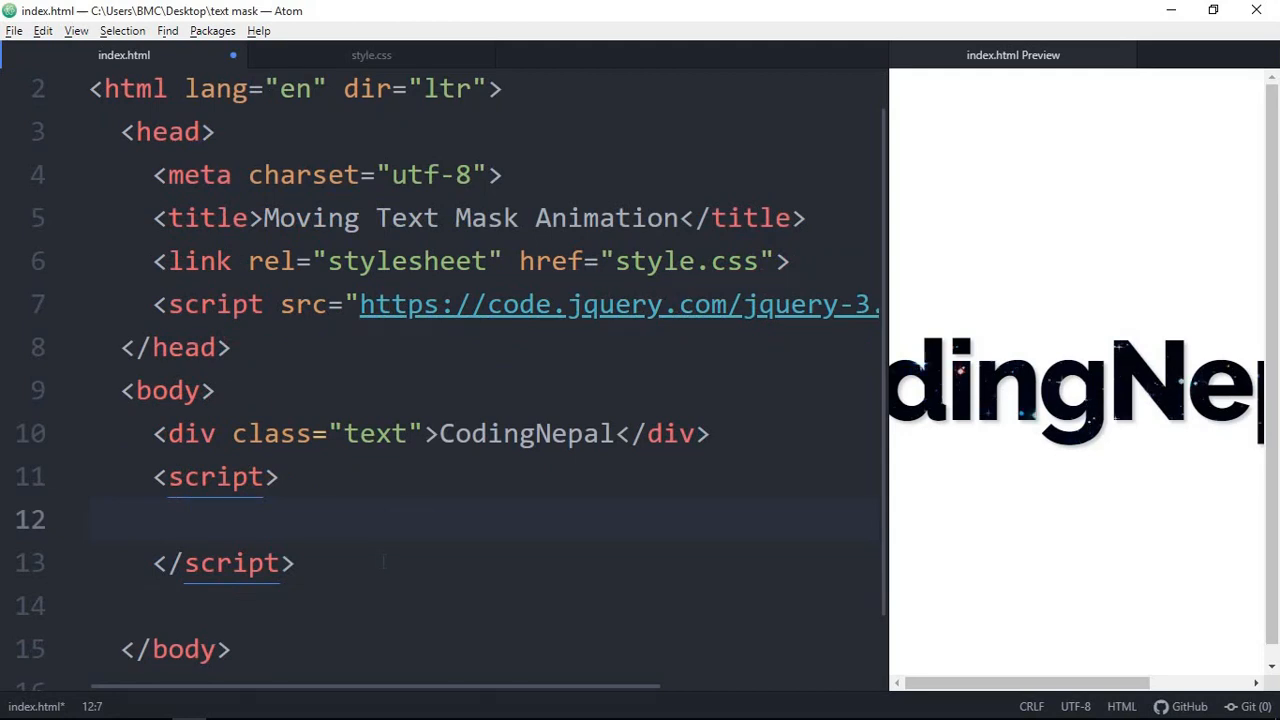
pyautogui.write('$(document)')
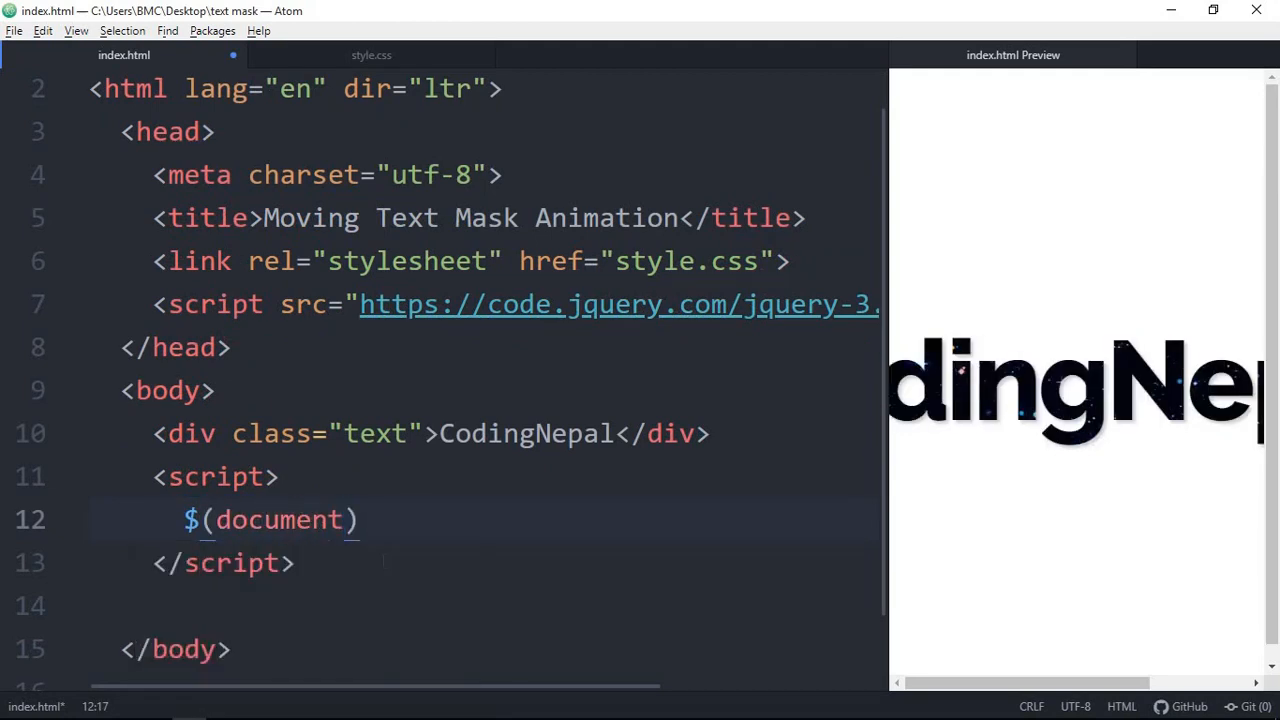
pyautogui.write('.ready()')
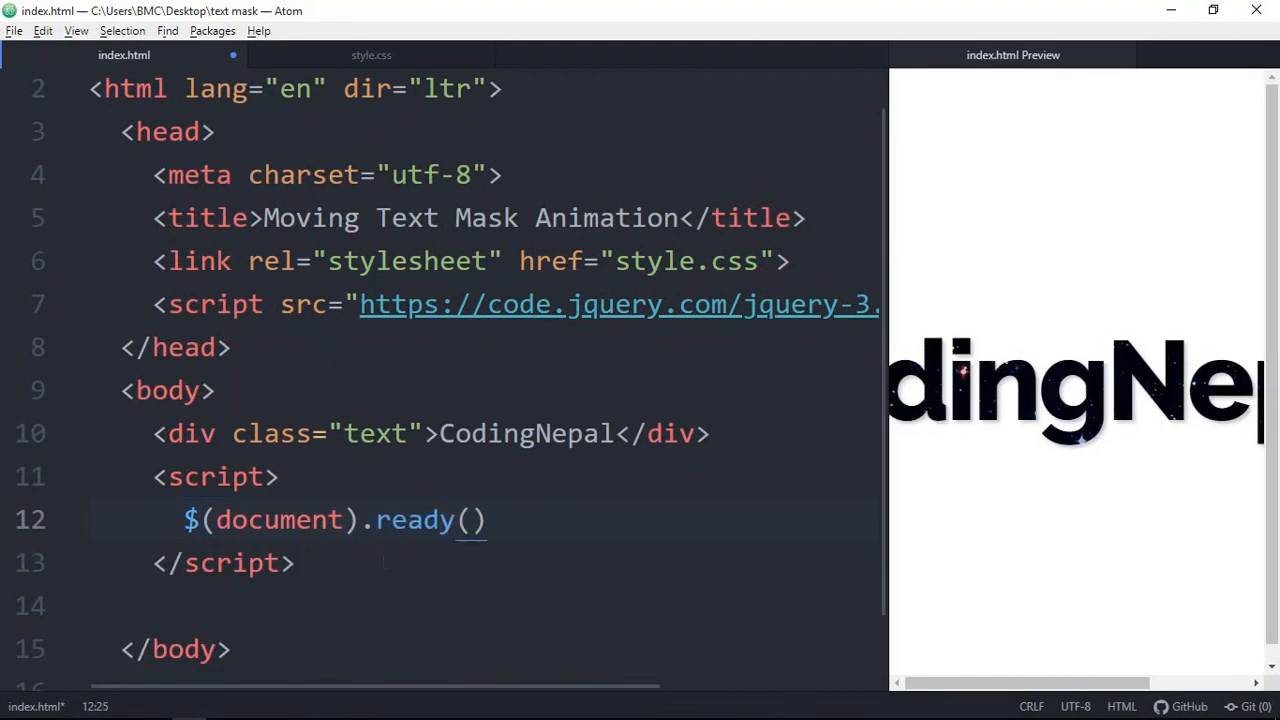
pyautogui.write('function()')
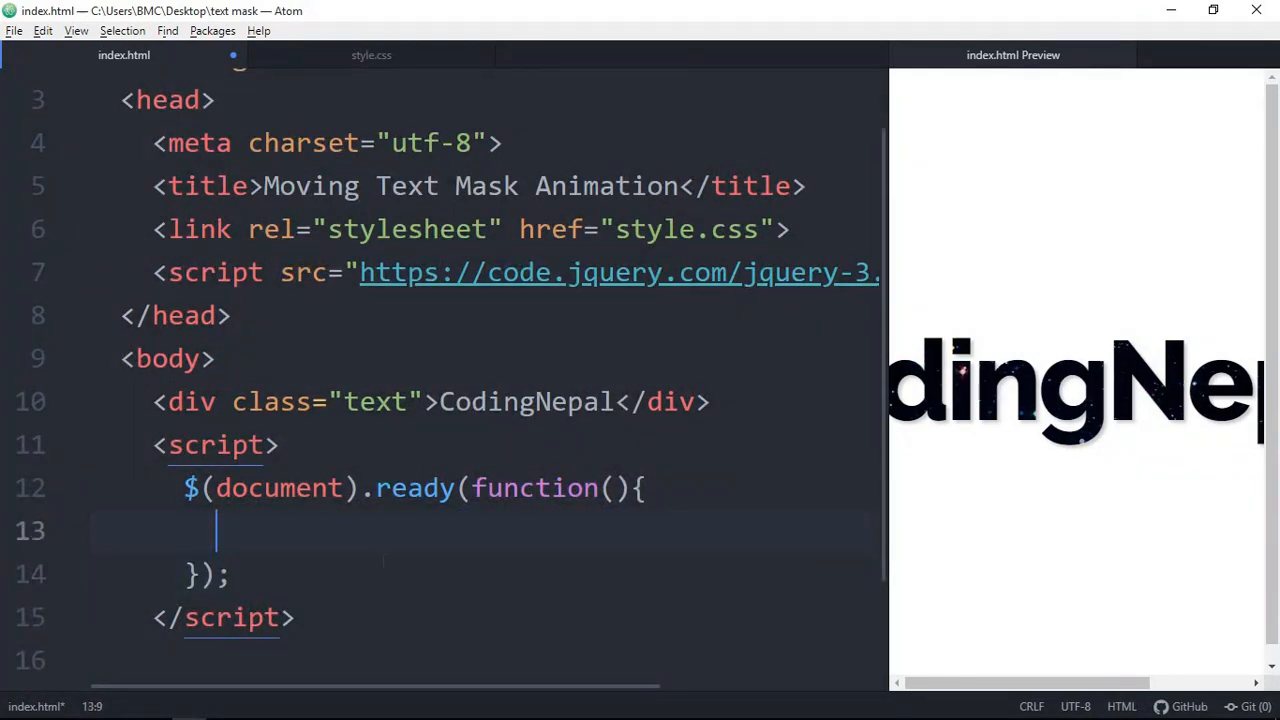
# Step: Add a $(document).mousemove handler setting cursorX and cursorY from p.pageX and p.pageY
pyautogui.write('$()')
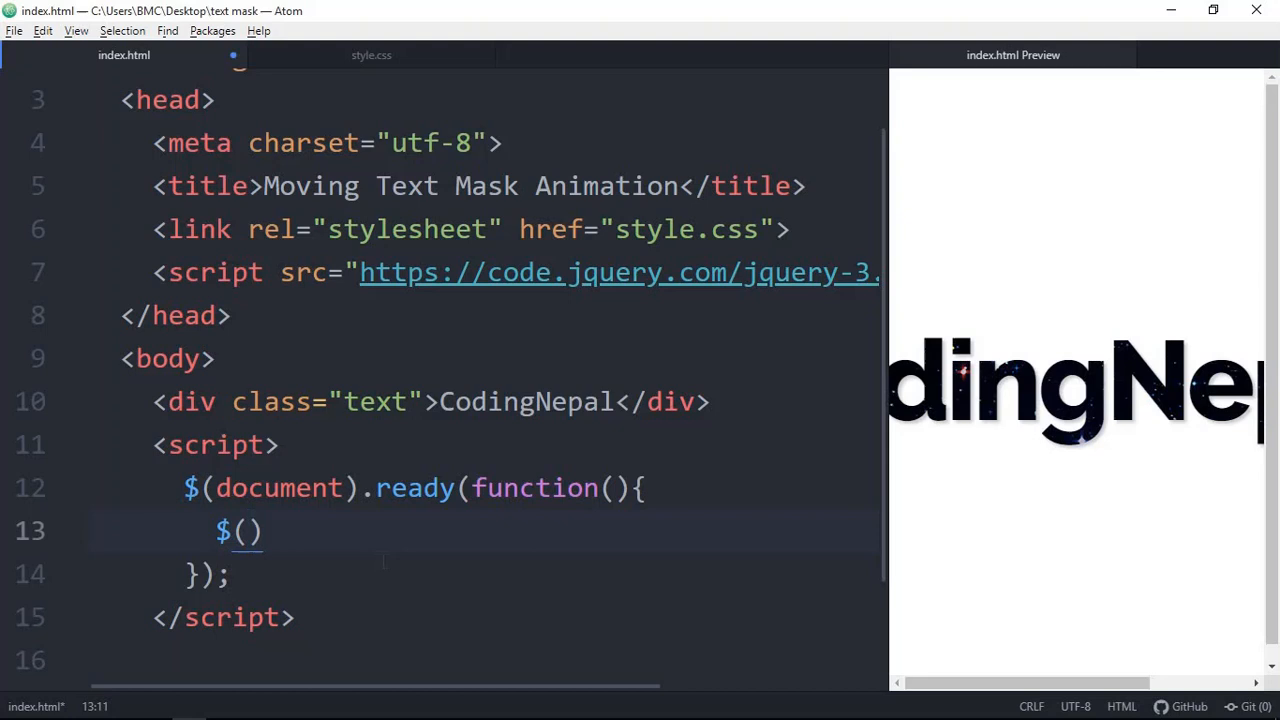
pyautogui.write('doxum')
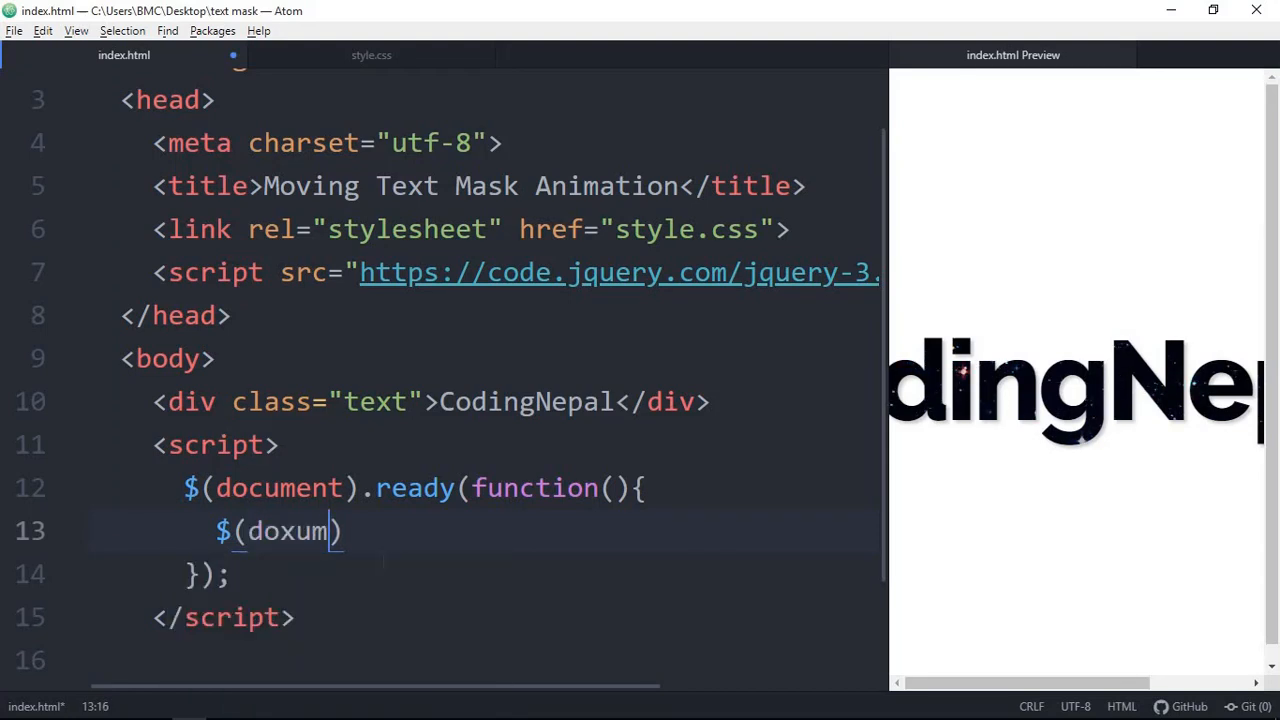
pyautogui.write('ment')
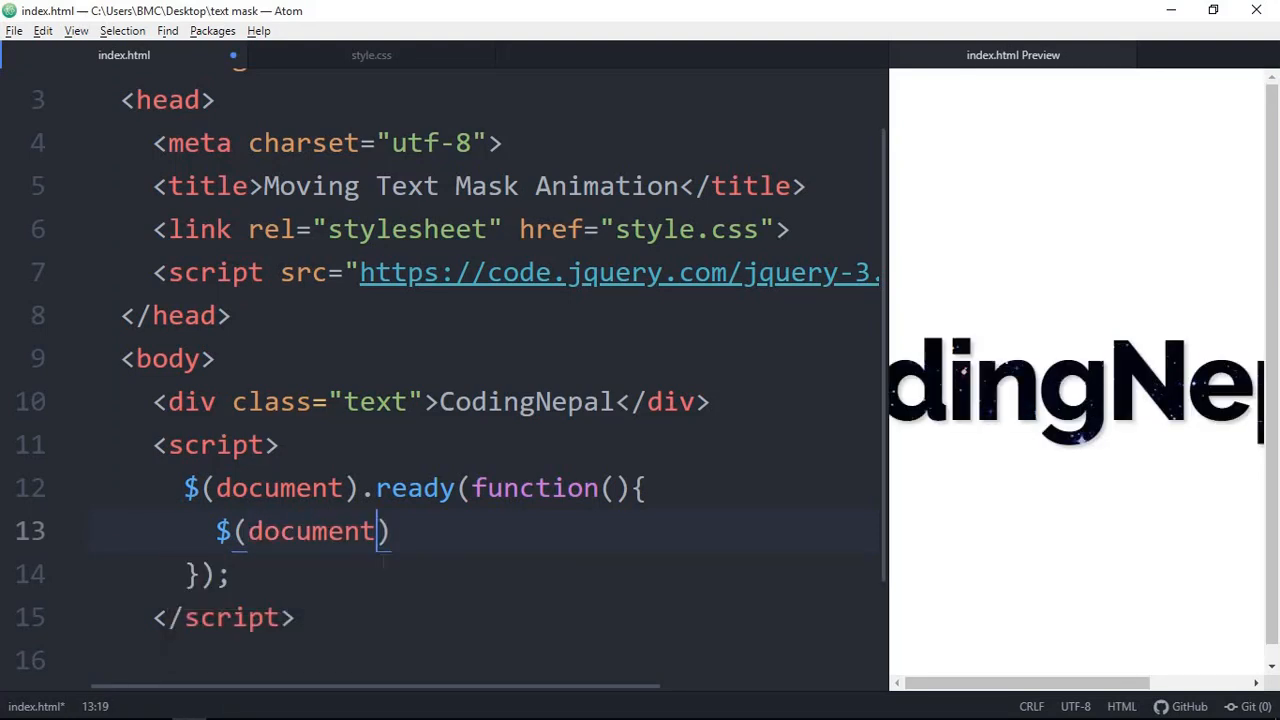
pyautogui.write('.')
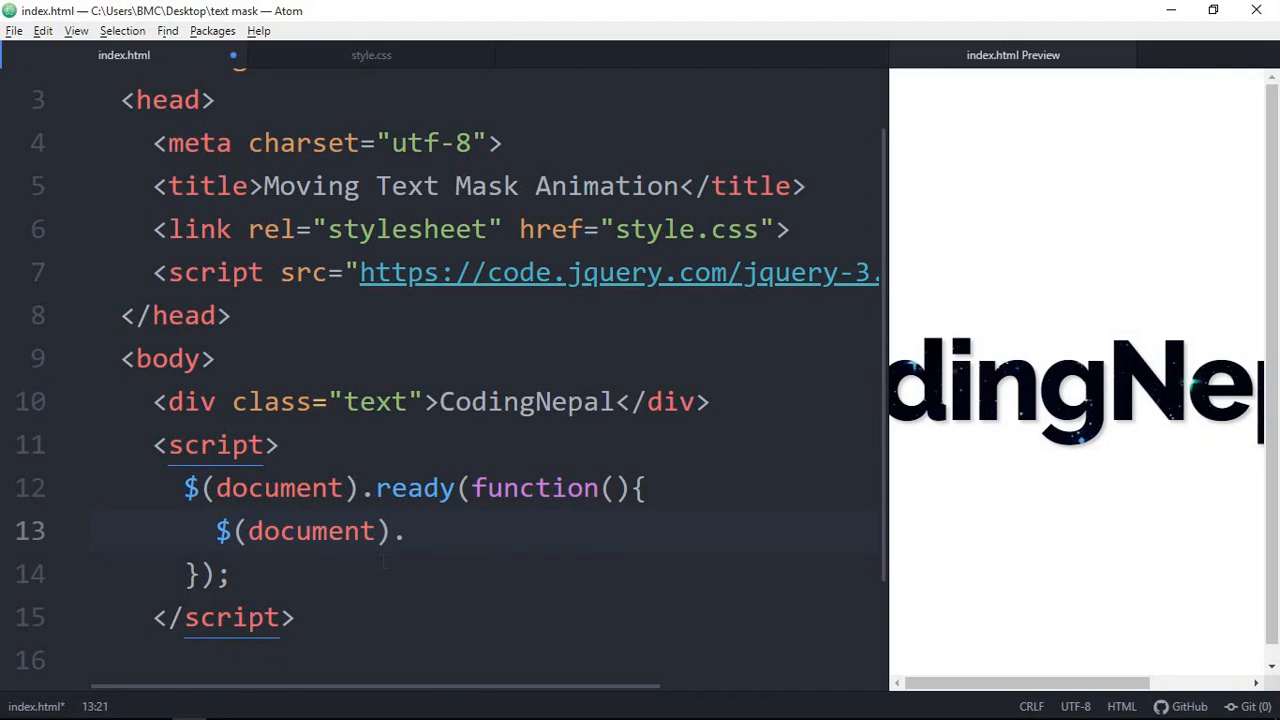
pyautogui.write('mous')
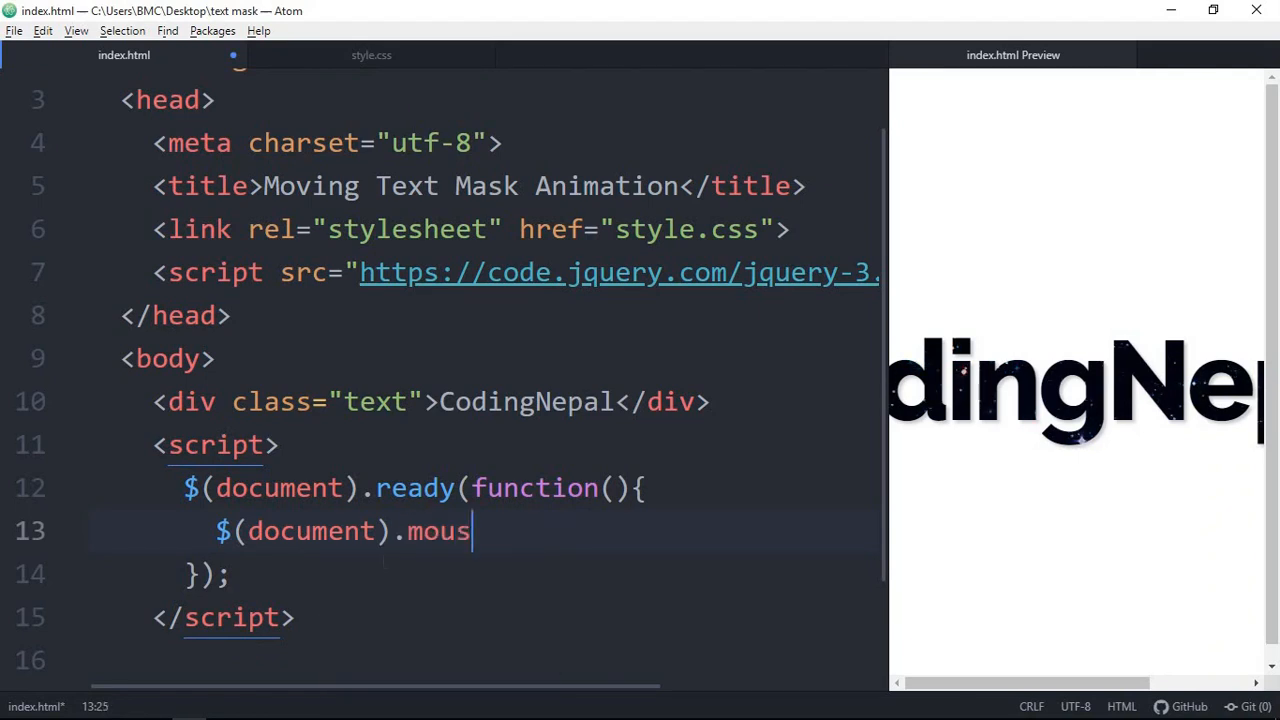
pyautogui.write('emove(function(')
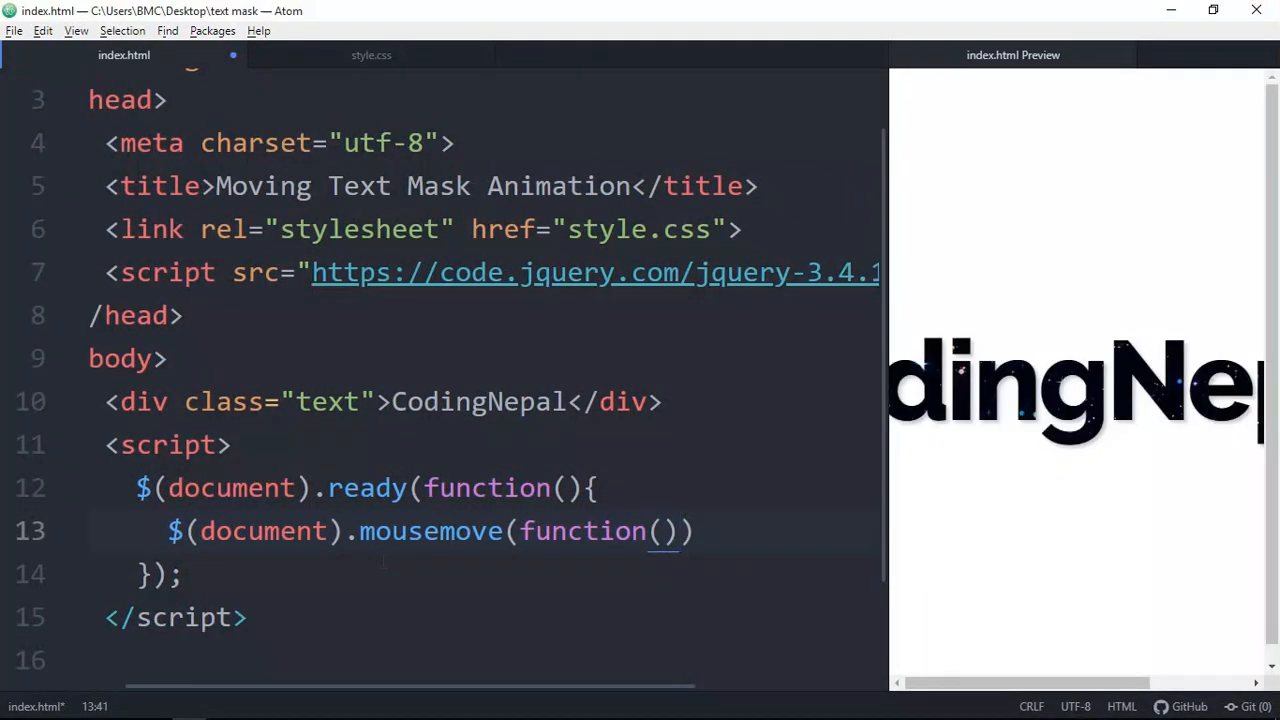
pyautogui.write('v')
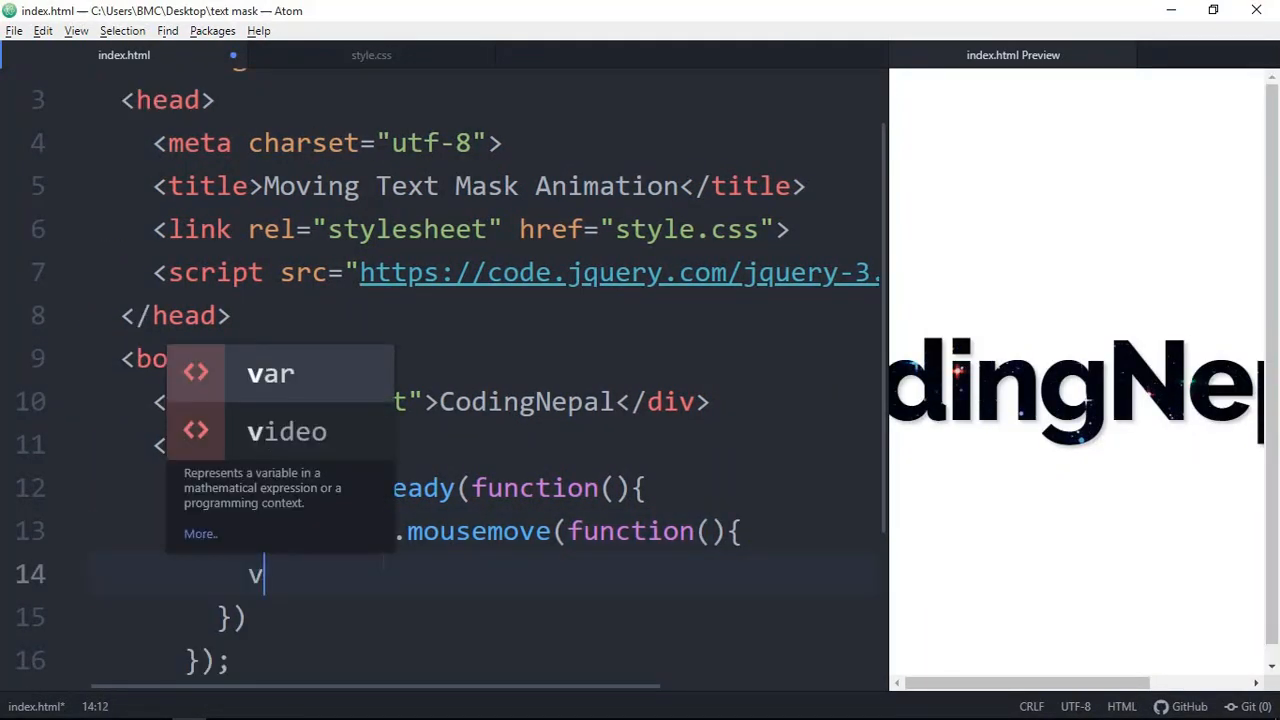
pyautogui.write('ar cursor')
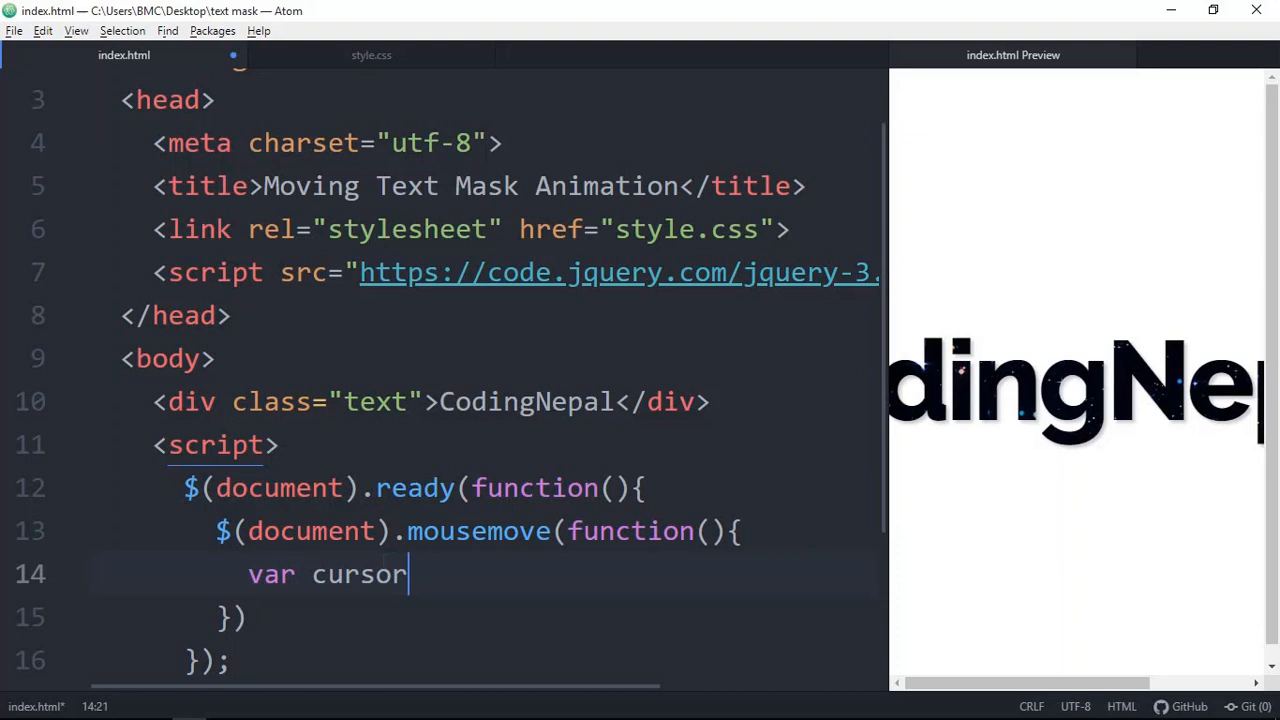
pyautogui.write('X =')
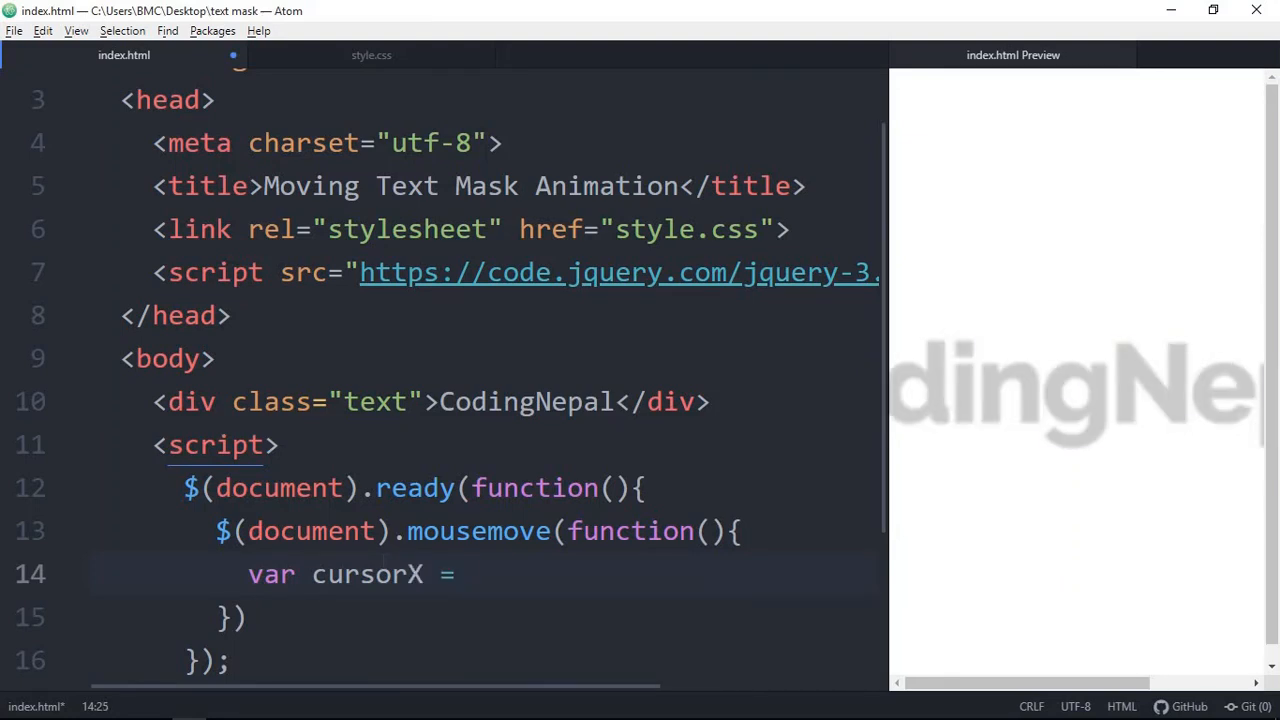
pyautogui.write('p.pageX;')
pyautogui.write('var cursorY = p.pageY;')
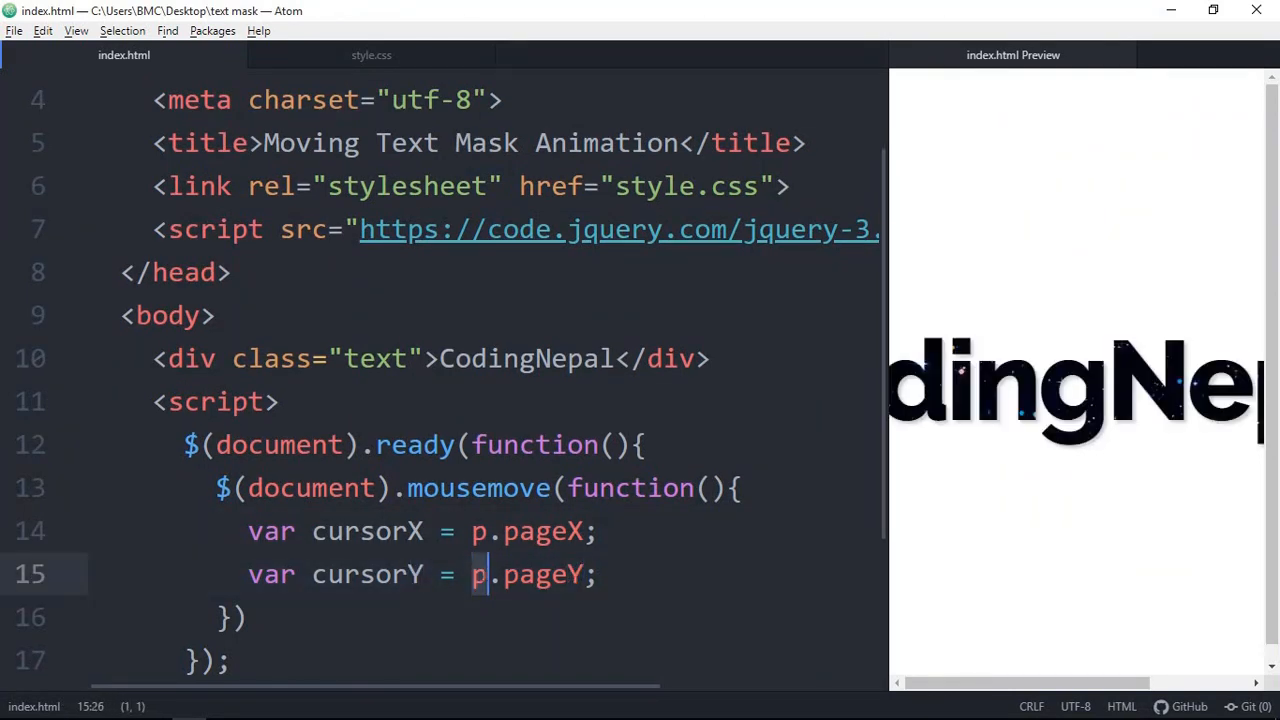
# Step: Define tranX = ((7 * cursorX) / 570) + 40 and tranY = ((7 * cursorY) / 570) + 50
pyautogui.write('p')
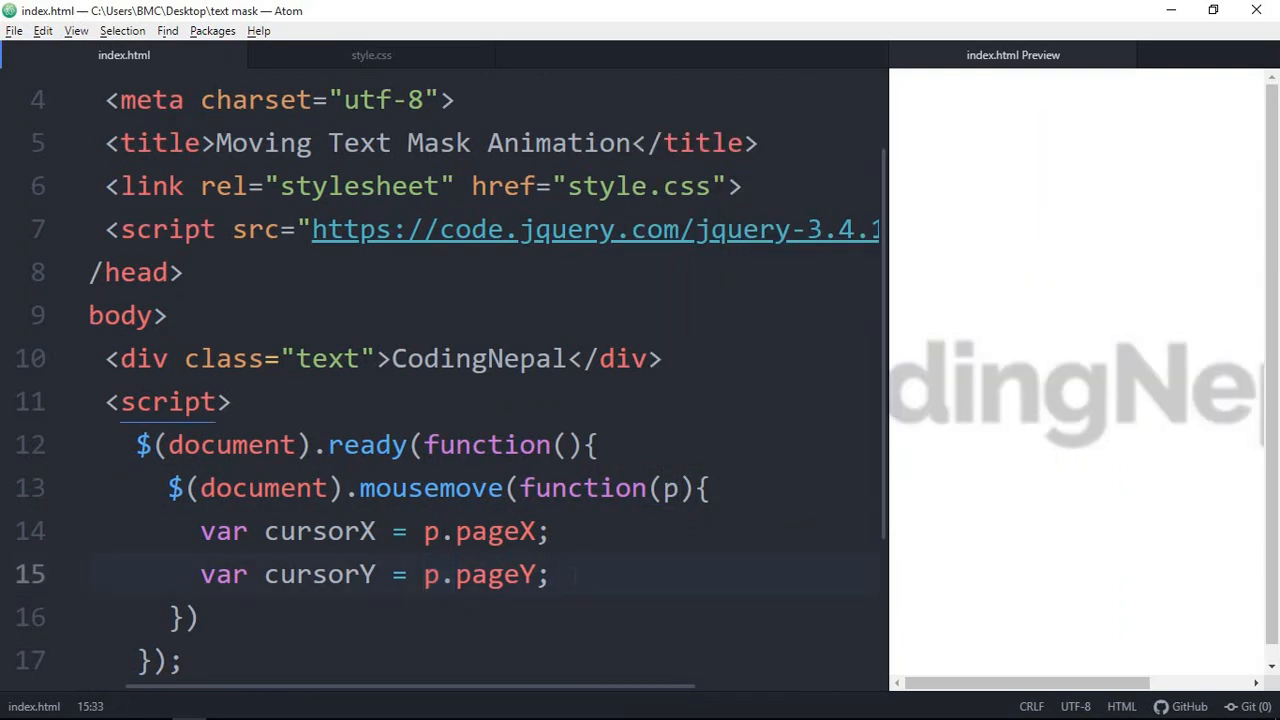
pyautogui.write('var tranx =')
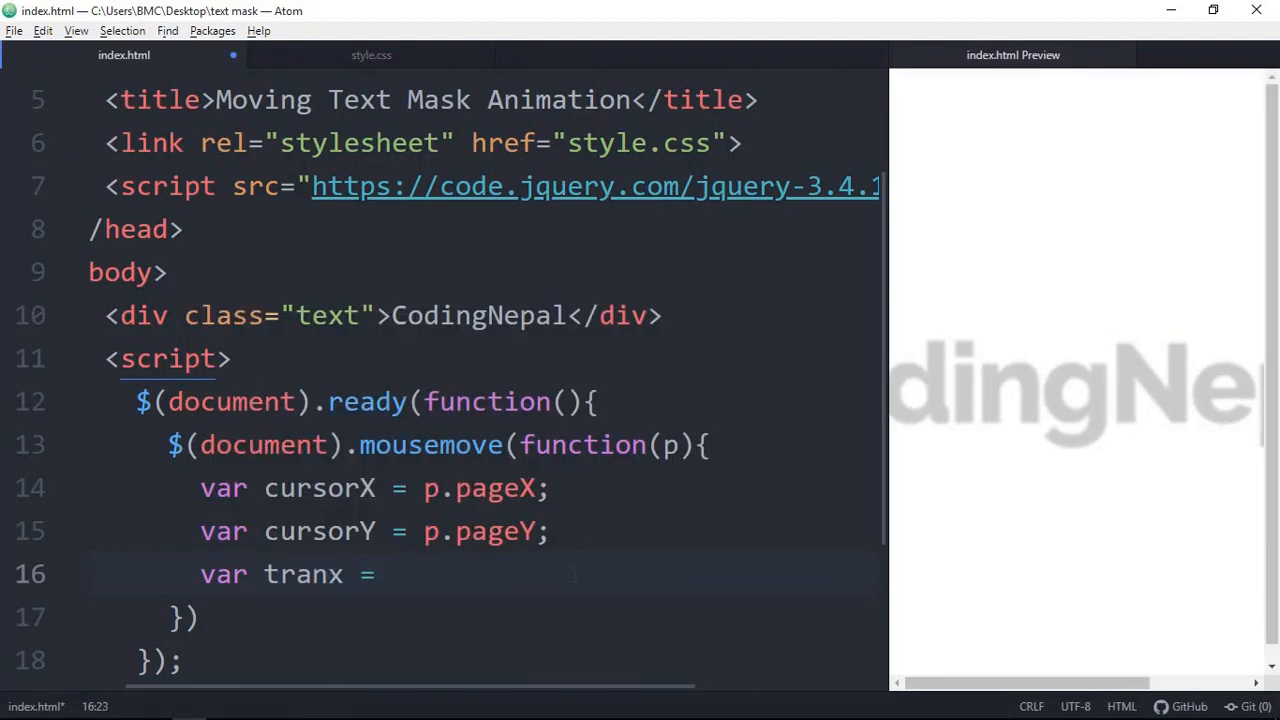
pyautogui.write('((7')
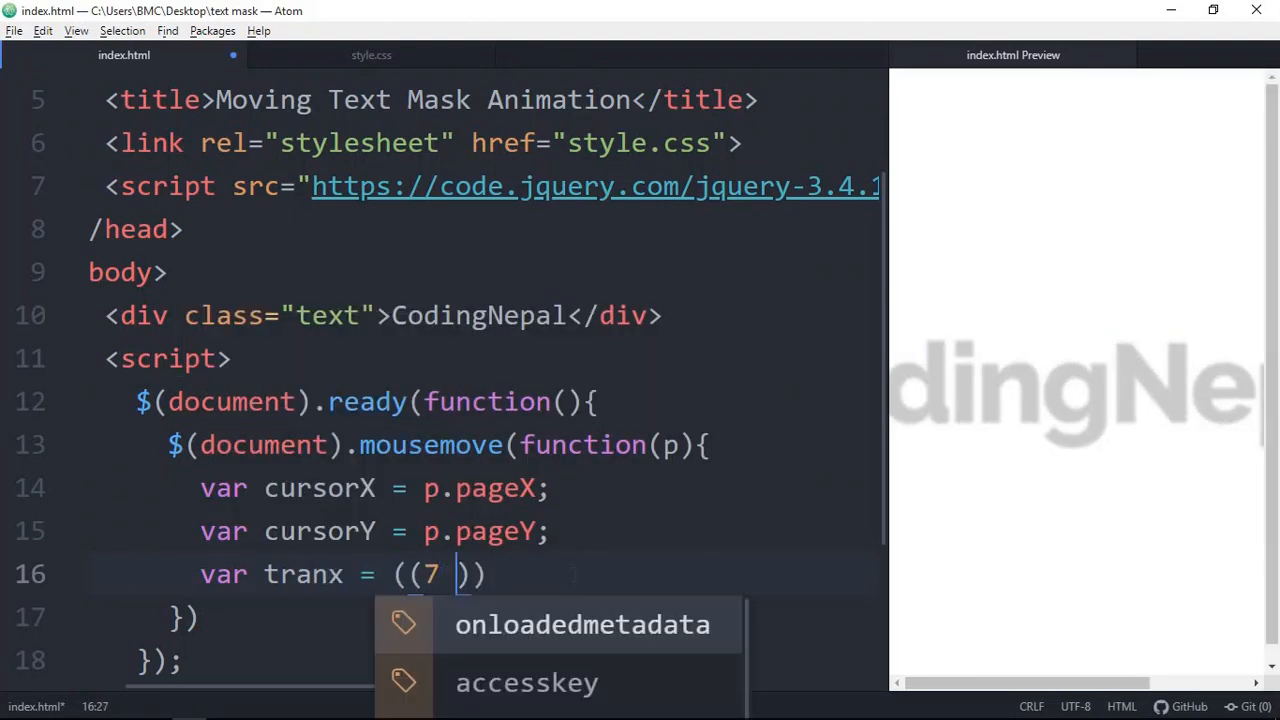
pyautogui.write('*')
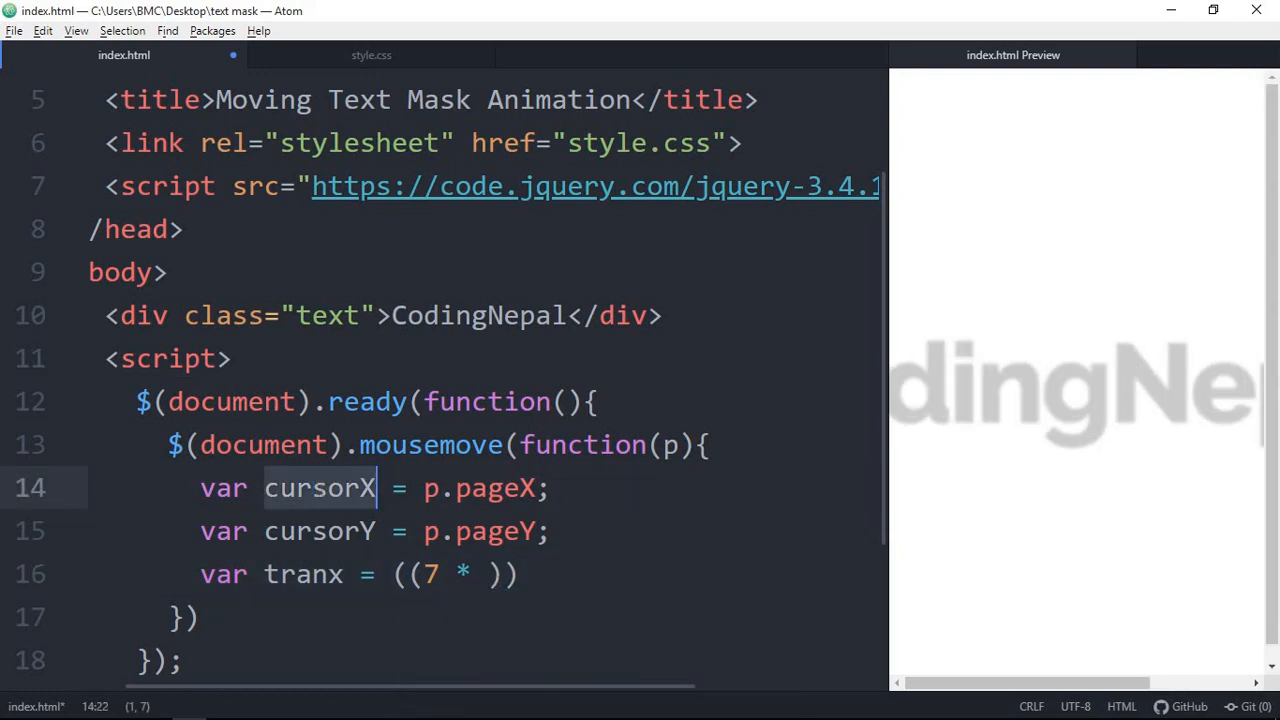
pyautogui.write('cursorX')
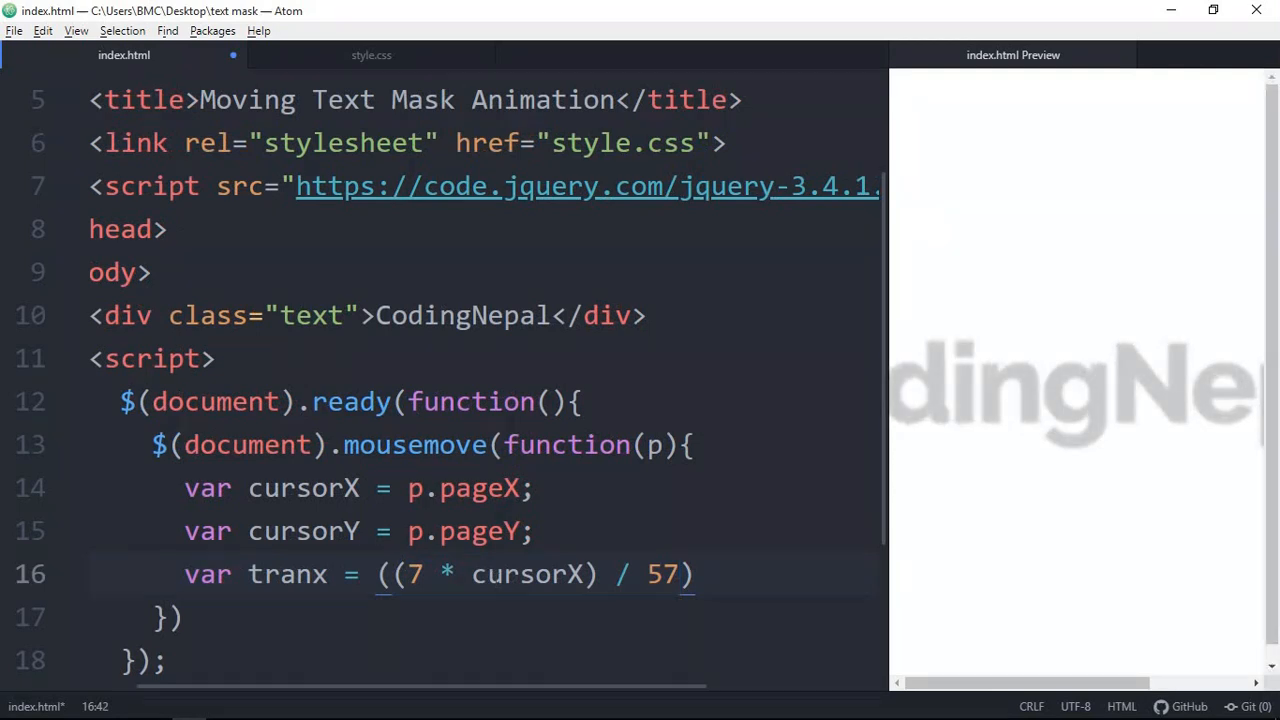
pyautogui.write('0) + 40;')
pyautogui.write('var tranY = ((7 * cursorY) / 570) + 50;')
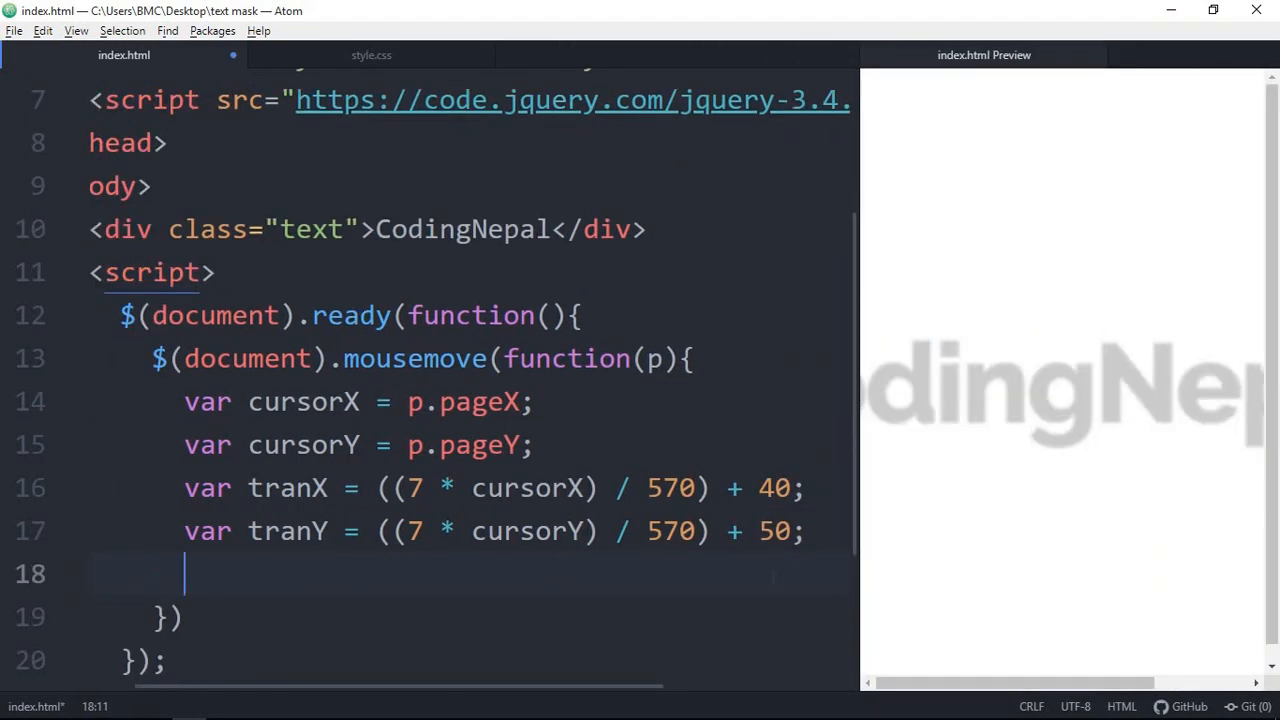
# Step: Set .text's background-position to tranX + "%" via css() and close the handler brackets
pyautogui.write("$('.')")
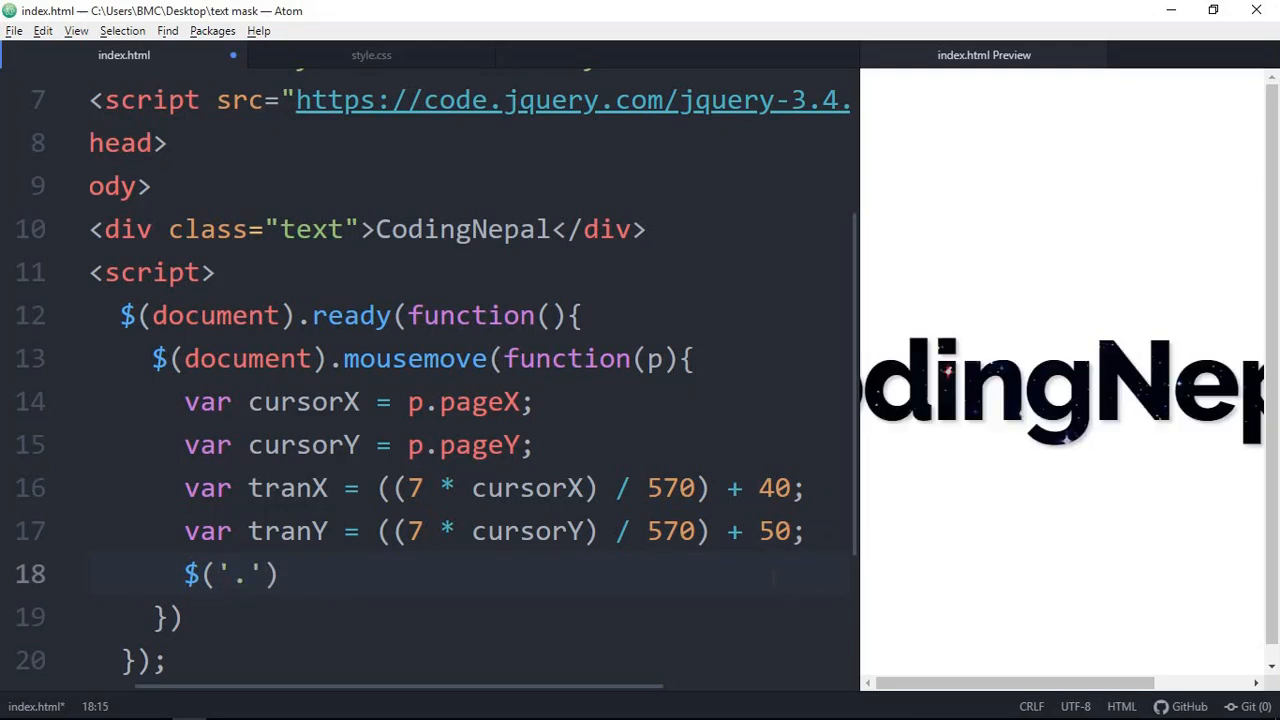
pyautogui.doubleClick(310, 229)
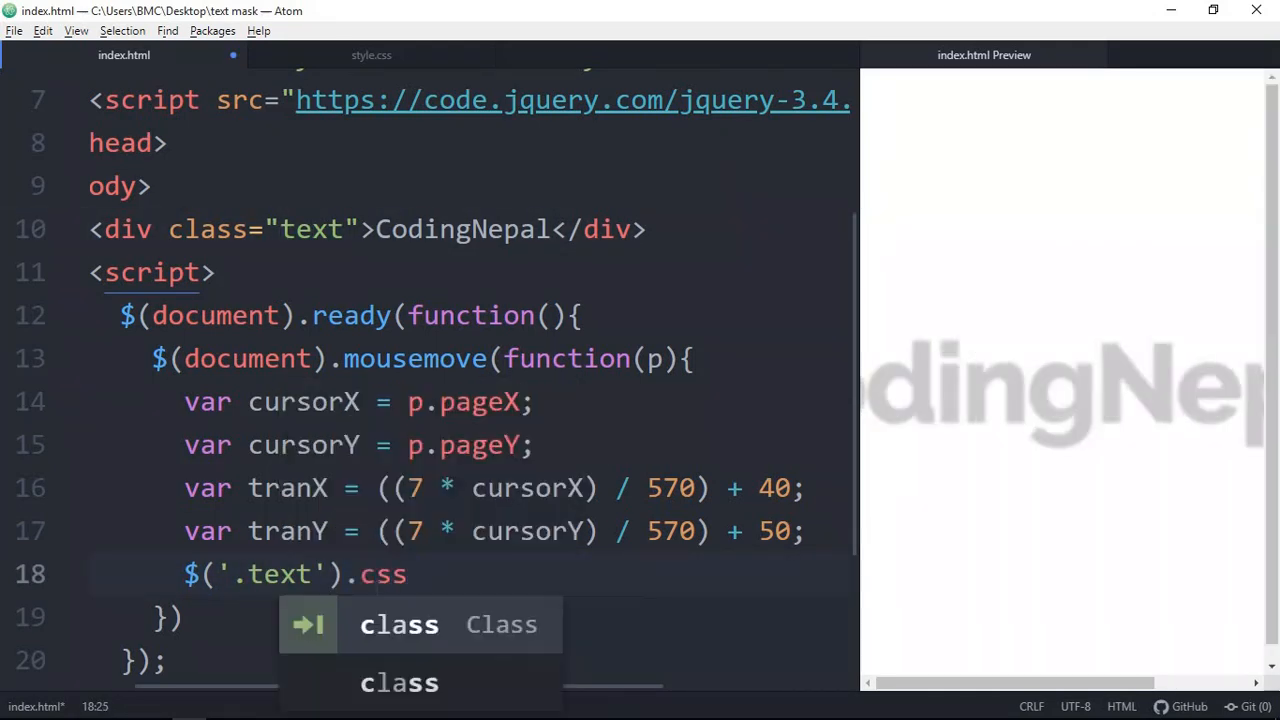
pyautogui.write('({')
pyautogui.write('"background-position')
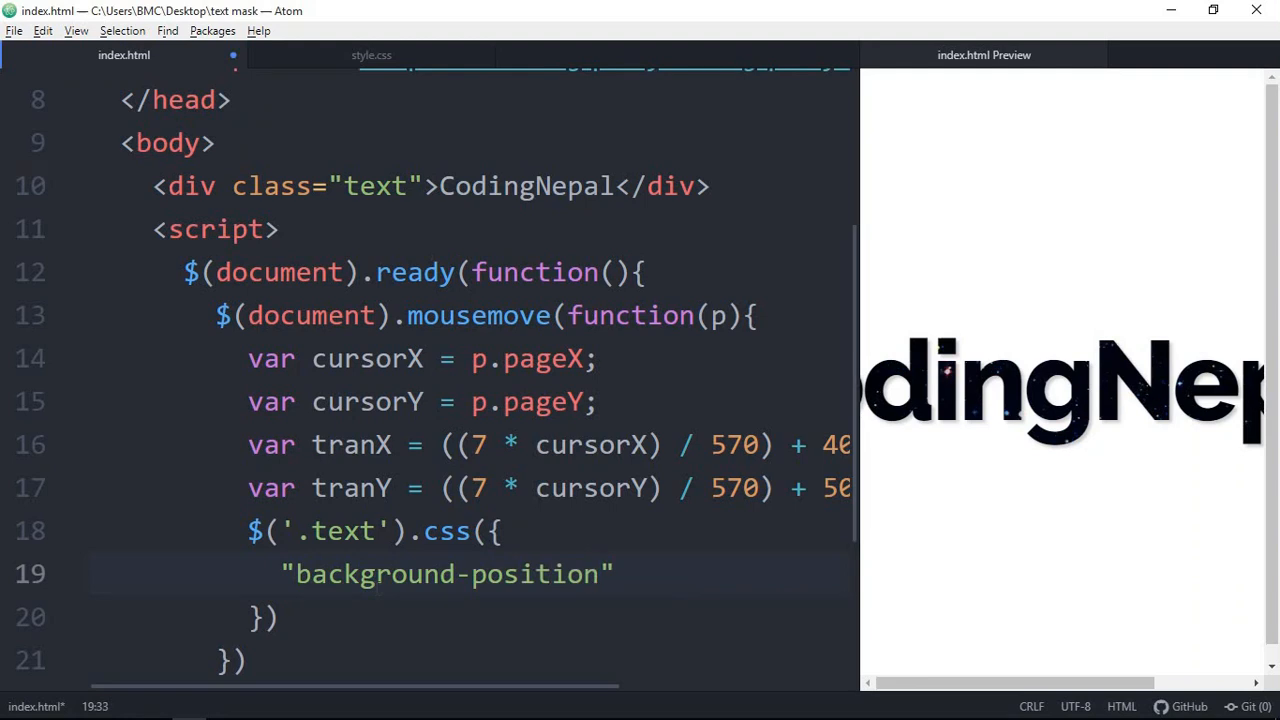
pyautogui.write(':')
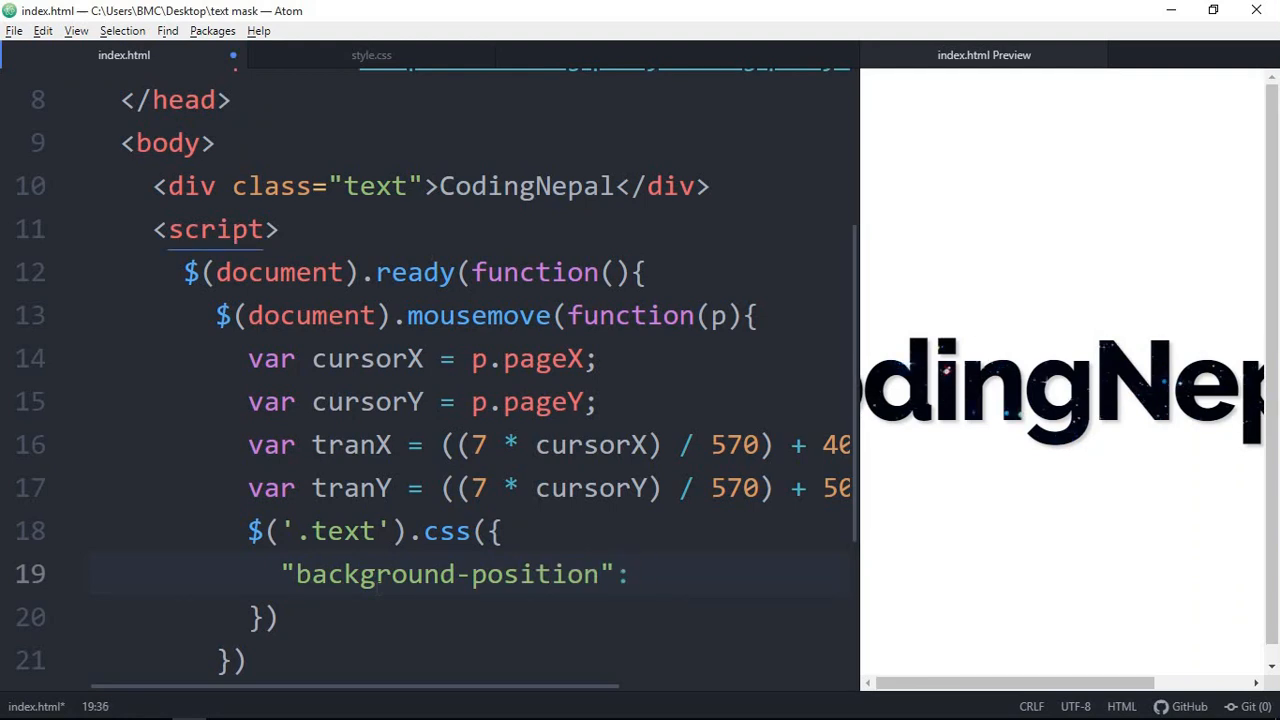
pyautogui.write('tranX')
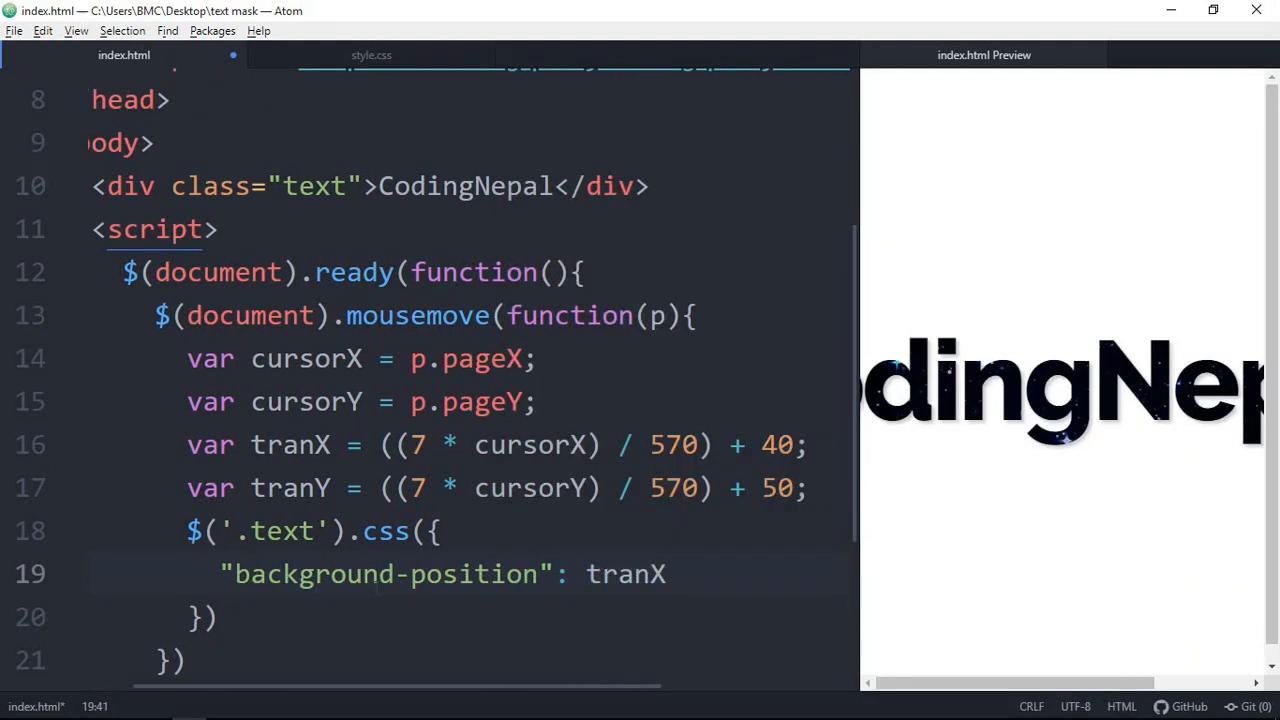
pyautogui.write('+ "%"')
pyautogui.click(470, 617)
pyautogui.write(';')
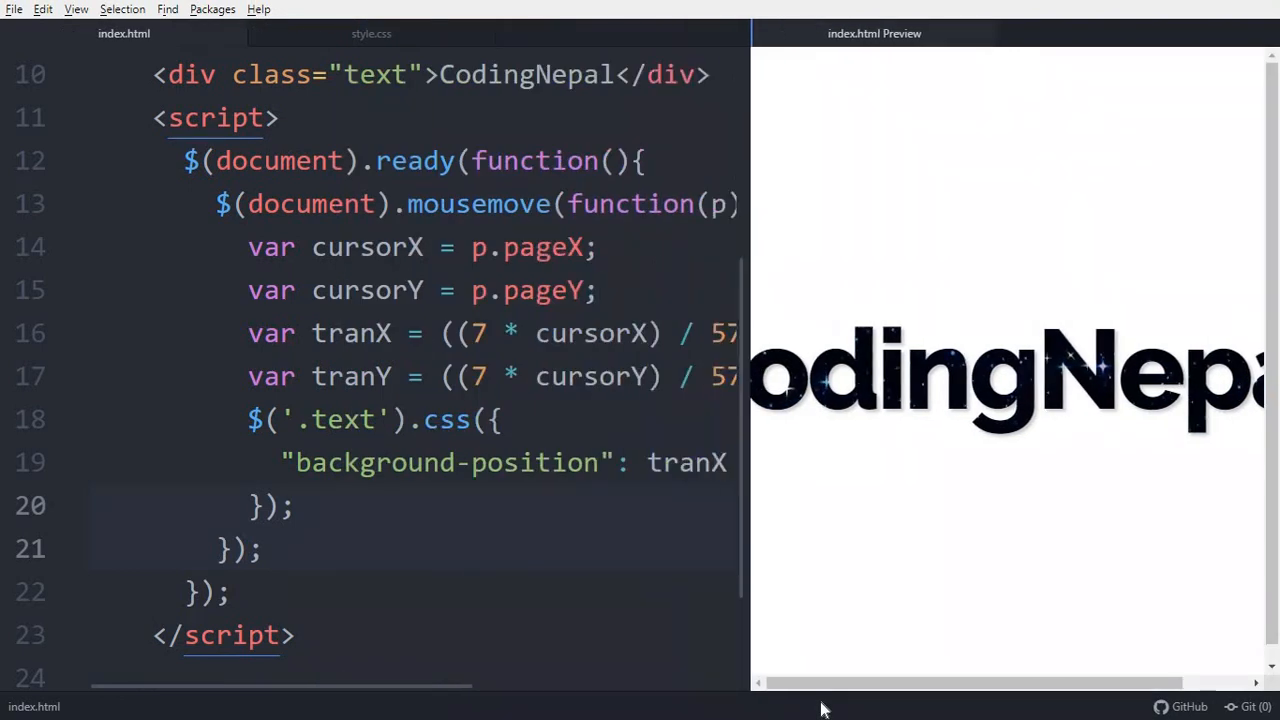
# Step: Comment out style.css's clip and color rules to reveal the starry block, then restore them
pyautogui.click(371, 33)
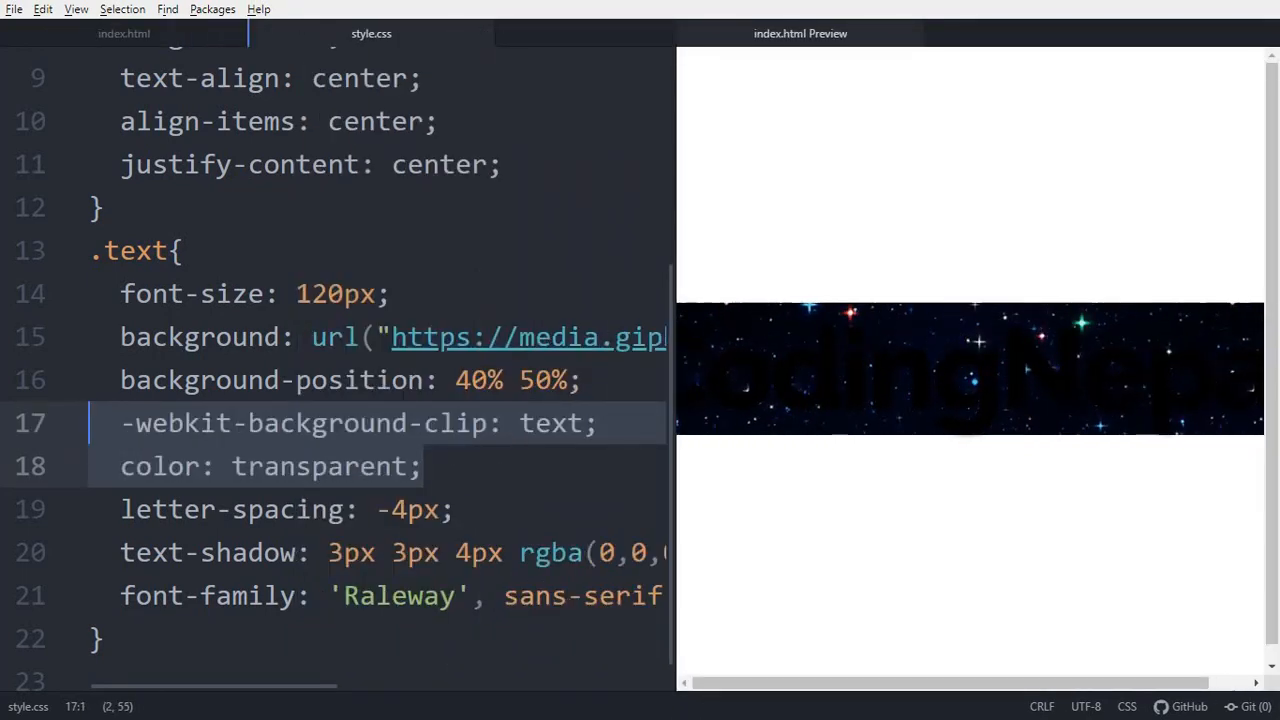
pyautogui.press('ctrl+/')
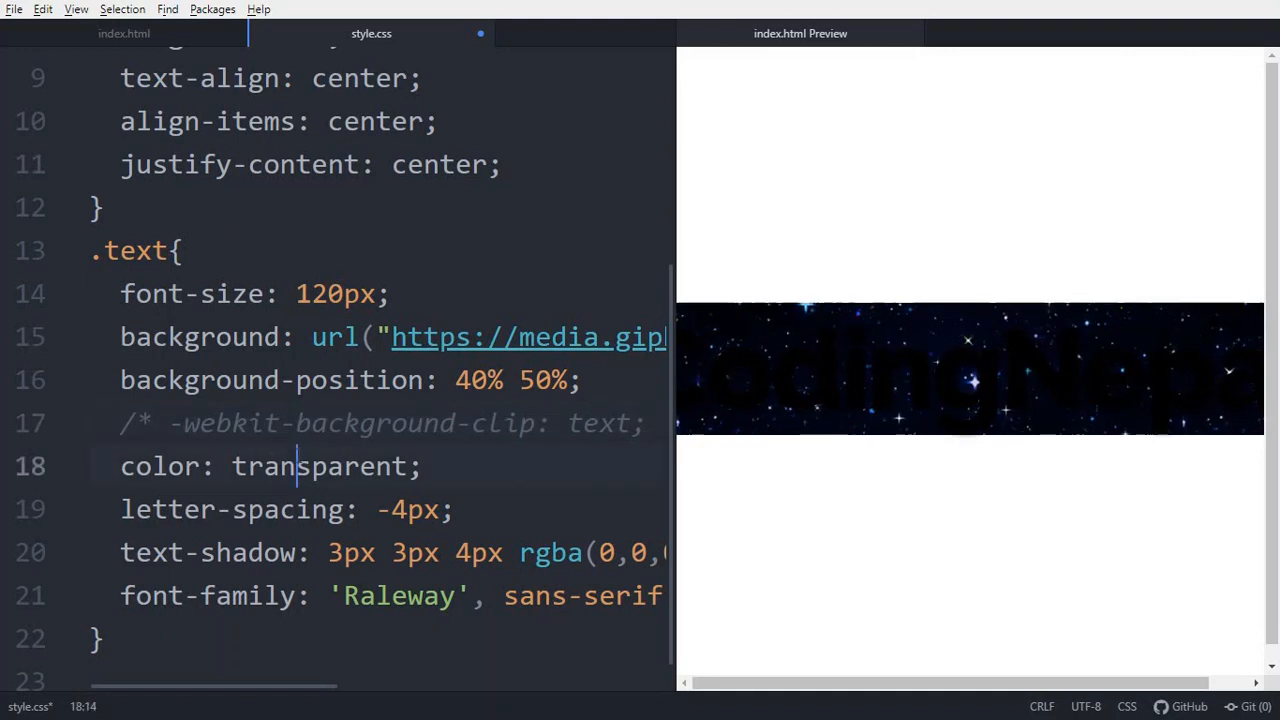
pyautogui.write('white')
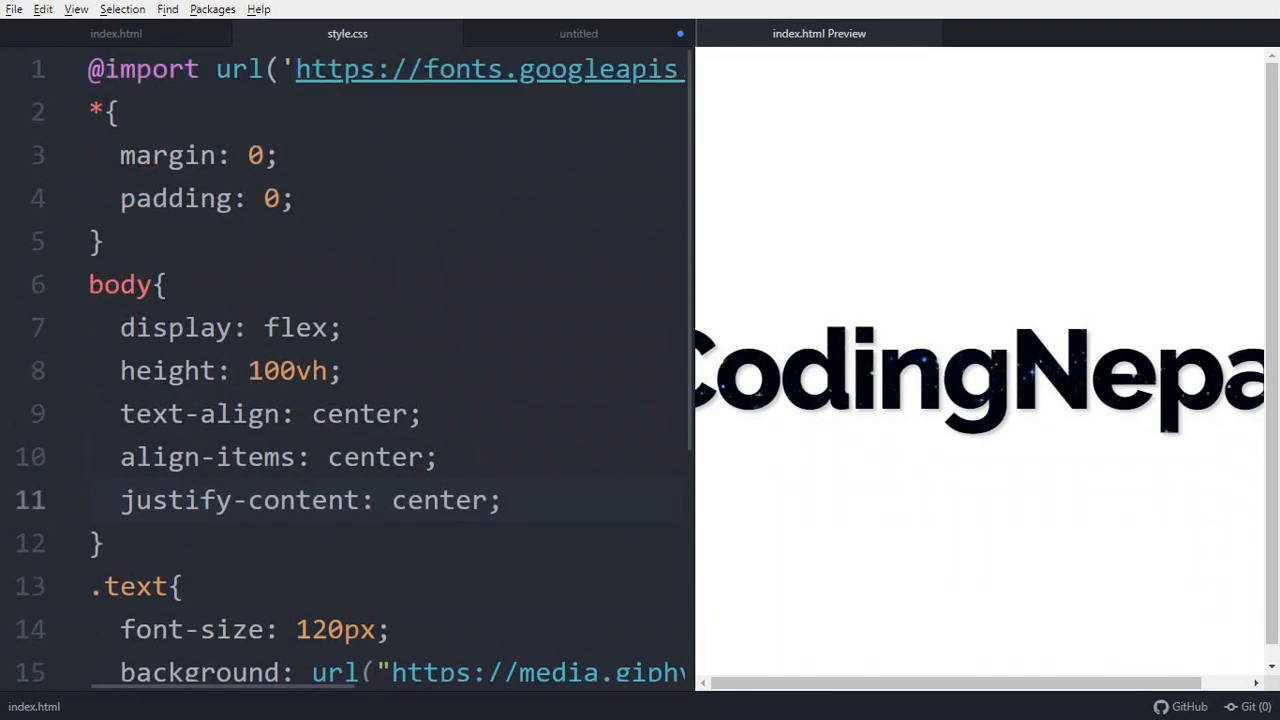
# Step: Type background: linear-gradient(45deg, #e8effd 0%, #d6e3f5) in the body rule, copying colours from the notes tab
pyautogui.write('back\\')
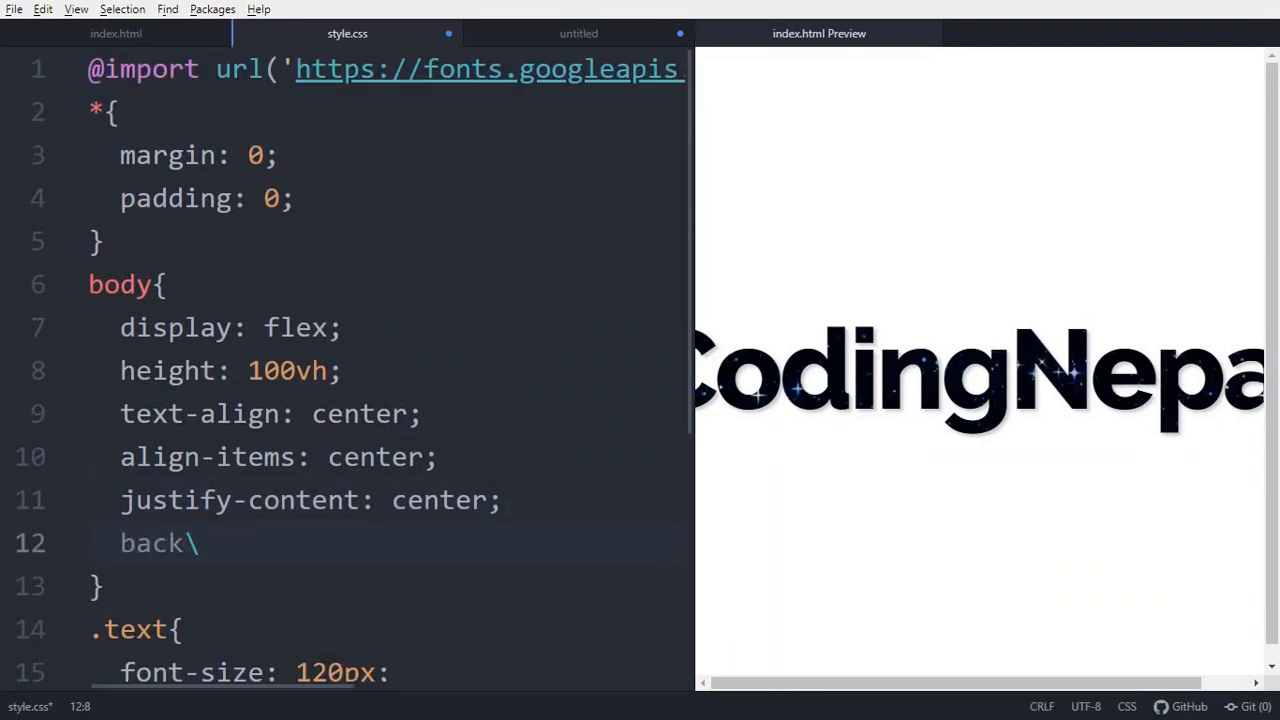
pyautogui.write('ground: linear-')
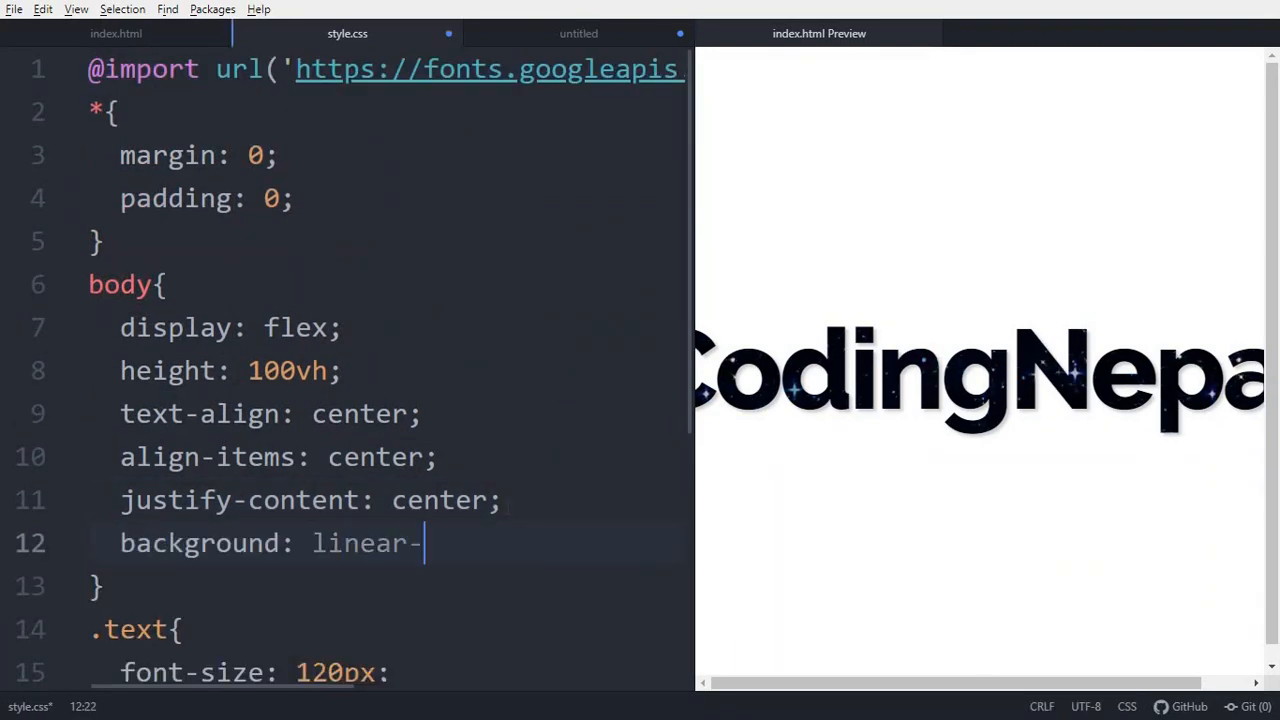
pyautogui.write('gradient')
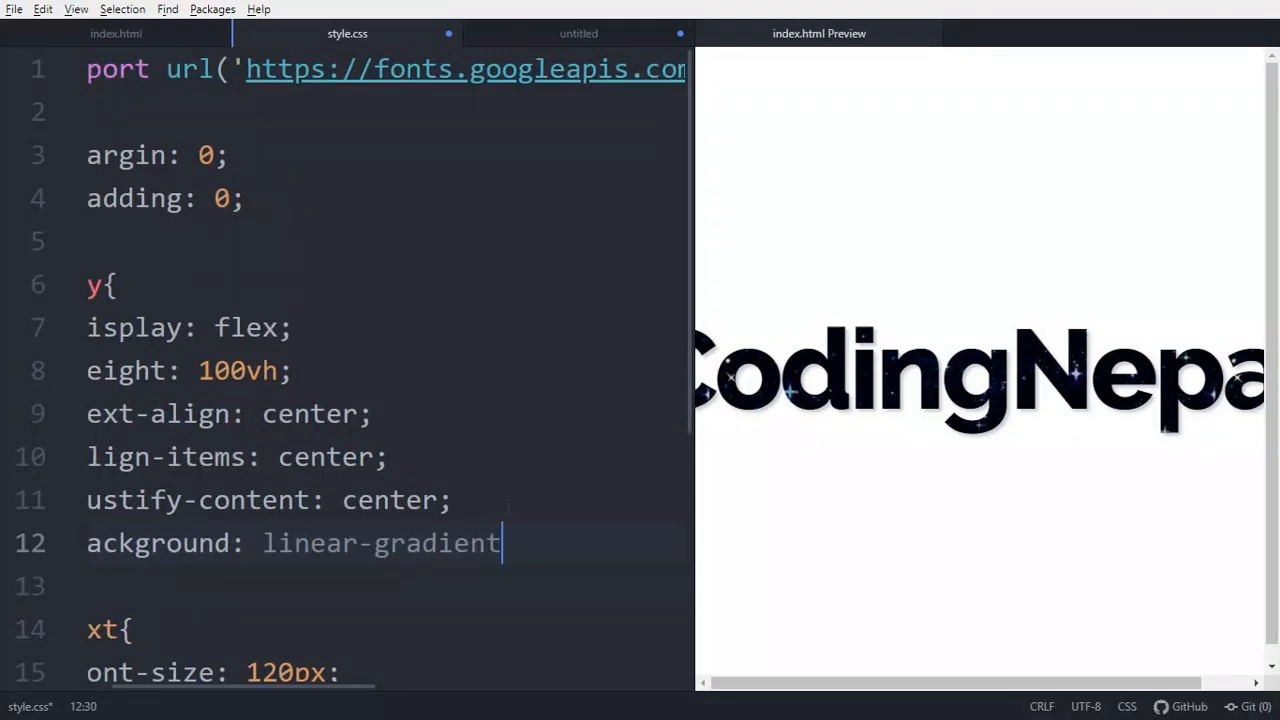
pyautogui.write('(45deg,')
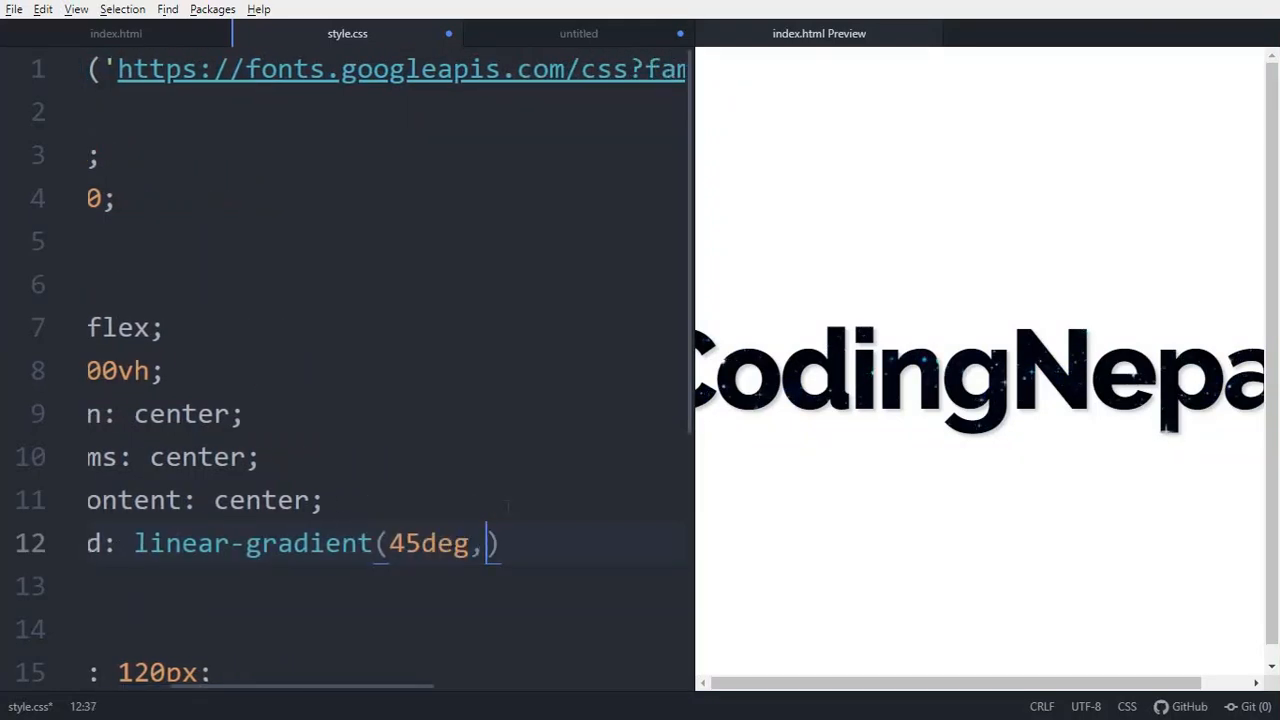
pyautogui.click(578, 33)
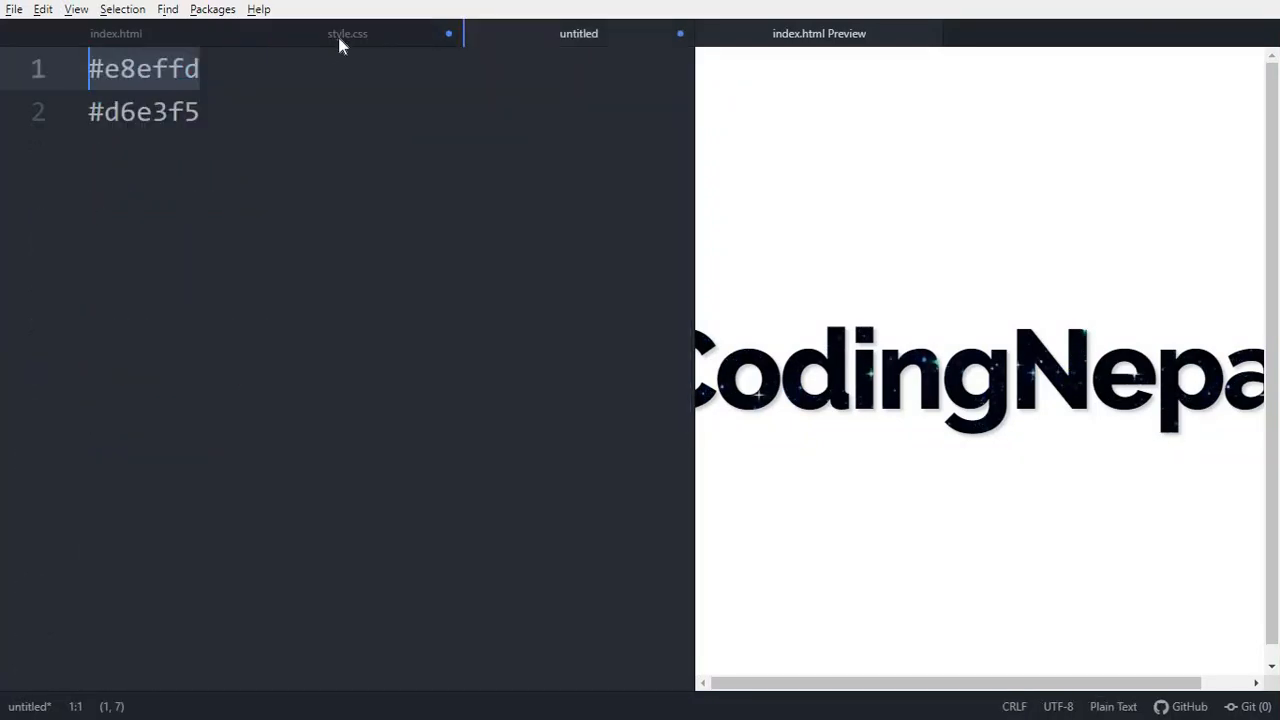
pyautogui.click(347, 33)
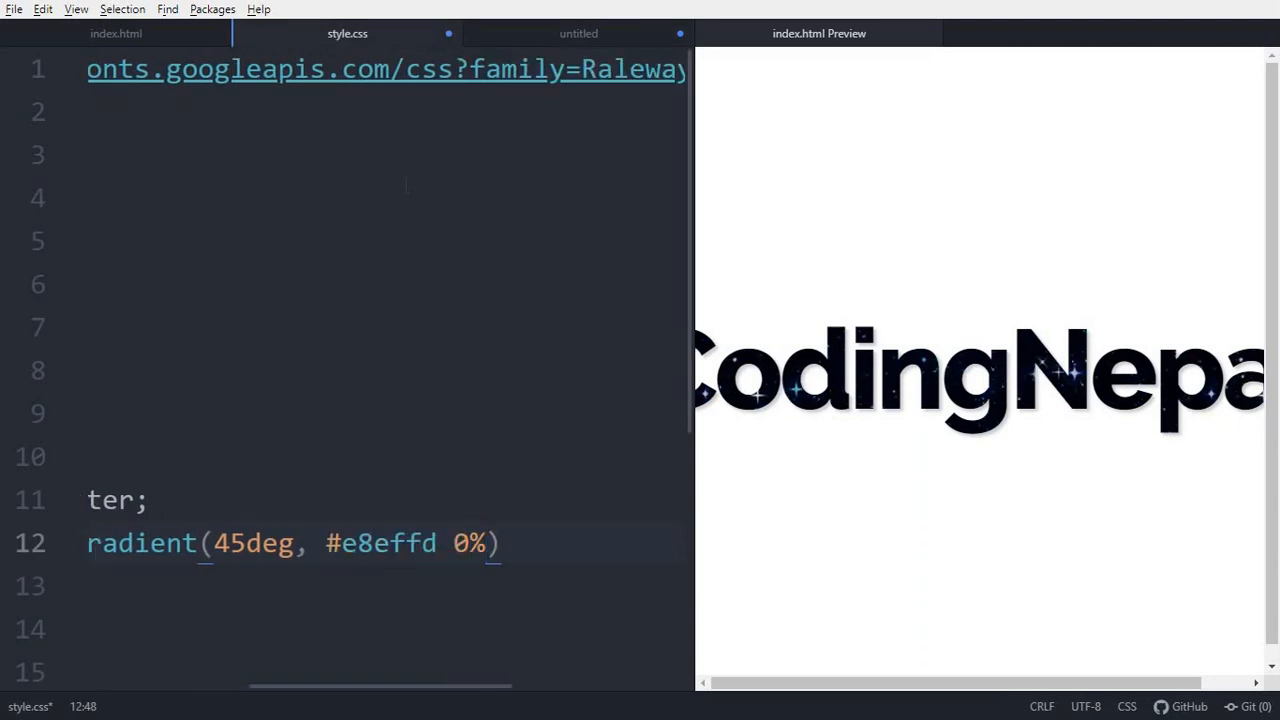
pyautogui.click(578, 33)
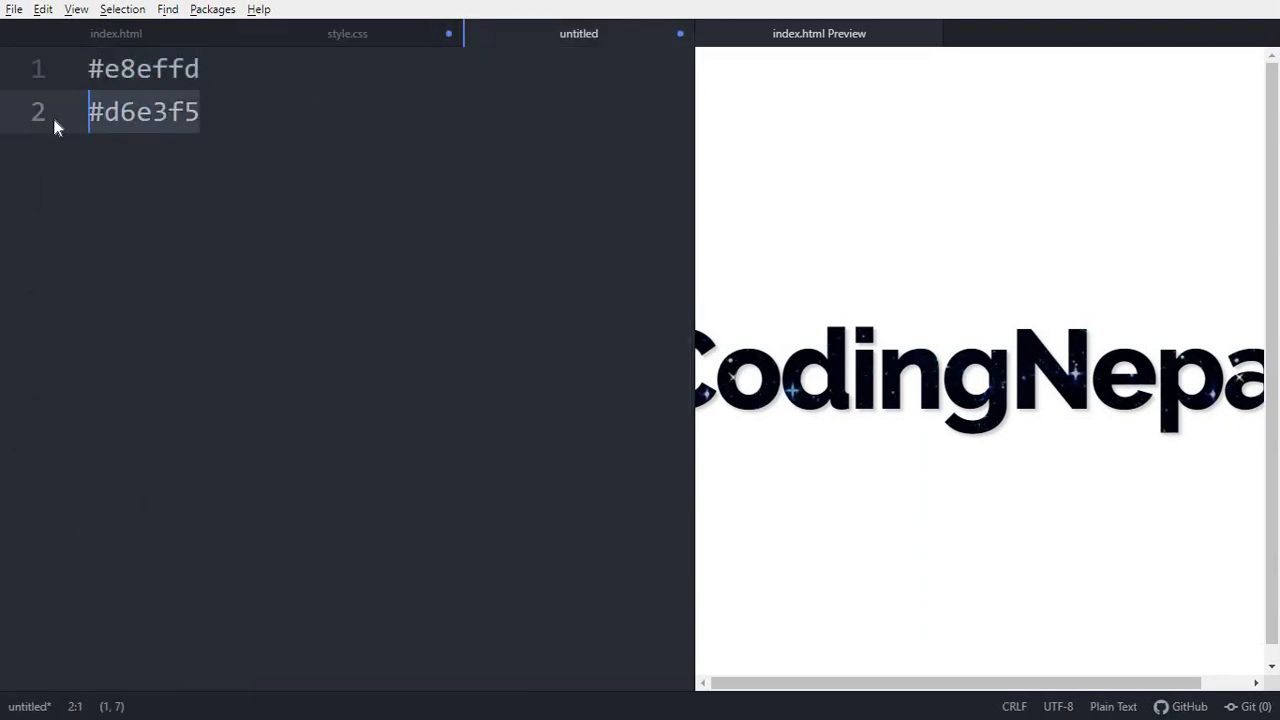
pyautogui.click(347, 33)
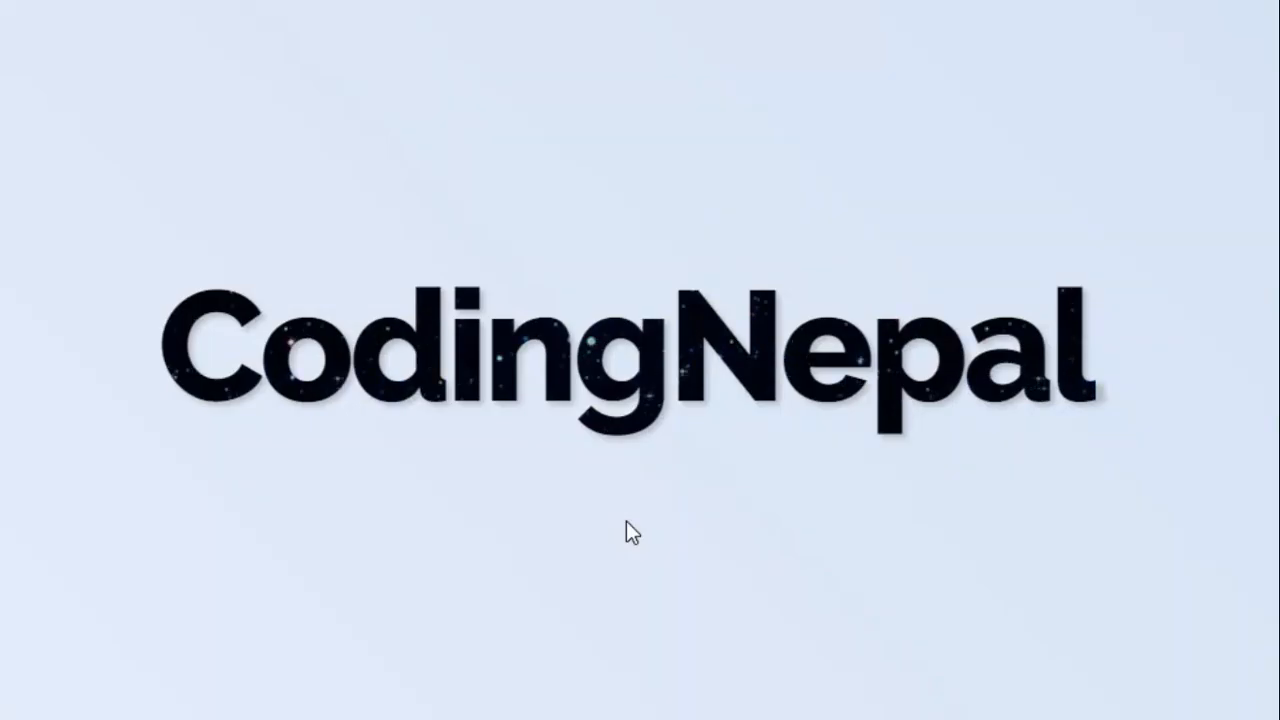
pyautogui.moveTo(584, 580)
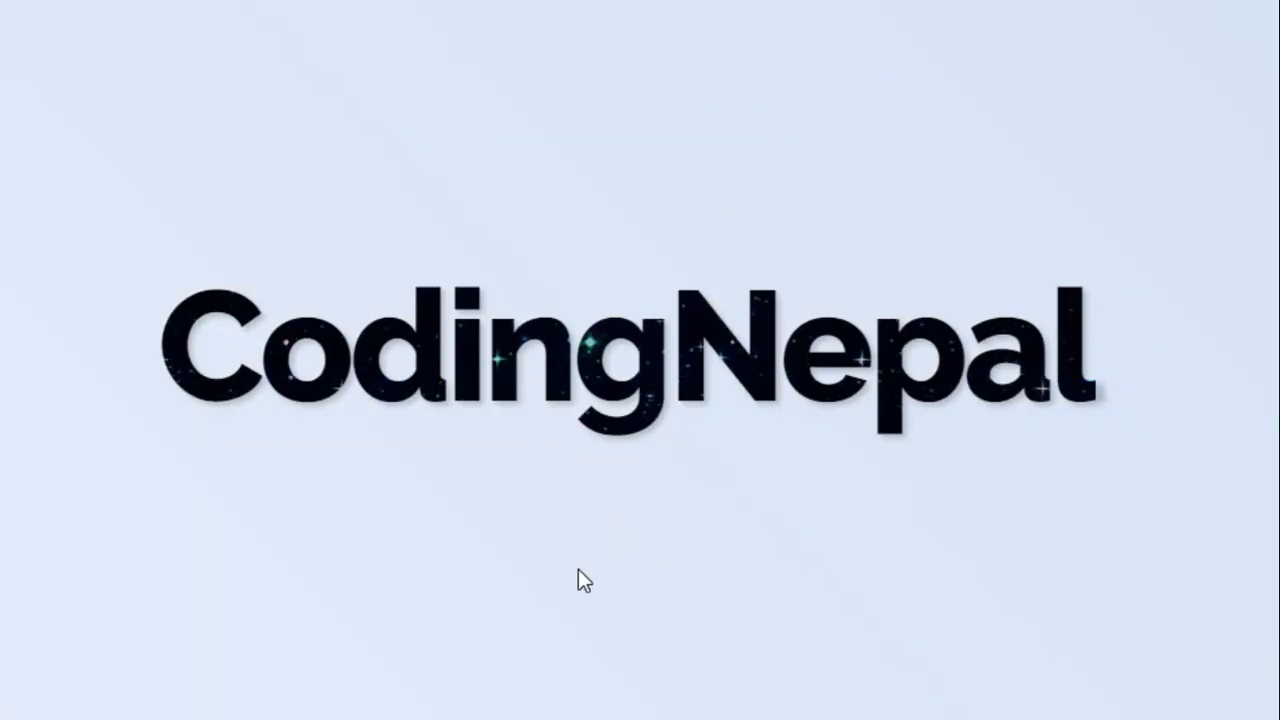
pyautogui.moveTo(240, 631)
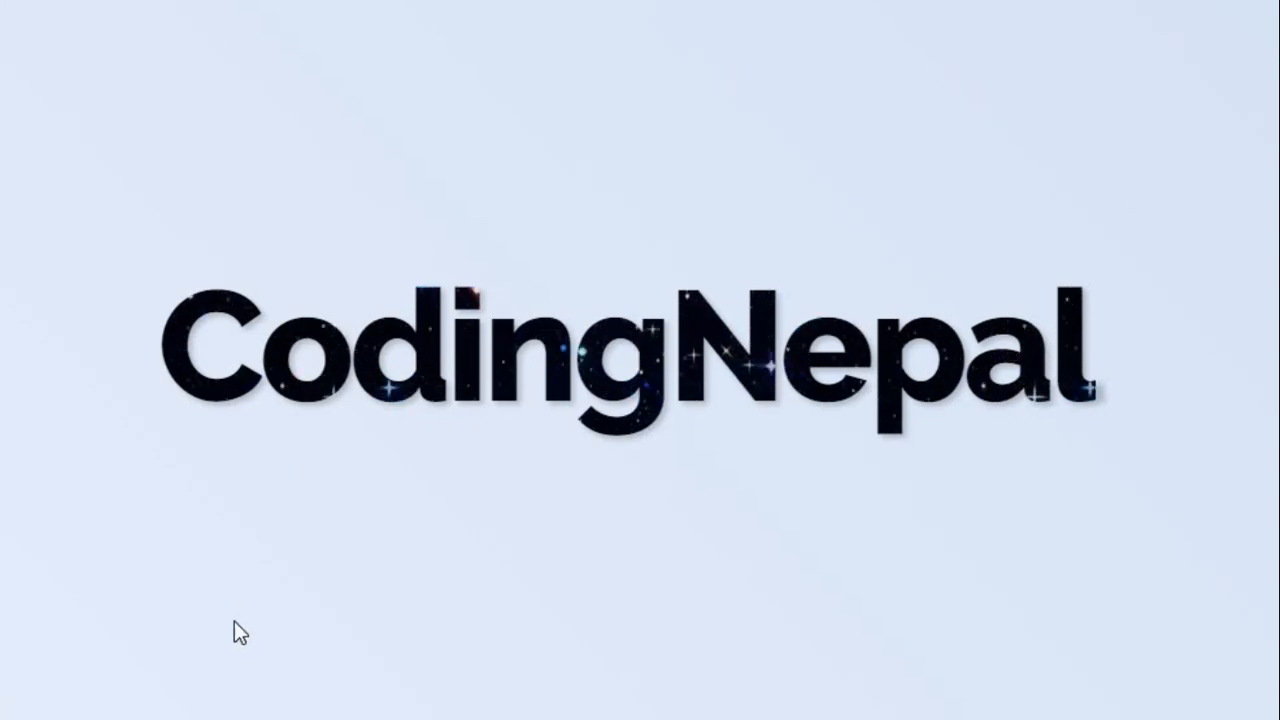
pyautogui.moveTo(235, 17)
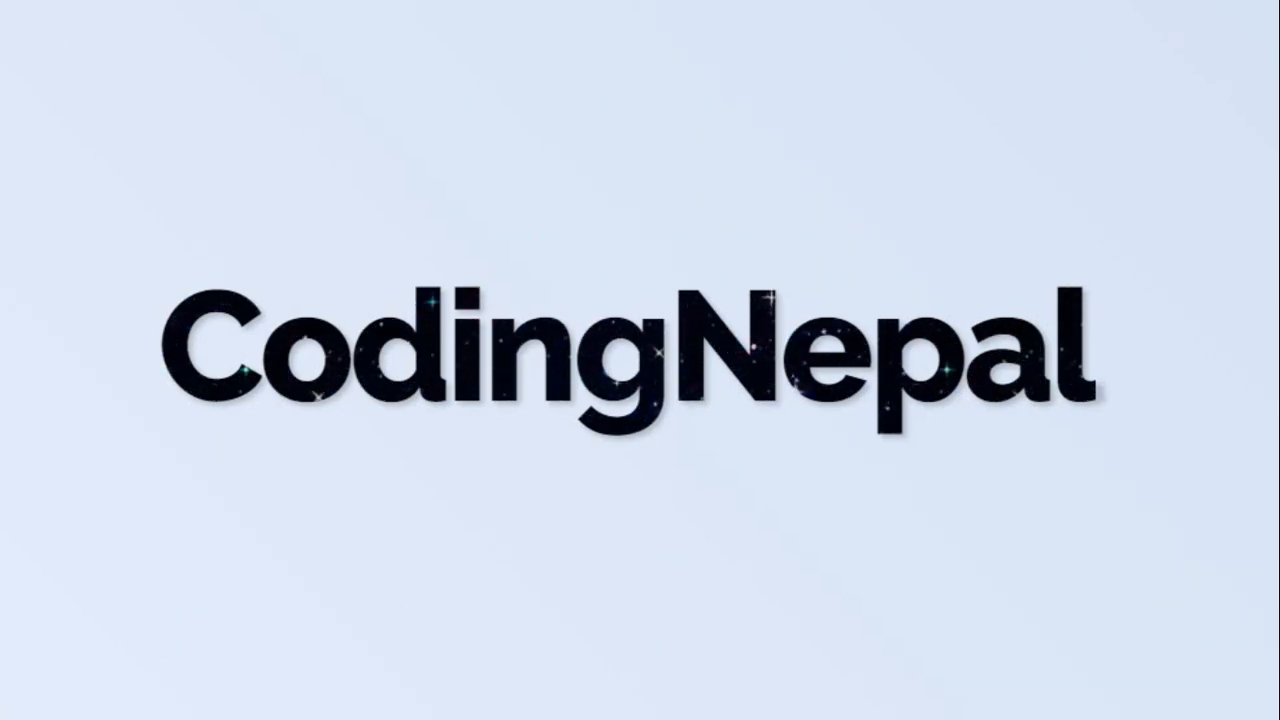
pyautogui.moveTo(613, 514)
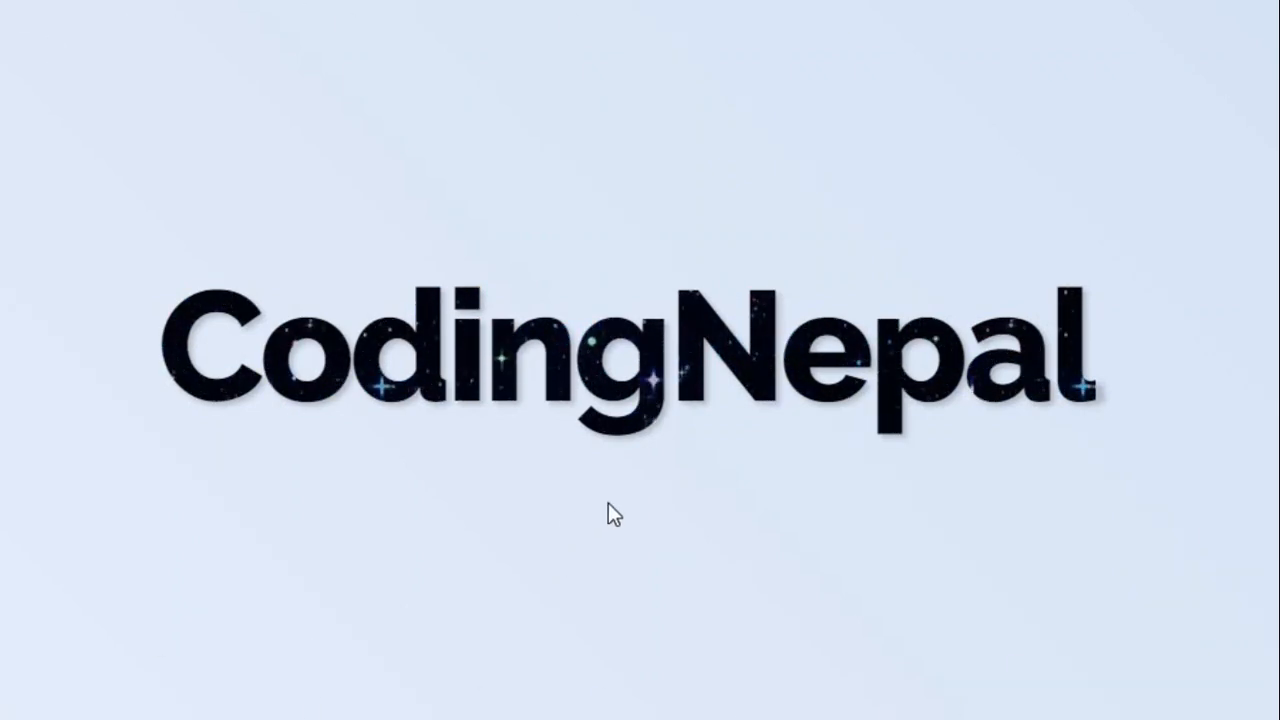
pyautogui.moveTo(845, 550)
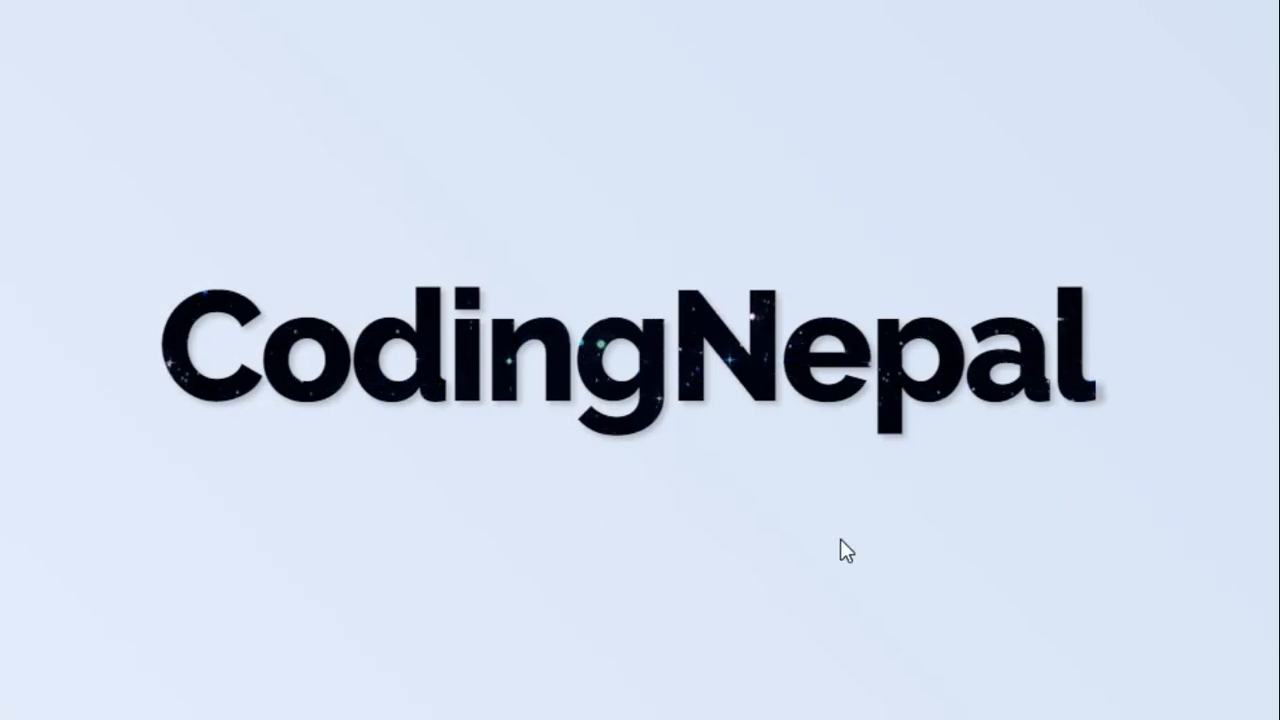
pyautogui.moveTo(517, 586)
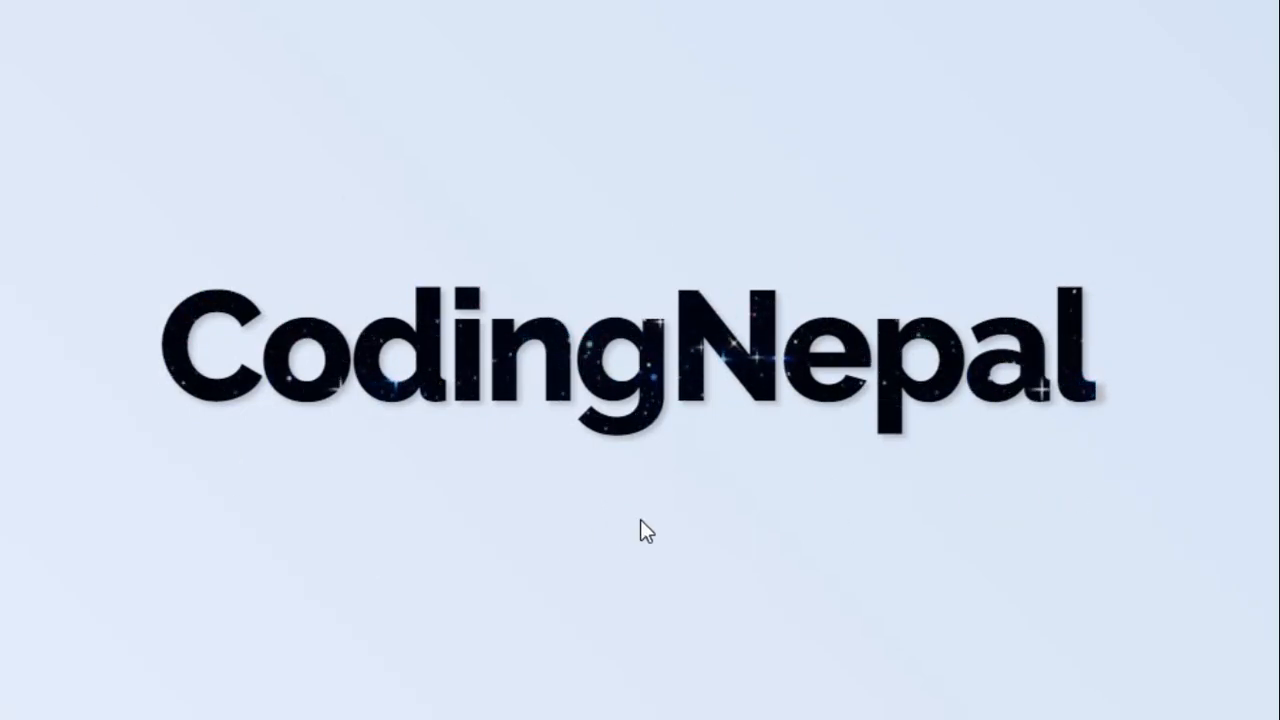
pyautogui.moveTo(600, 525)
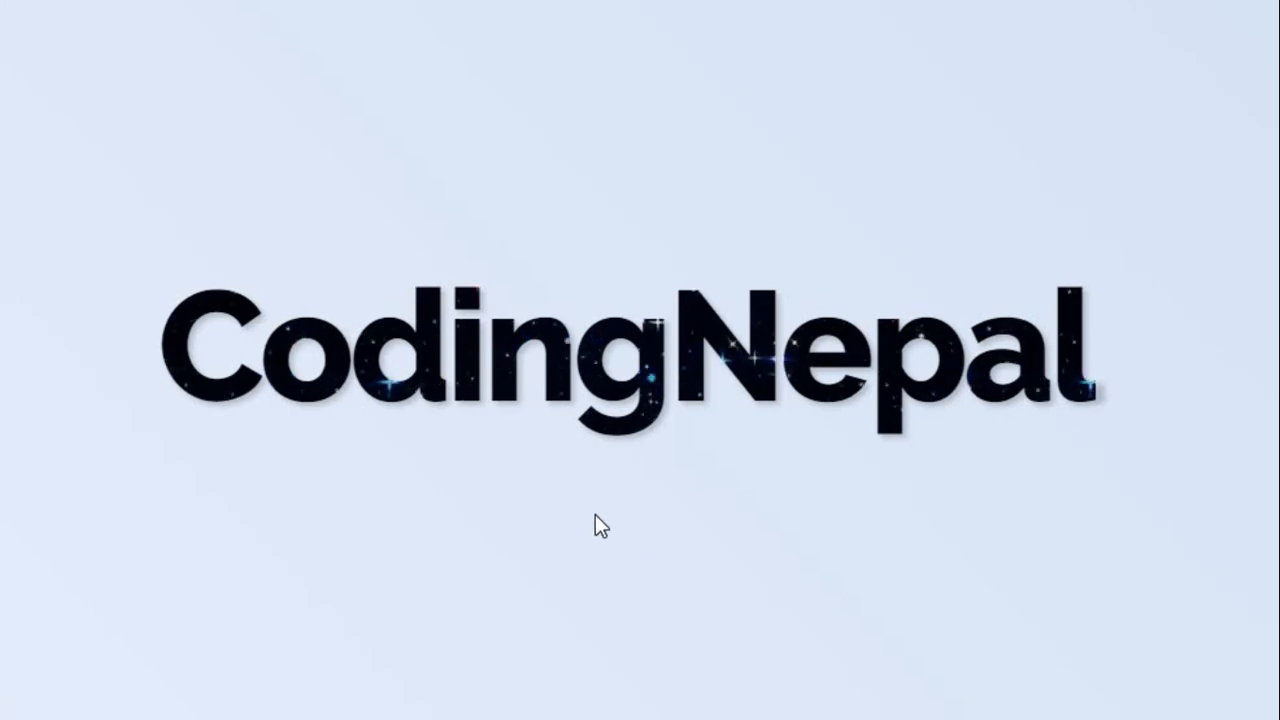